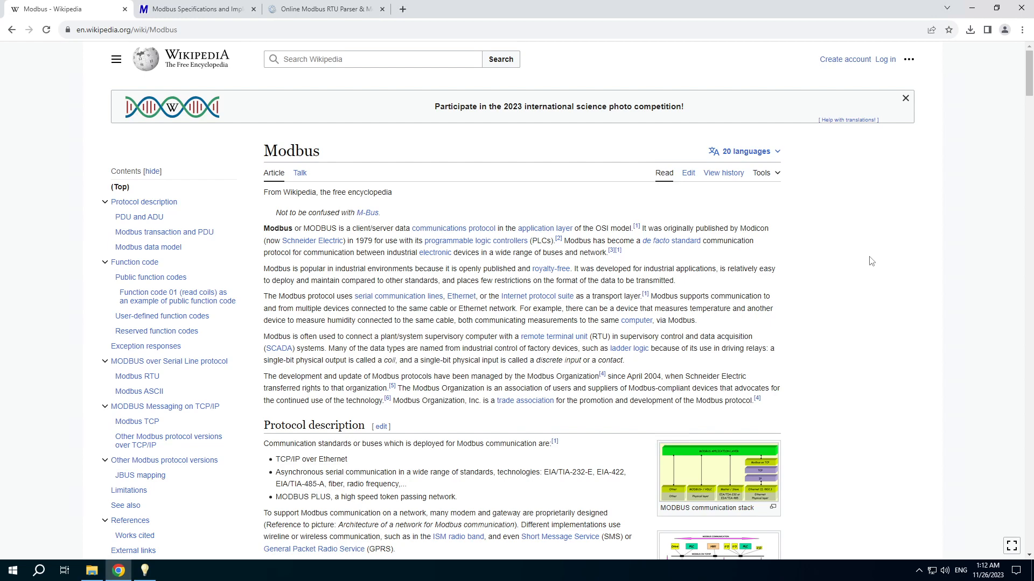
mouse_move(633, 303)
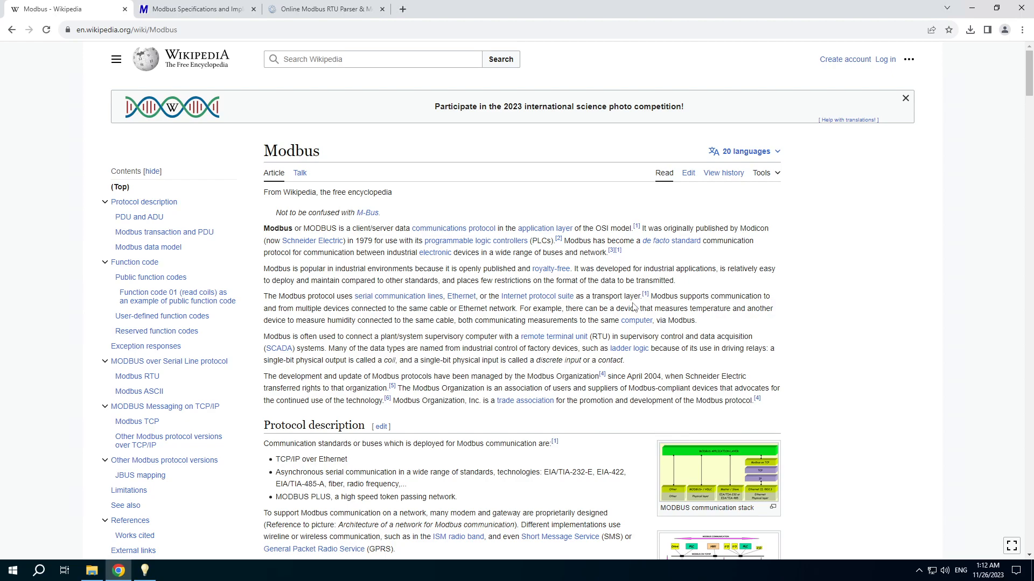
mouse_move(628, 348)
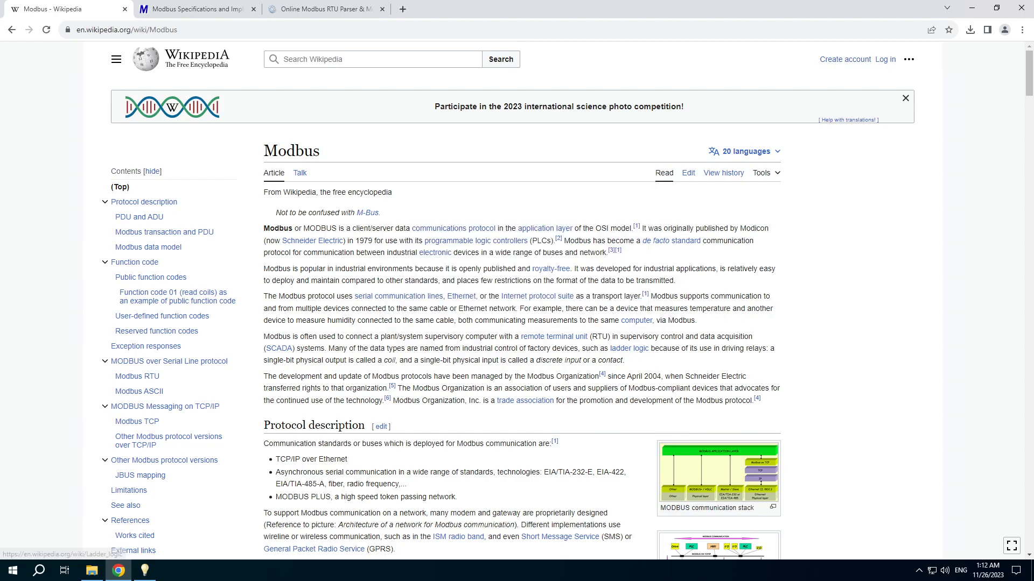
mouse_move(705, 437)
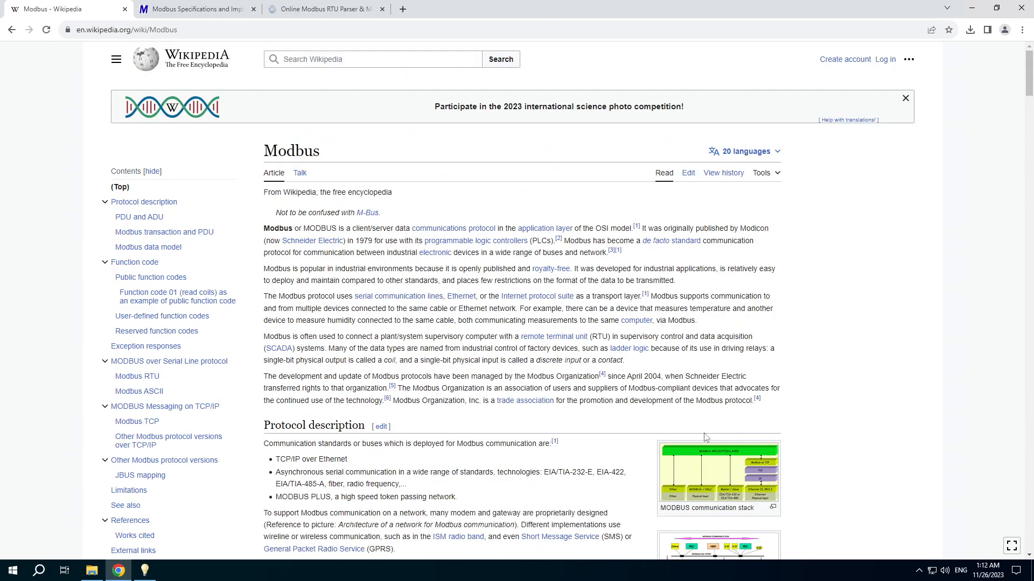
- Switch from the Wikipedia Modbus article to the modbus.org specifications page
click(199, 9)
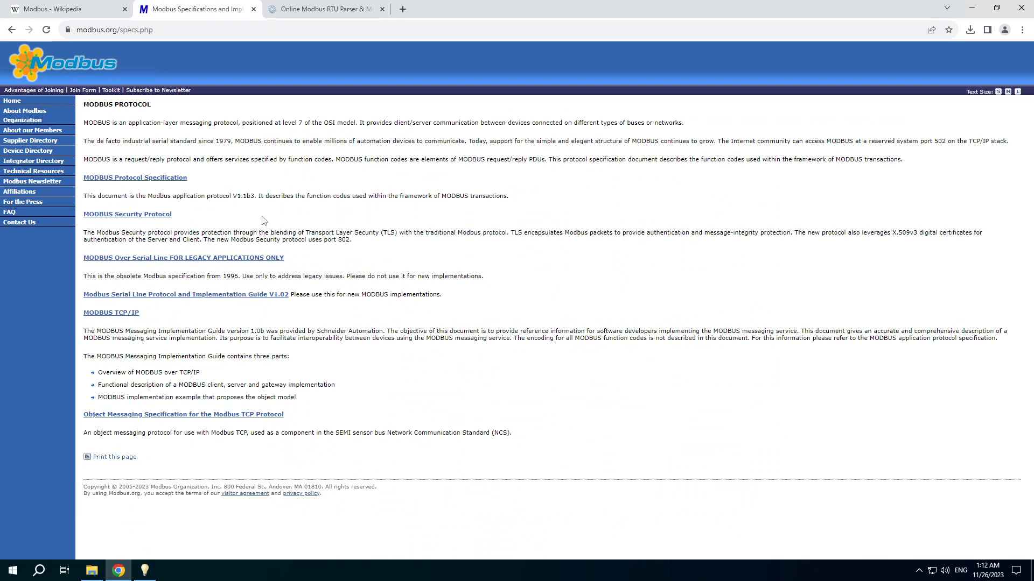
- Review the downloaded Modbus folder, then bring up the Rapid SCADA Modbus Parser page
click(91, 569)
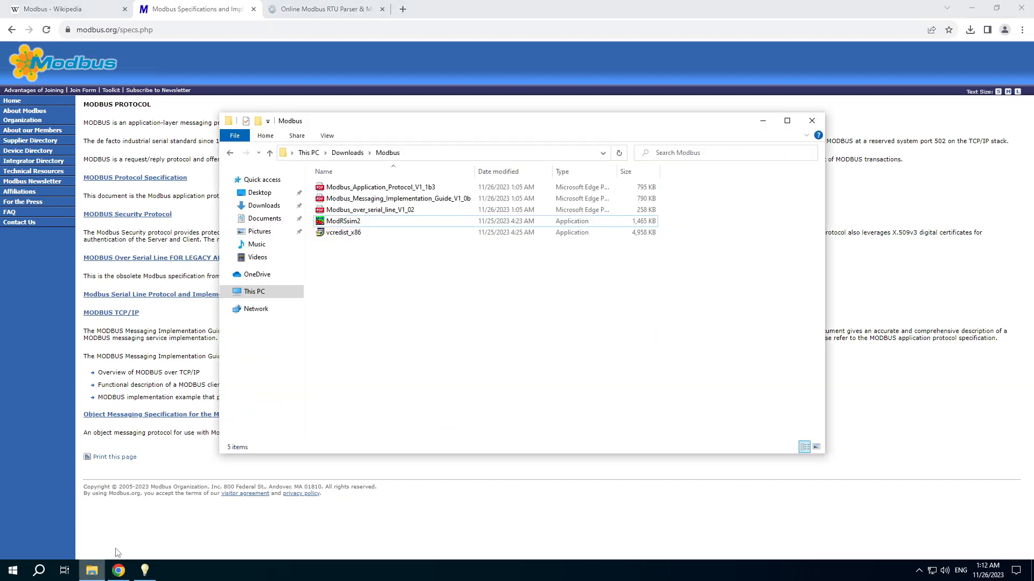
click(369, 210)
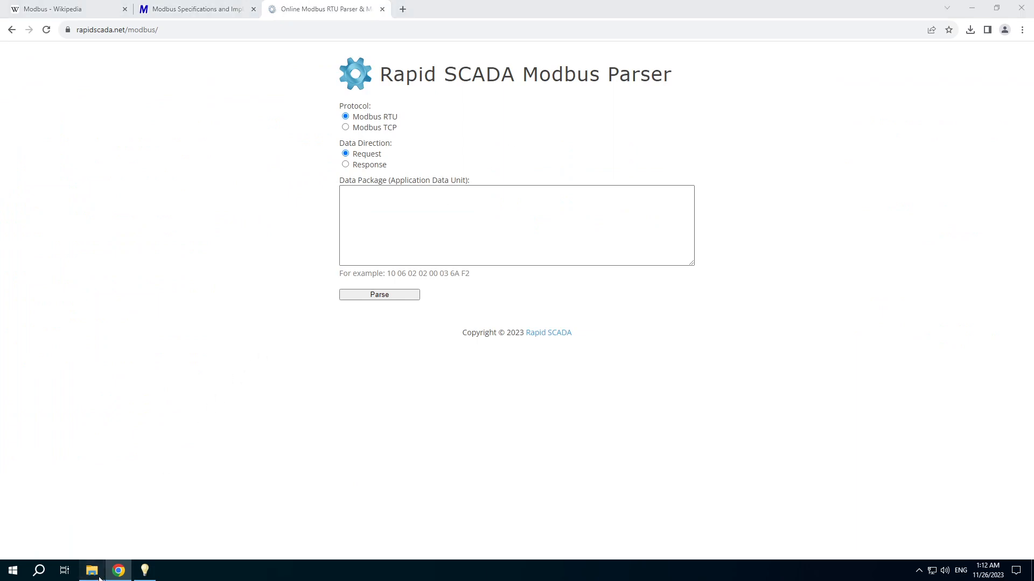
- Launch the ModRSsim2 simulator from the downloaded Modbus folder
click(92, 570)
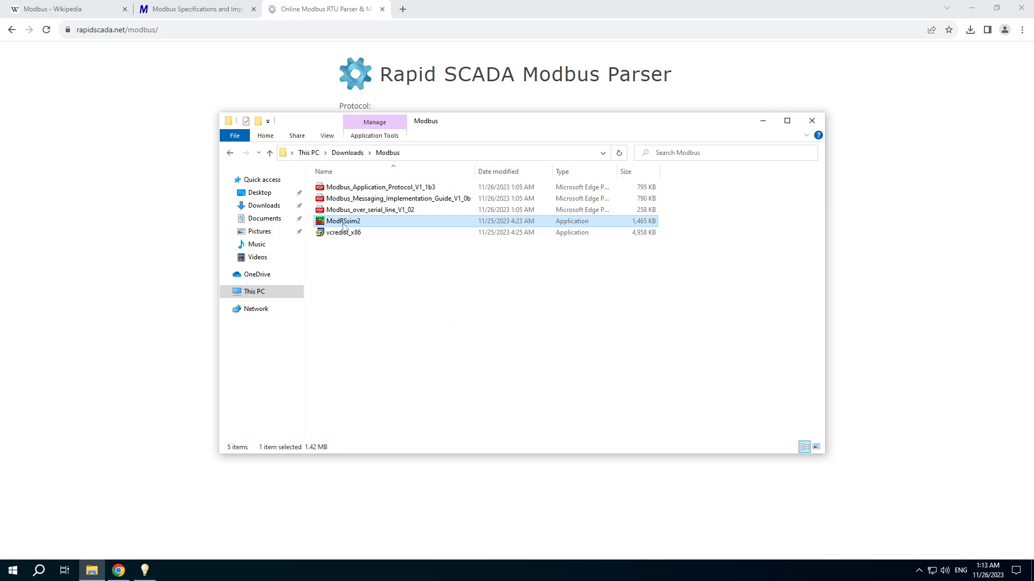
double_click(341, 221)
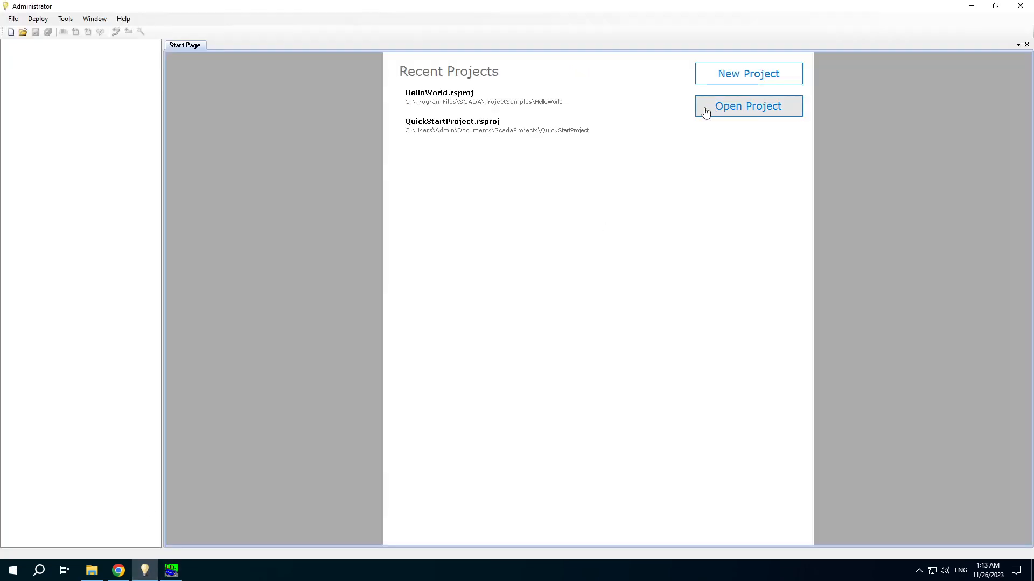
mouse_move(719, 85)
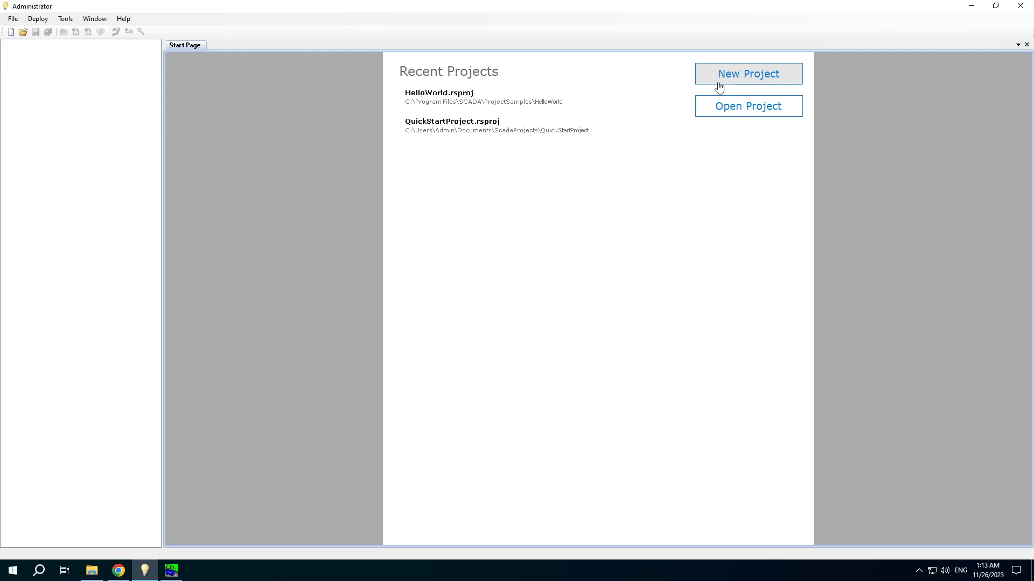
- Create a new empty project named ModbusTest from the Start Page
click(749, 74)
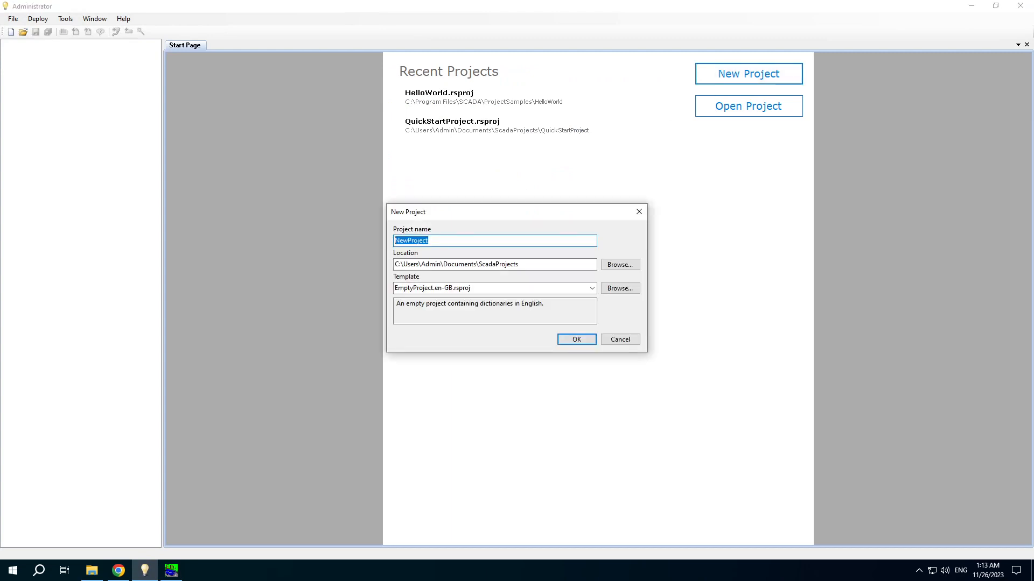
text(Modbus)
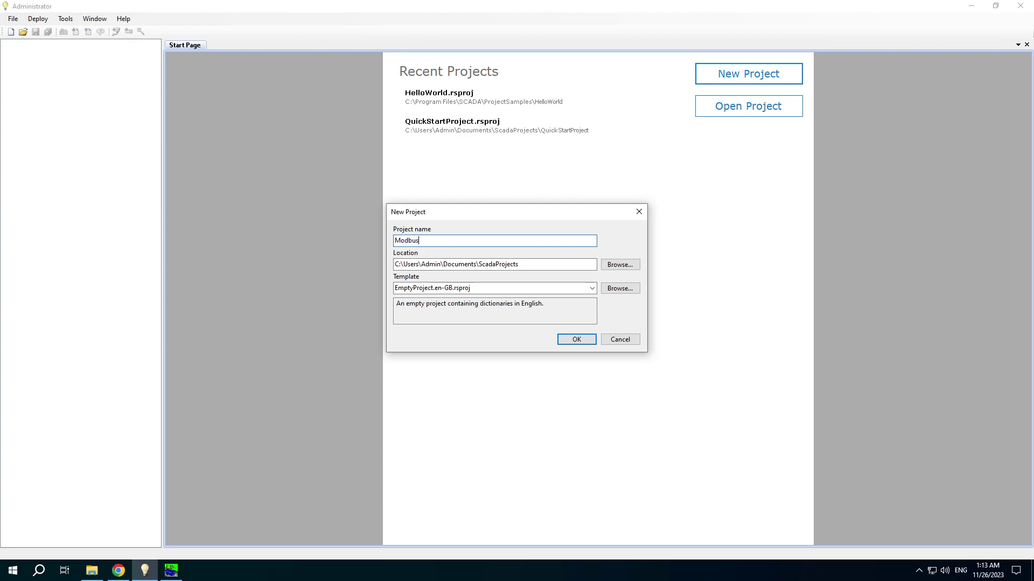
text(Test)
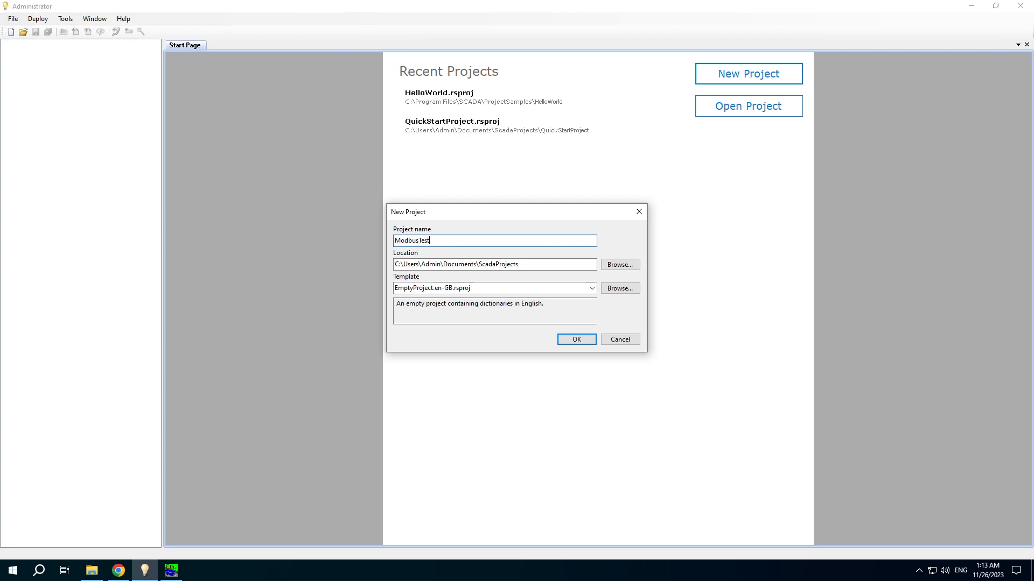
click(576, 339)
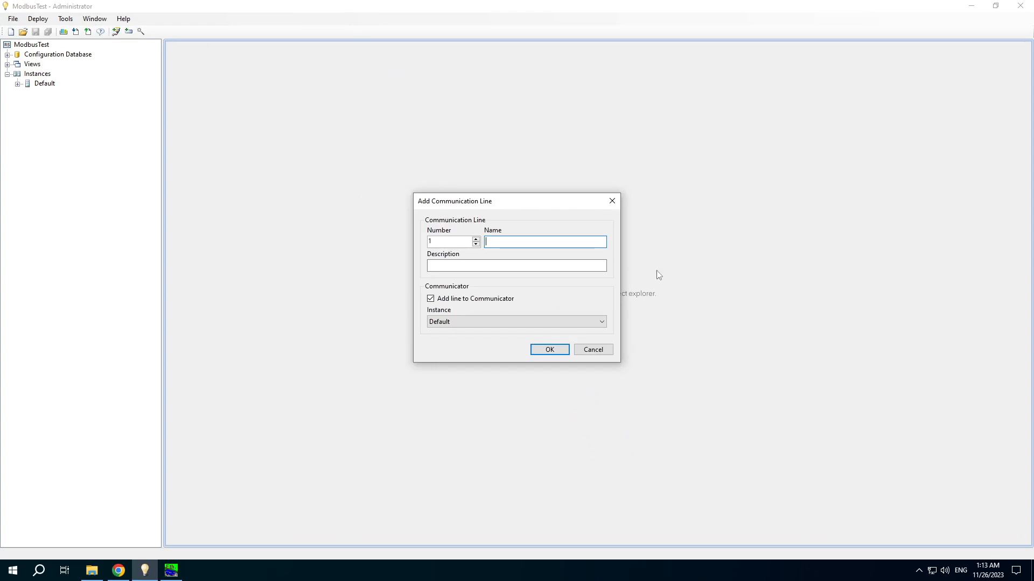
- Add a communication line named Modbus Line
text(Modbus)
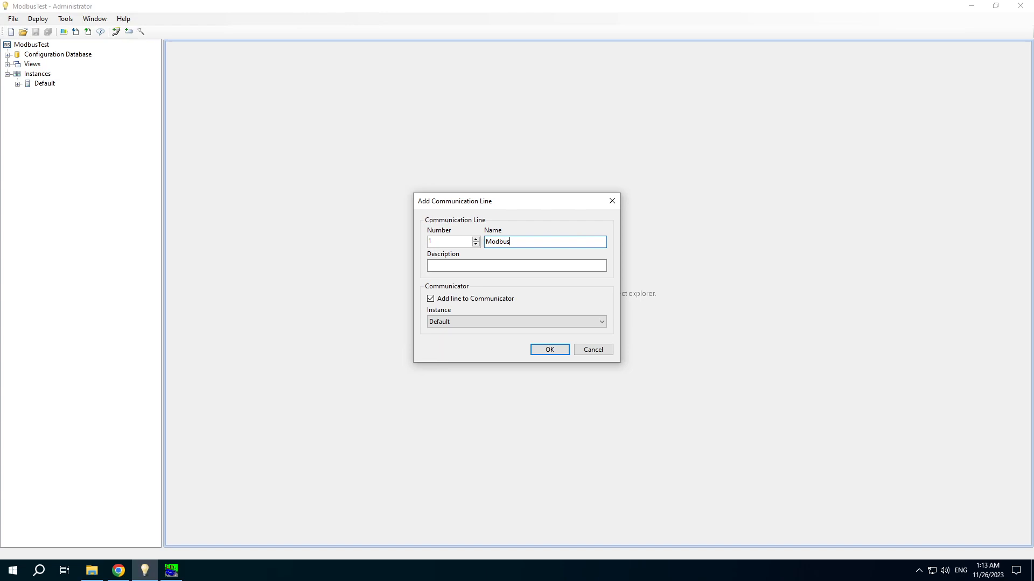
text(Line)
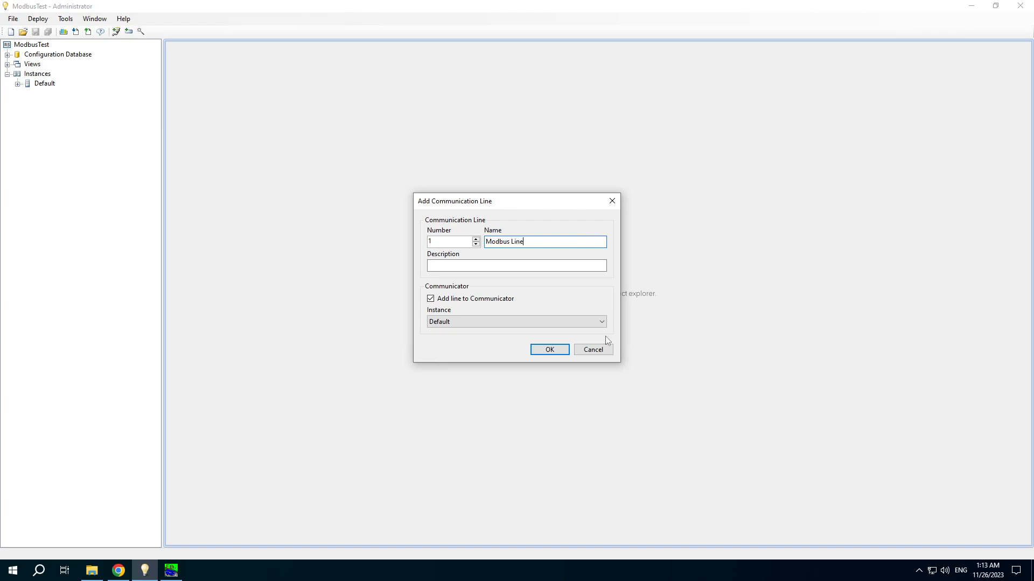
click(549, 350)
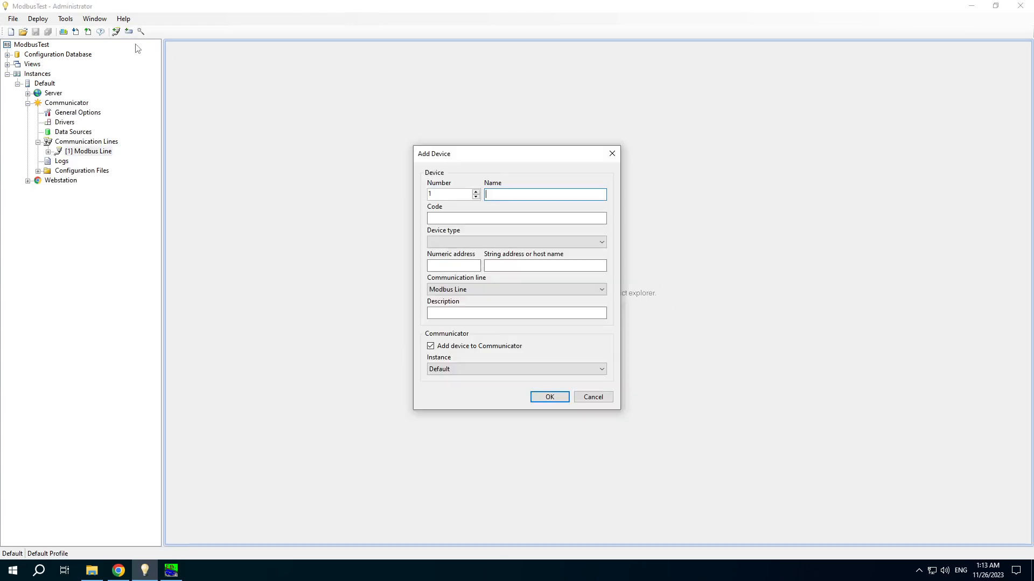
- Add a Modbus Device of type Modbus at address 1 on host 127.0.0.1
text(Modbus Device)
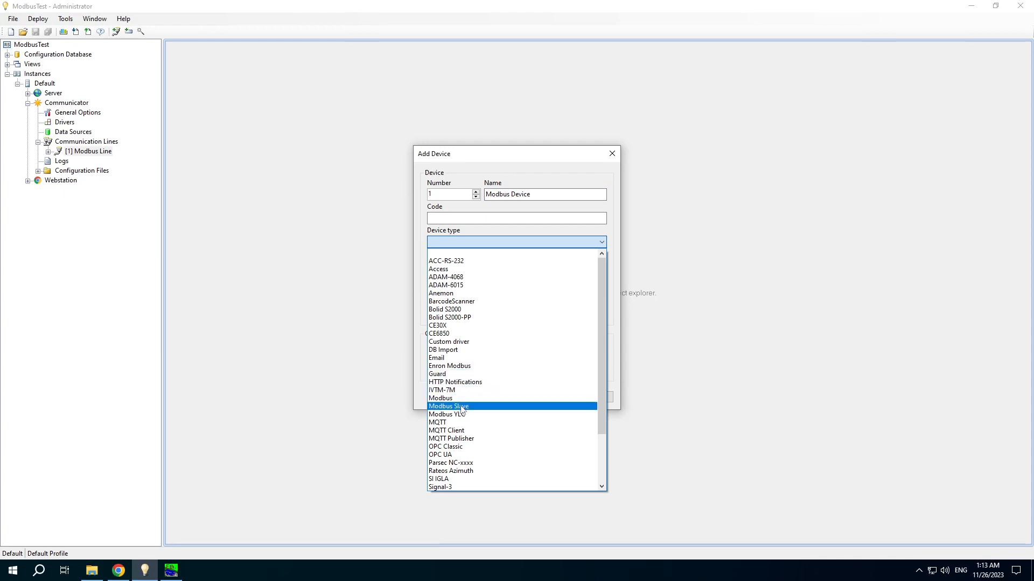
click(440, 398)
text(1)
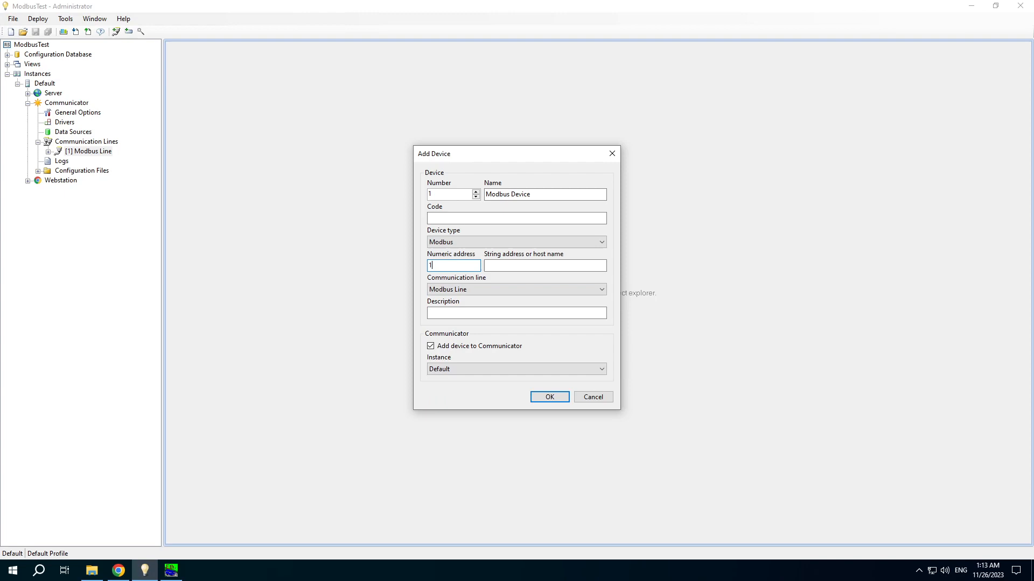
click(545, 266)
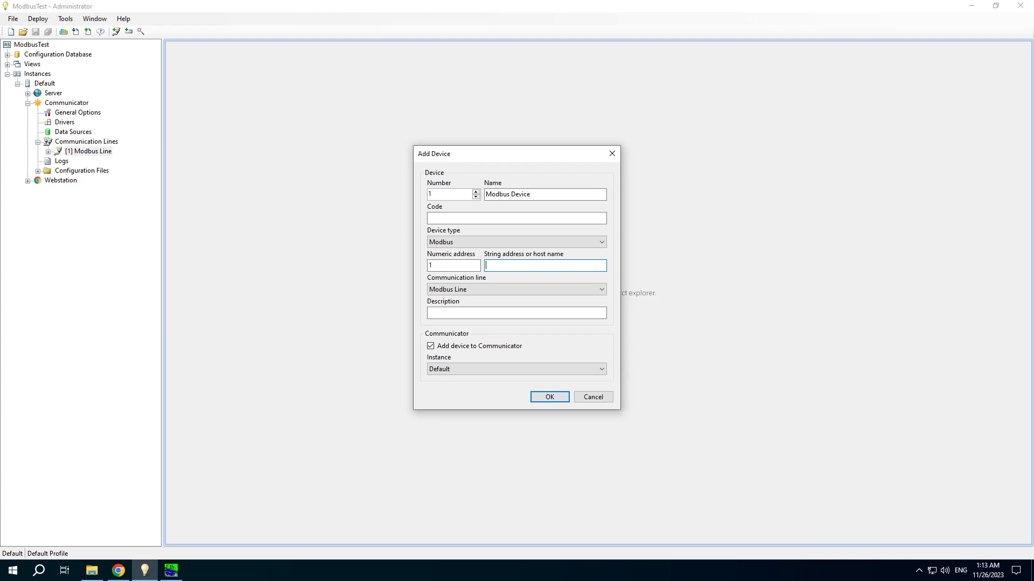
text(127.0.0.)
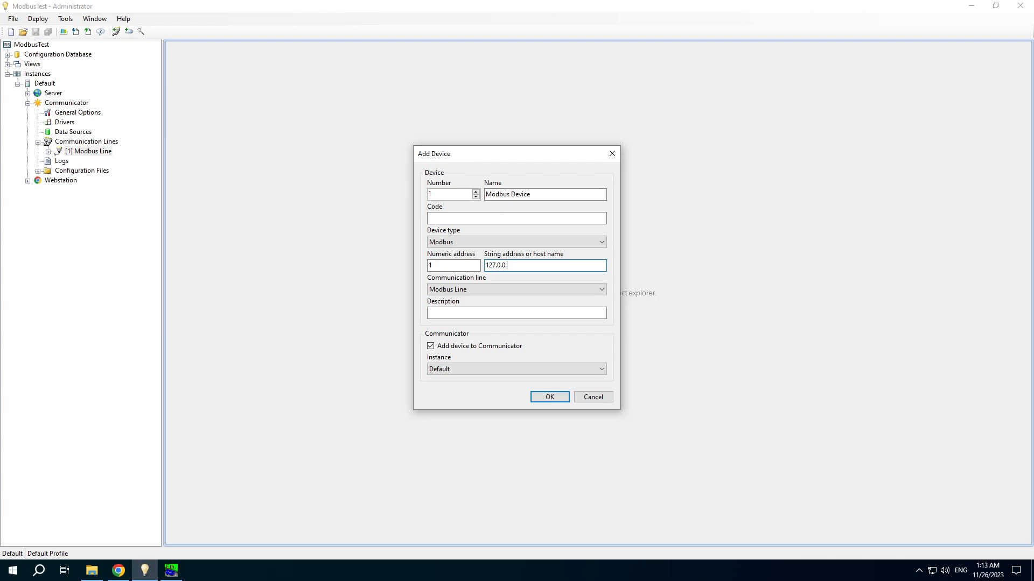
text(1)
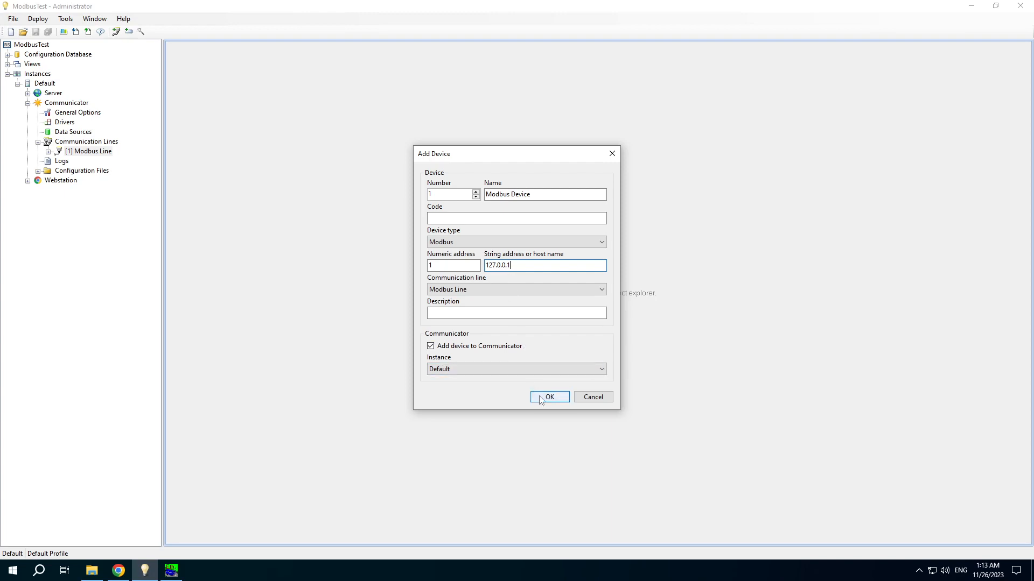
click(549, 396)
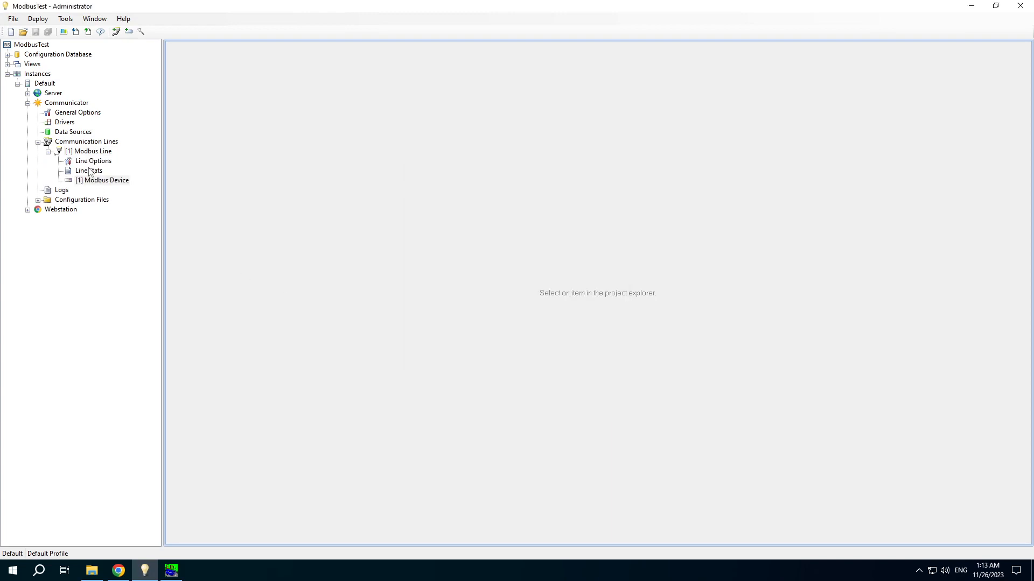
- In Line Options, try Serial port then set the channel type to TCP client
click(93, 160)
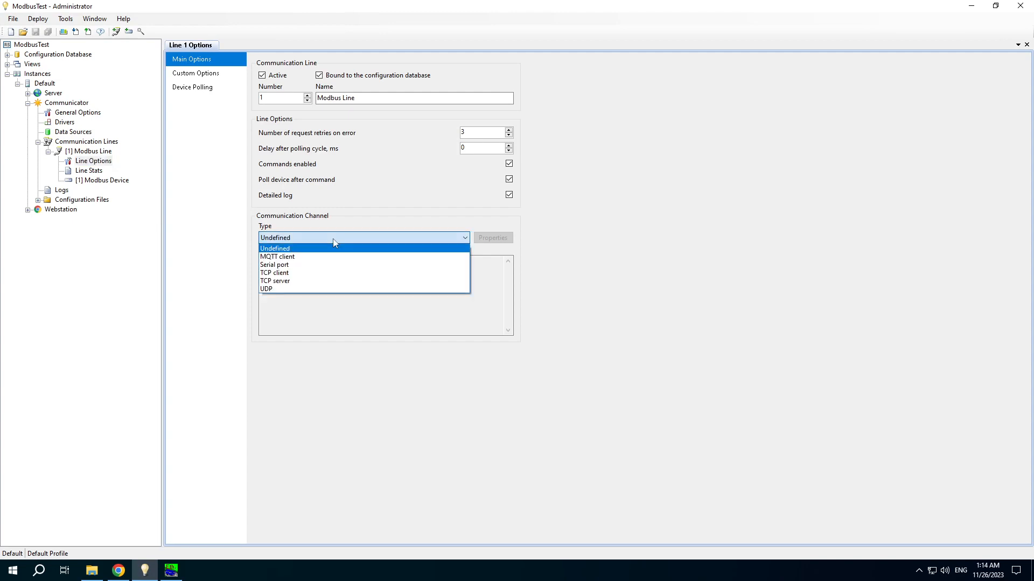
mouse_move(306, 257)
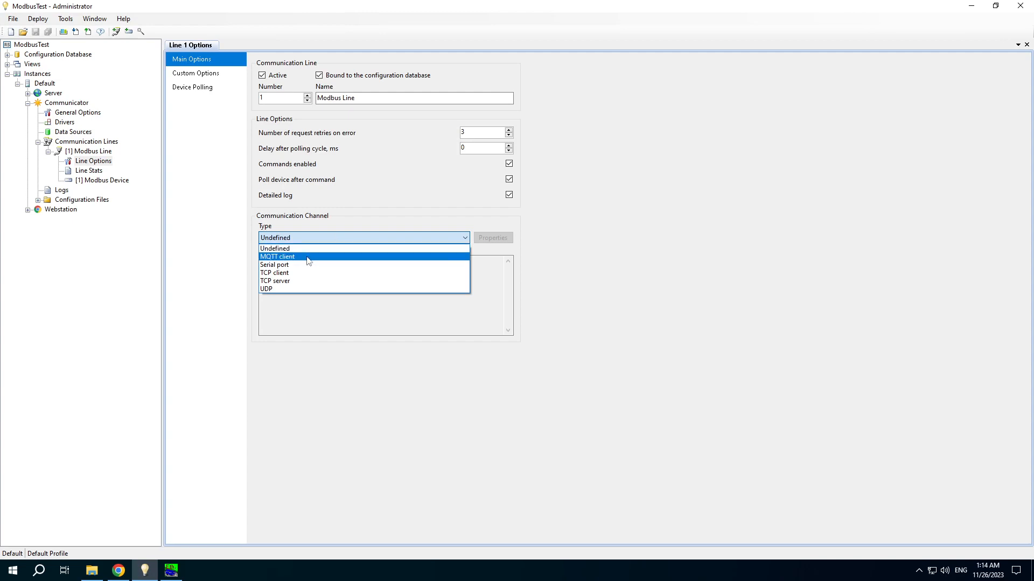
mouse_move(302, 265)
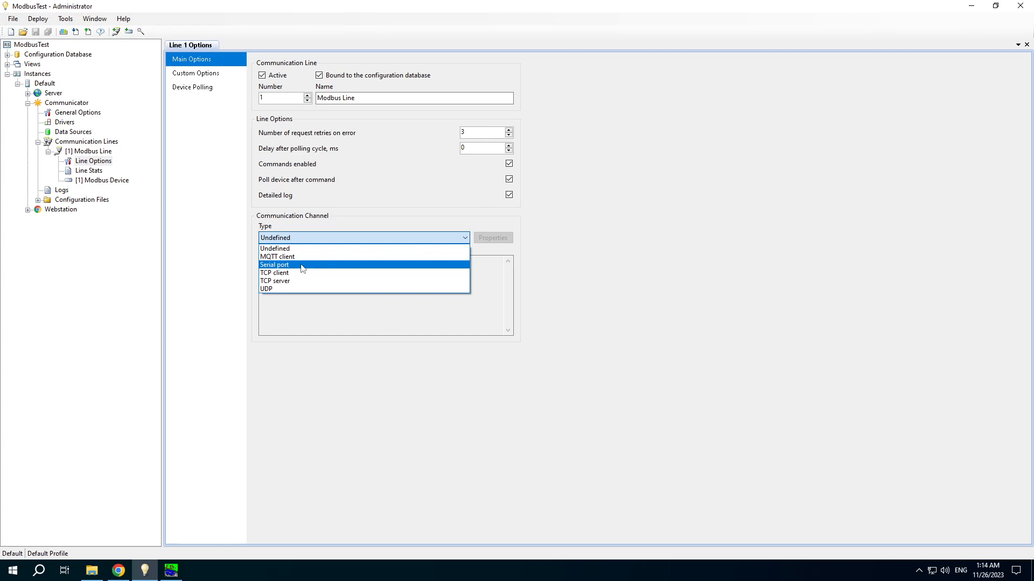
click(274, 265)
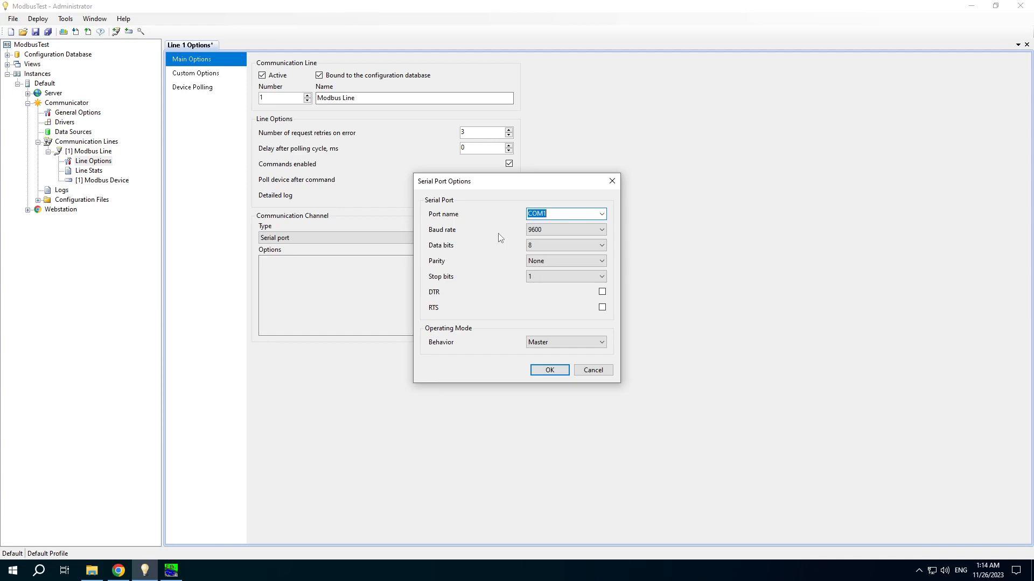
mouse_move(458, 343)
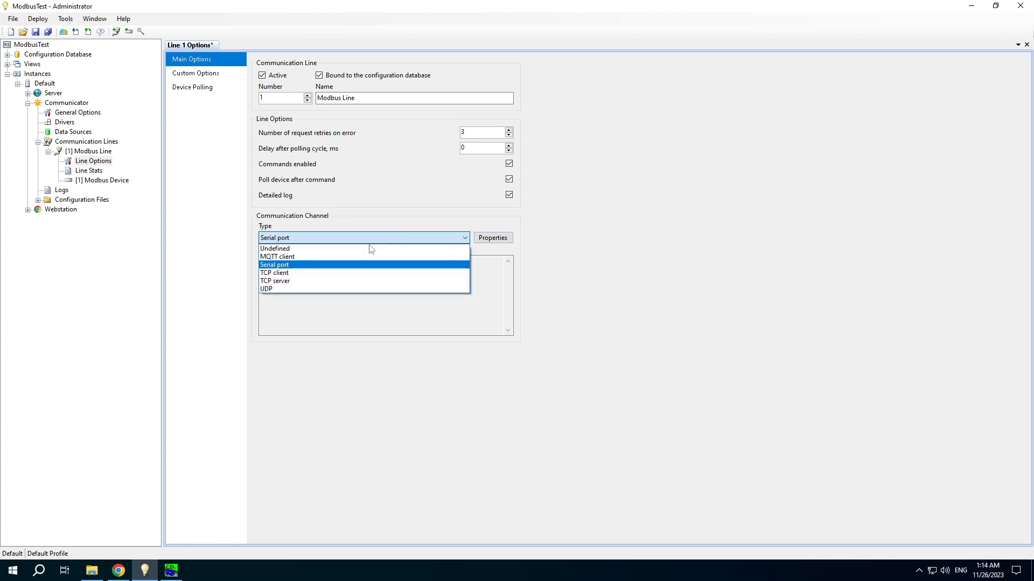
click(274, 272)
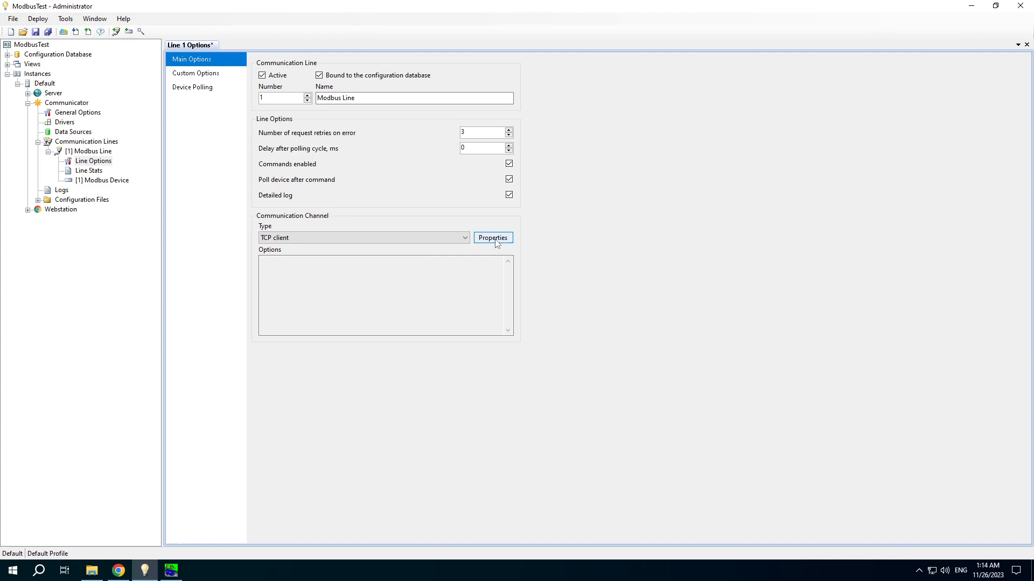
click(493, 238)
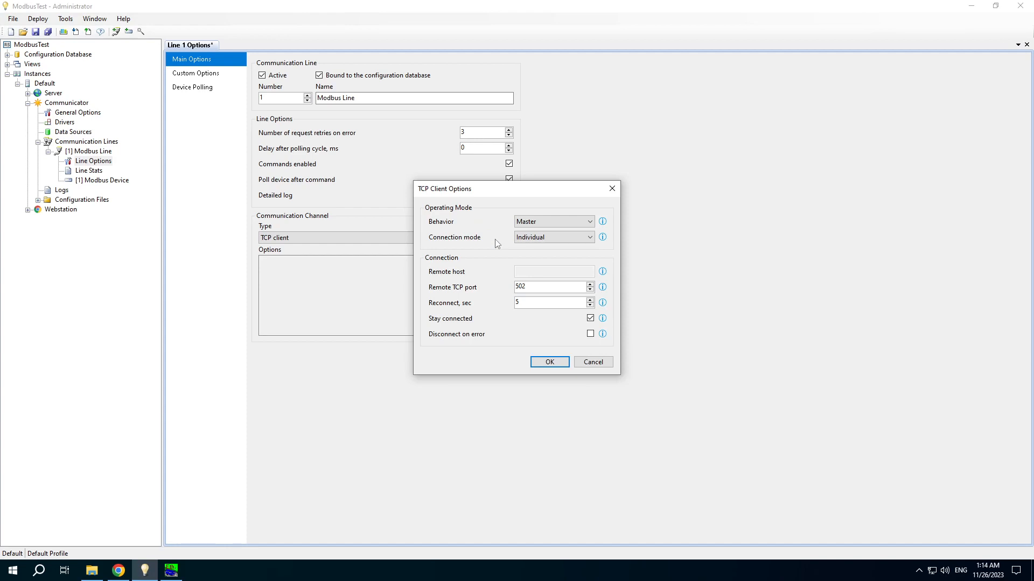
click(553, 237)
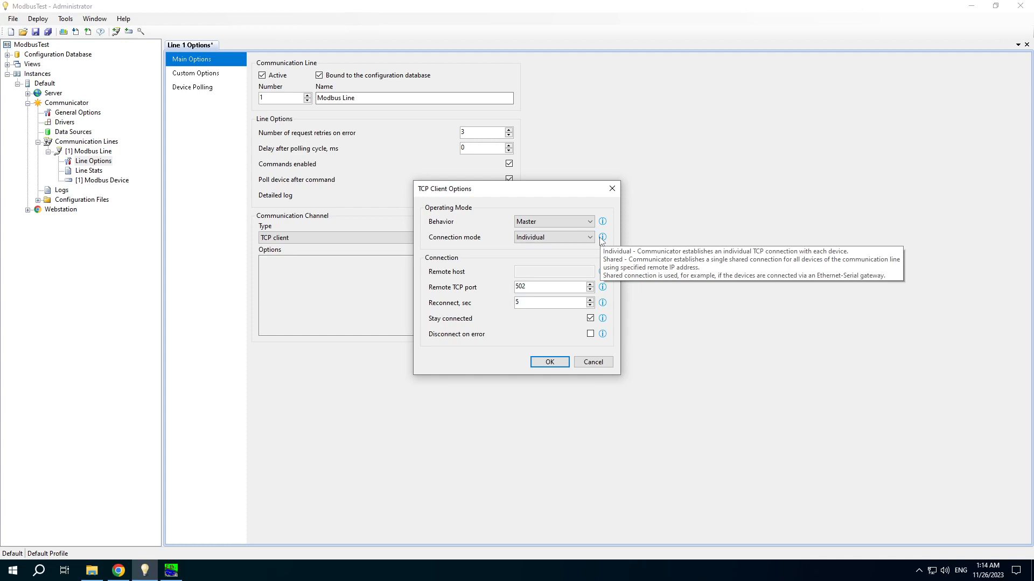
mouse_move(535, 280)
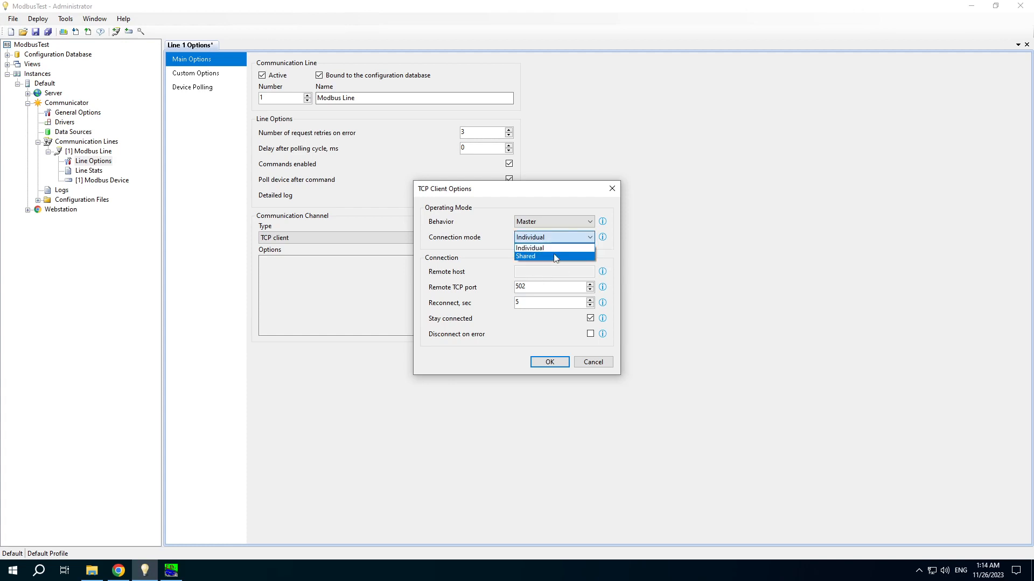
click(530, 247)
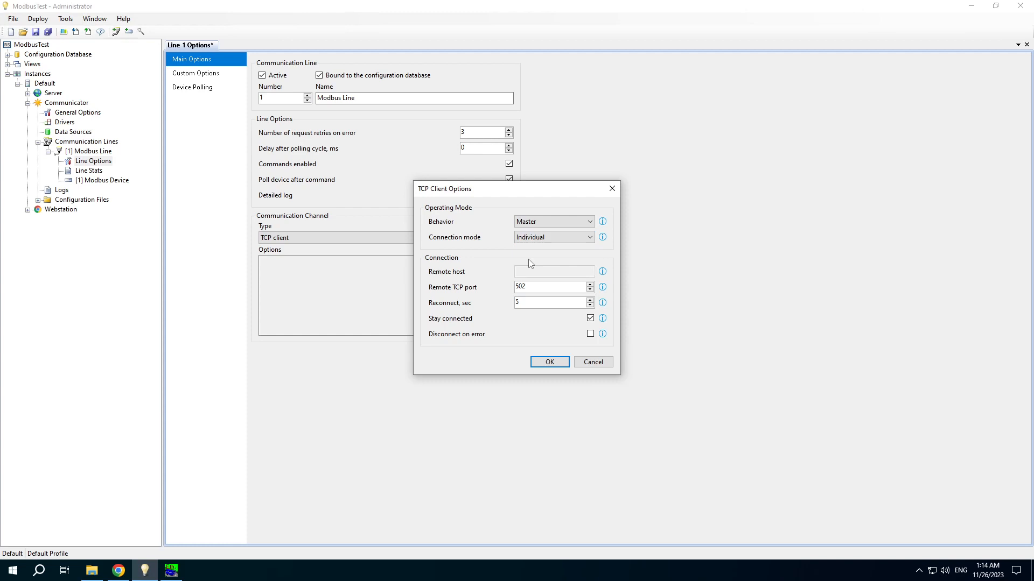
triple_click(547, 287)
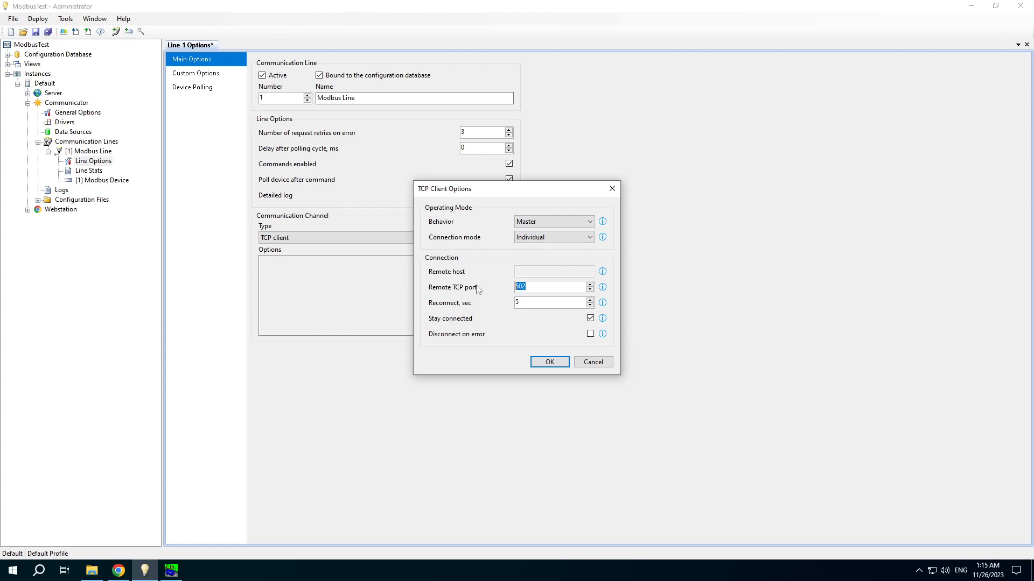
mouse_move(478, 288)
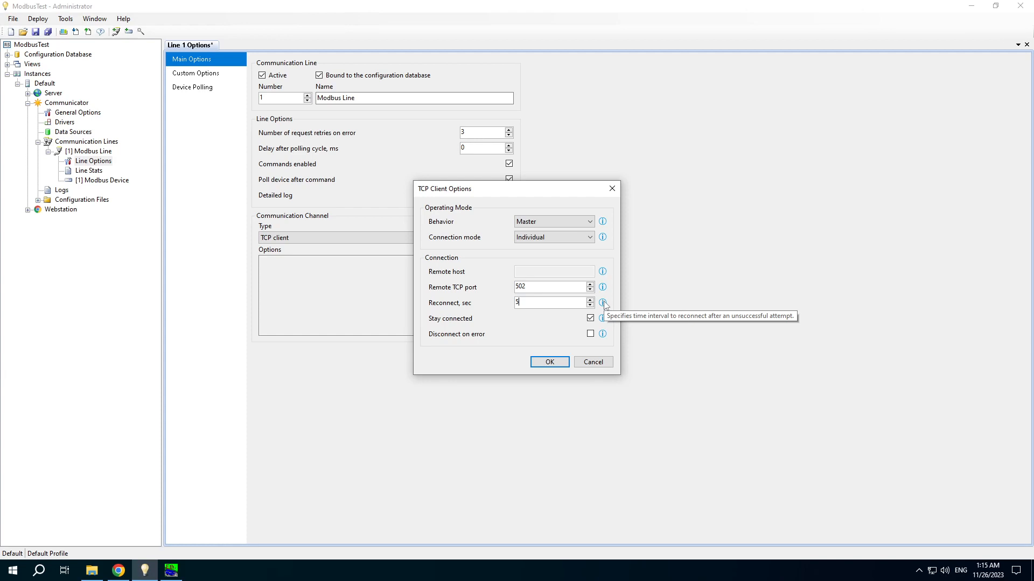
mouse_move(427, 312)
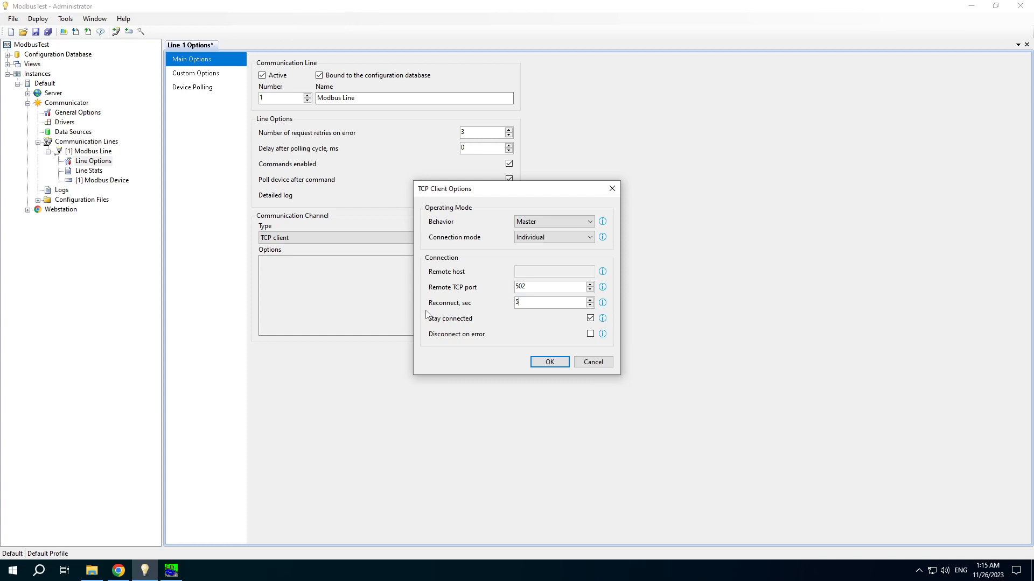
mouse_move(429, 317)
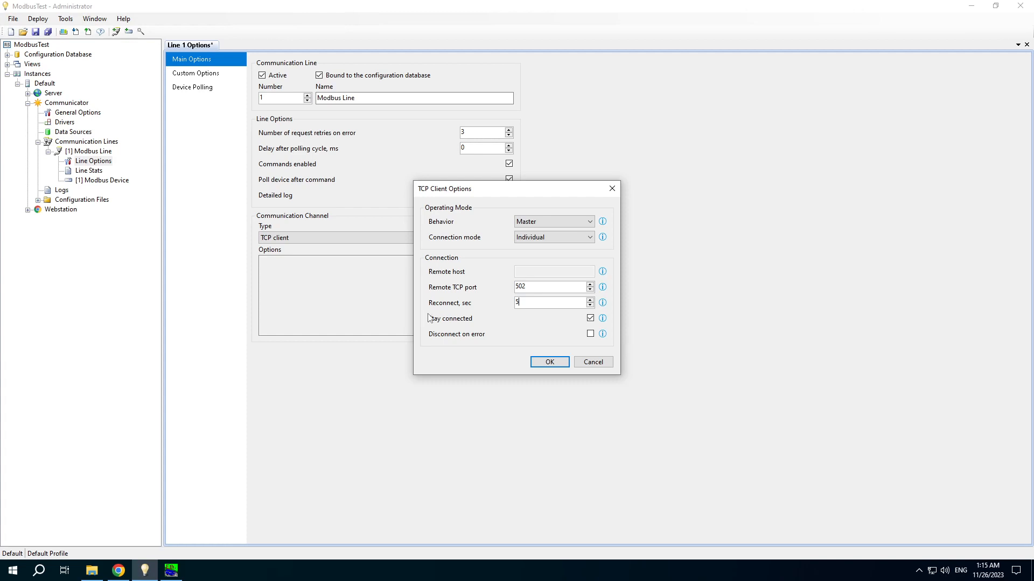
mouse_move(458, 325)
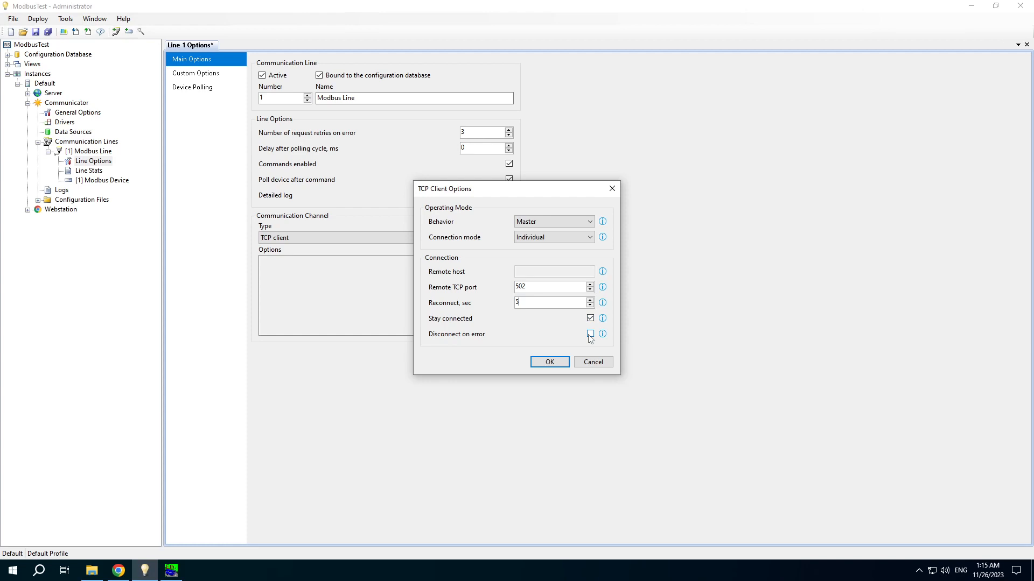
mouse_move(602, 318)
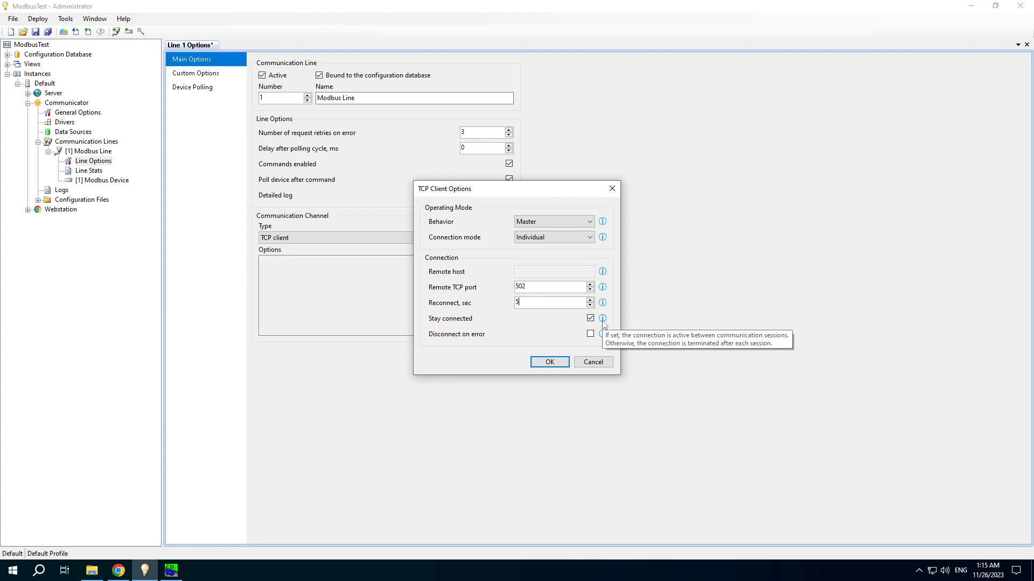
mouse_move(602, 334)
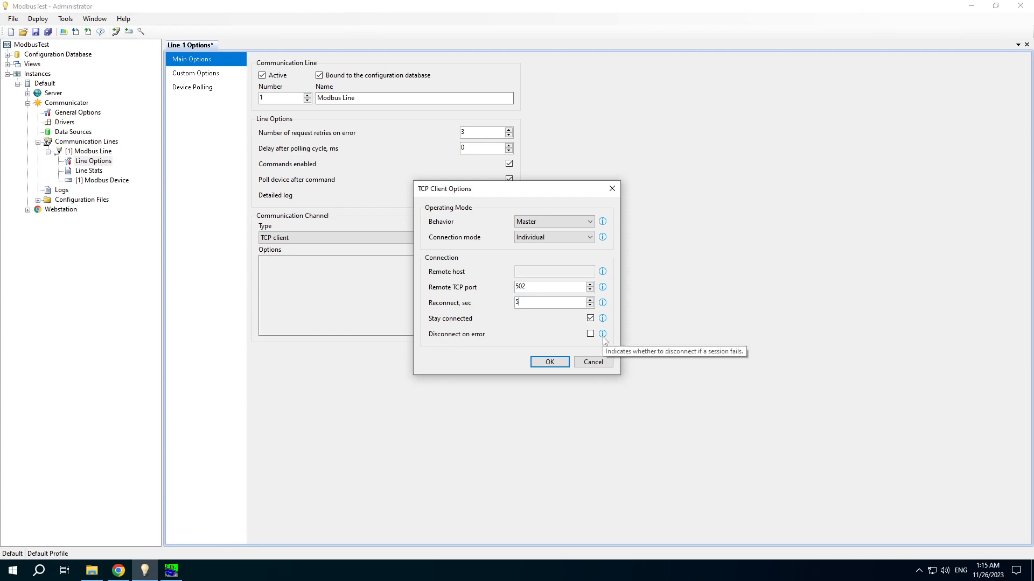
click(549, 362)
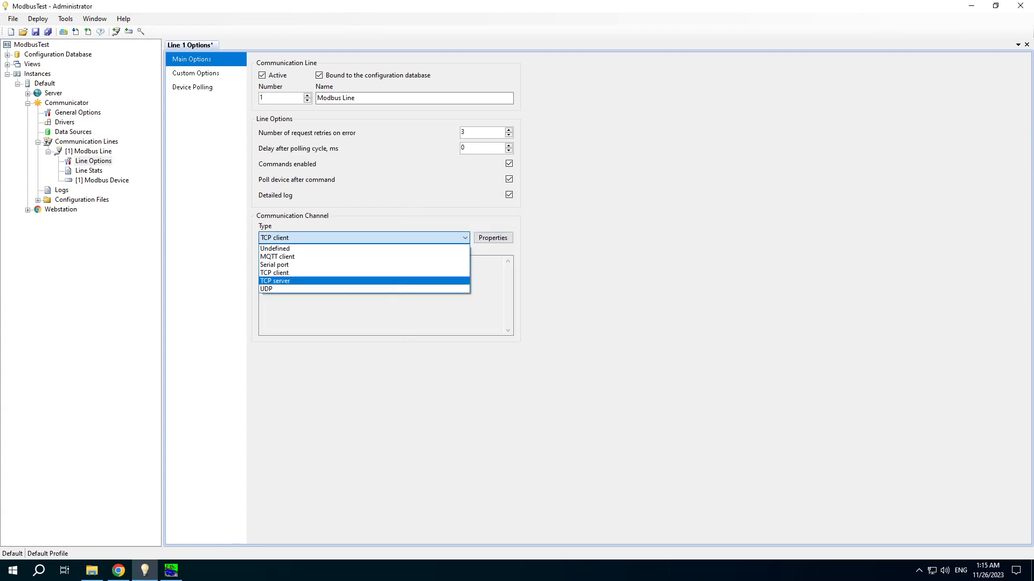
- Try the TCP server channel type with Shared connection mode, then close its options
click(276, 281)
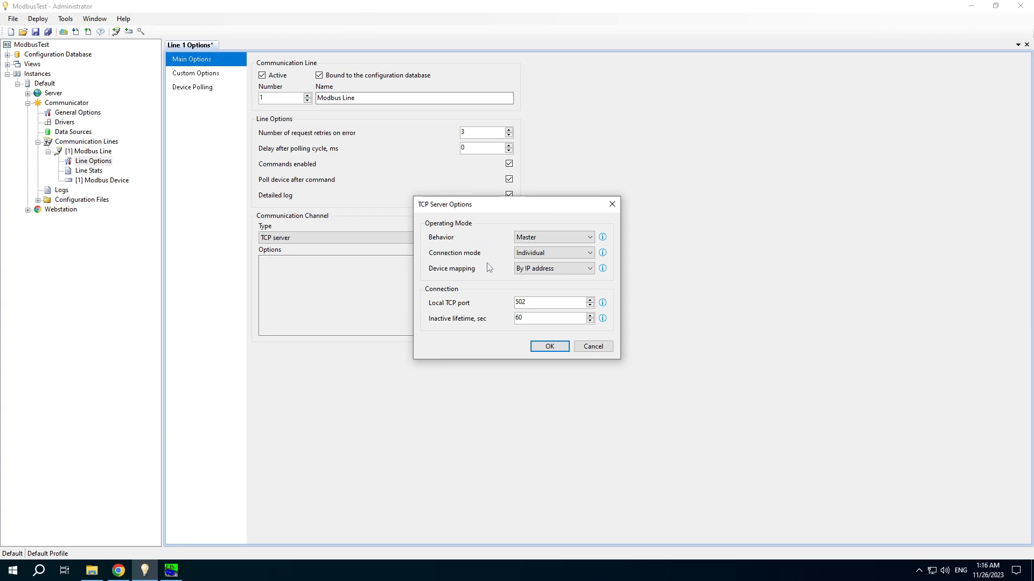
mouse_move(491, 245)
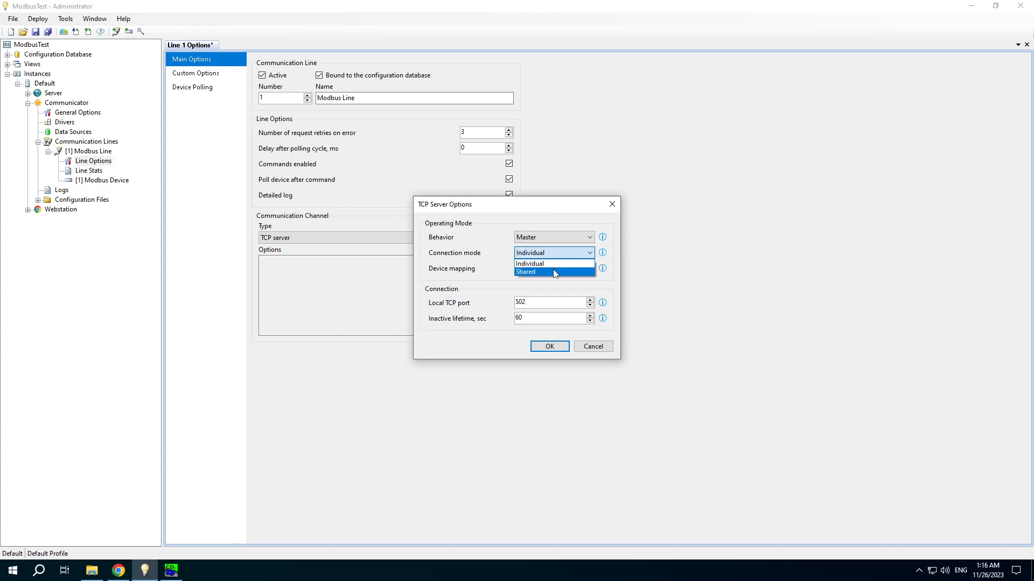
click(541, 272)
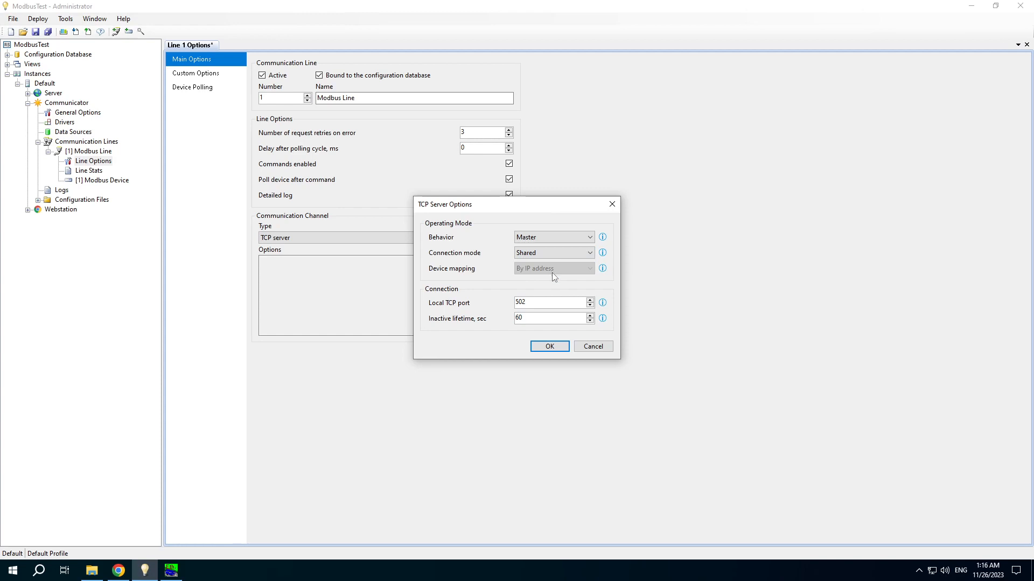
click(553, 252)
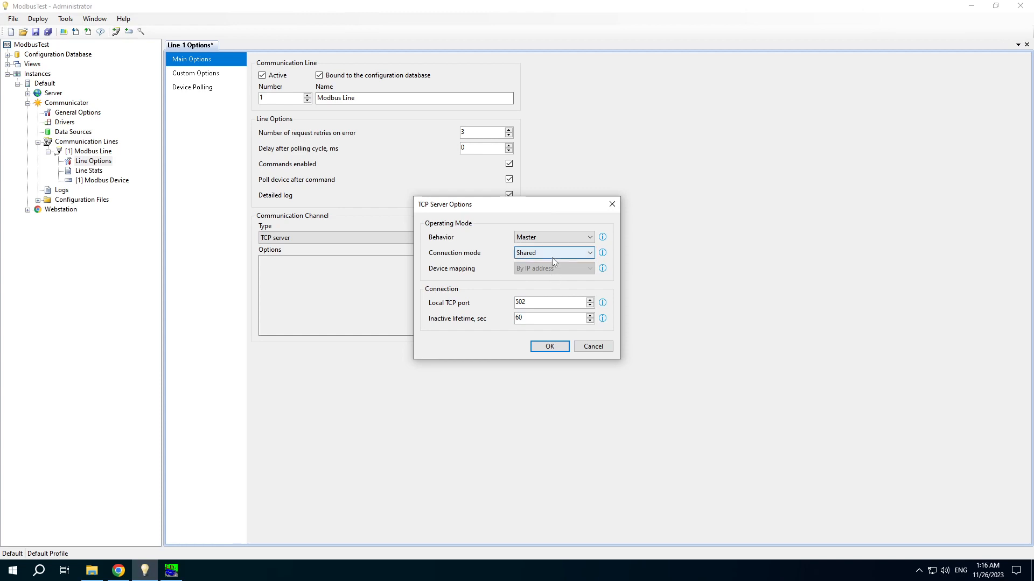
mouse_move(601, 253)
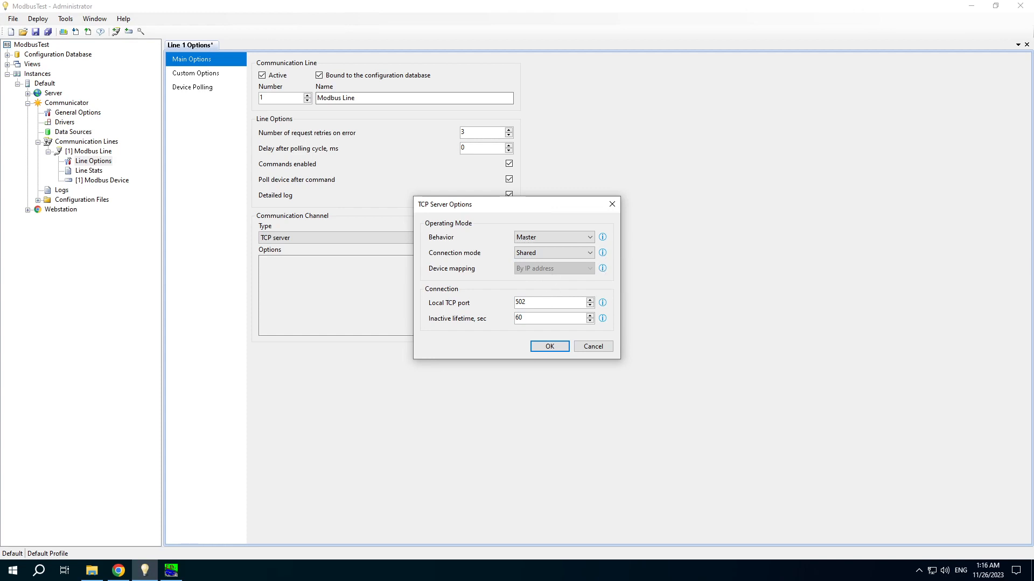
click(551, 302)
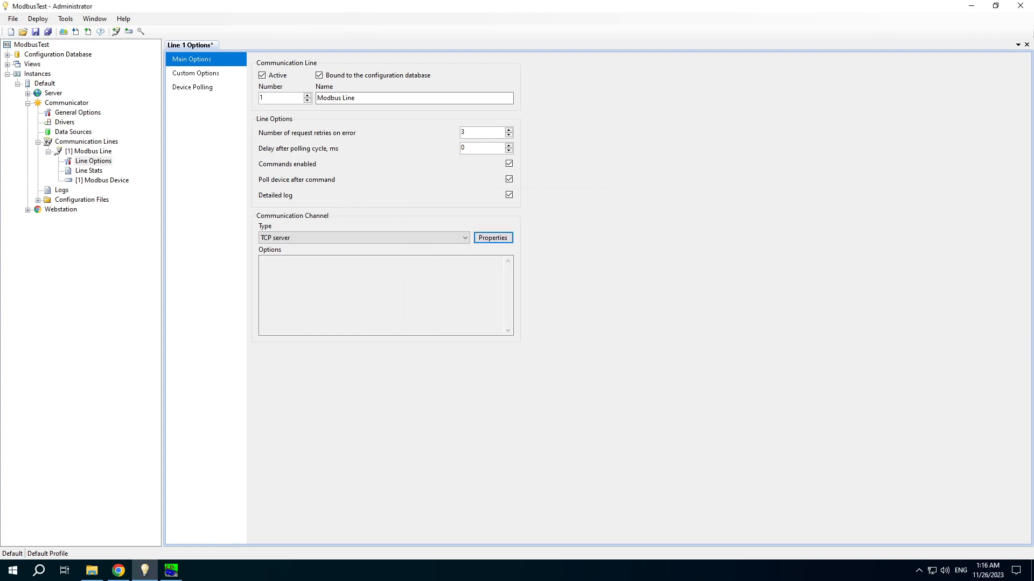
- Save the line as TCP client on port 502 and show its Device Polling list
click(362, 238)
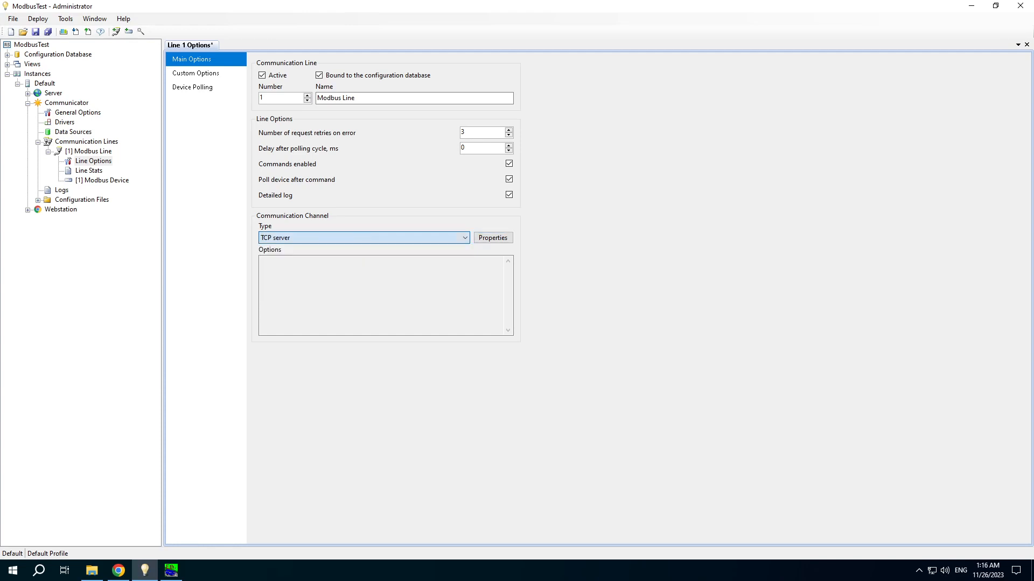
click(492, 237)
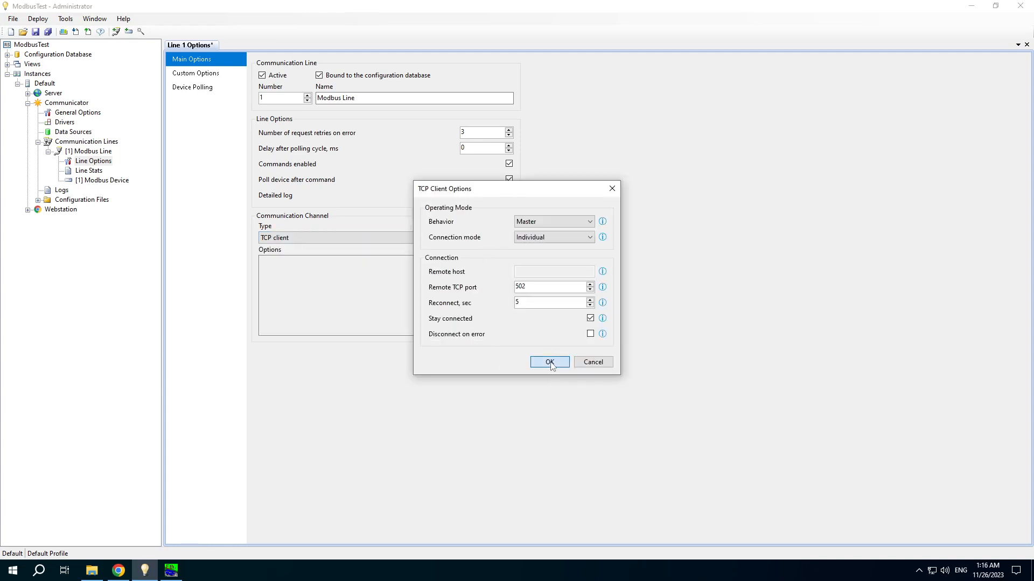
click(549, 362)
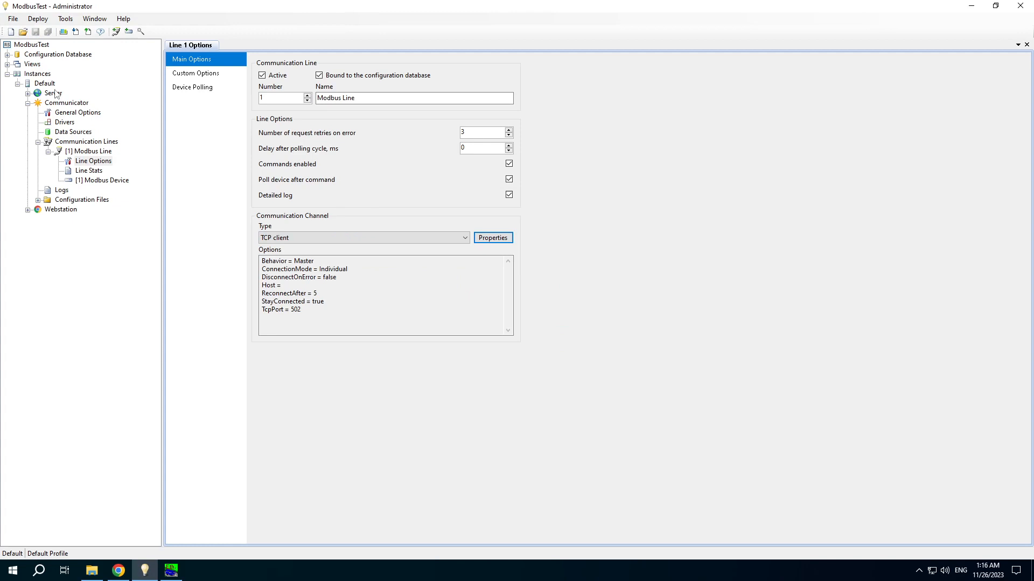
click(192, 86)
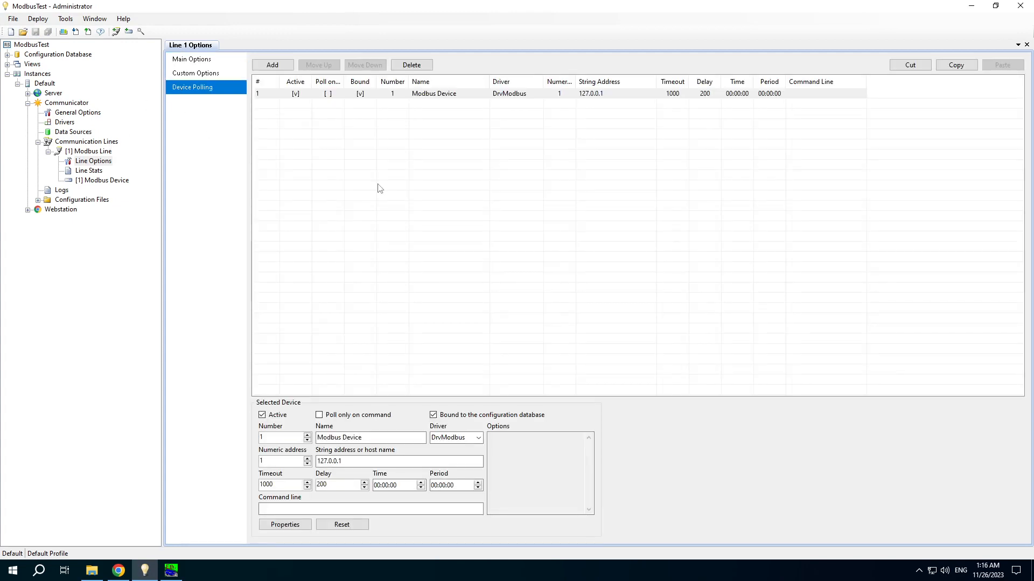
mouse_move(417, 397)
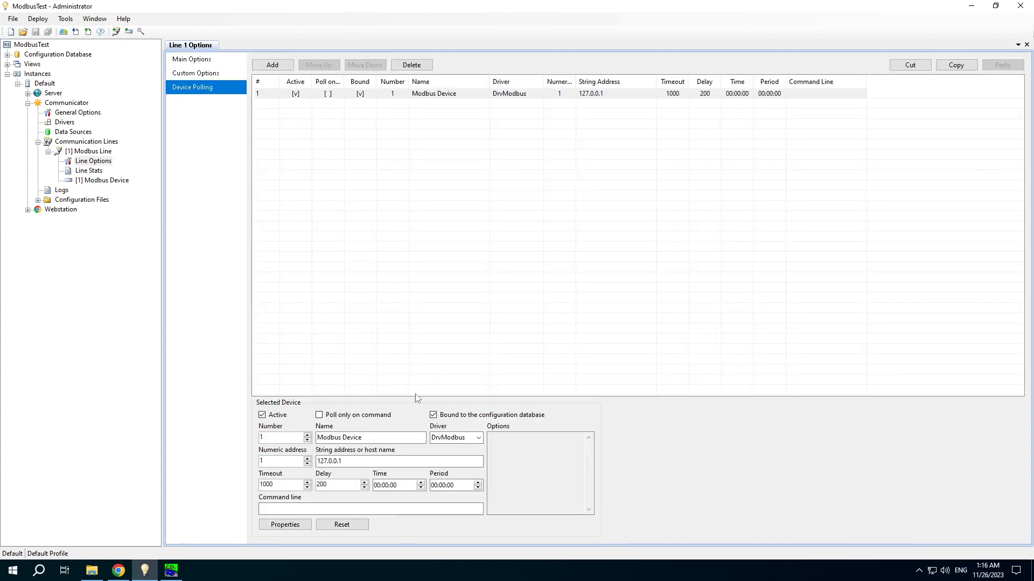
mouse_move(324, 498)
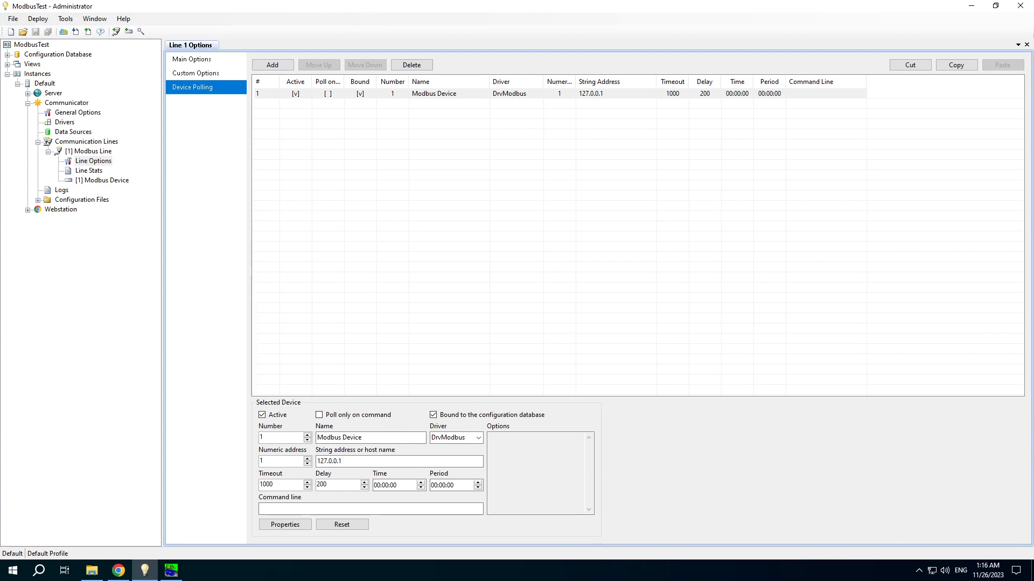
- Bring up the polled Modbus Device's properties with its protocol choices
click(337, 485)
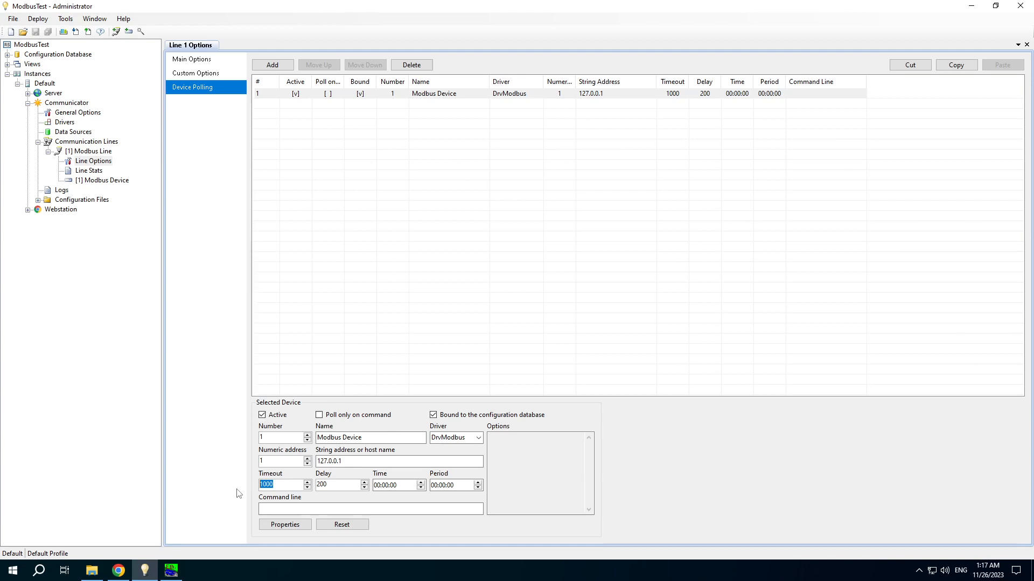
mouse_move(259, 490)
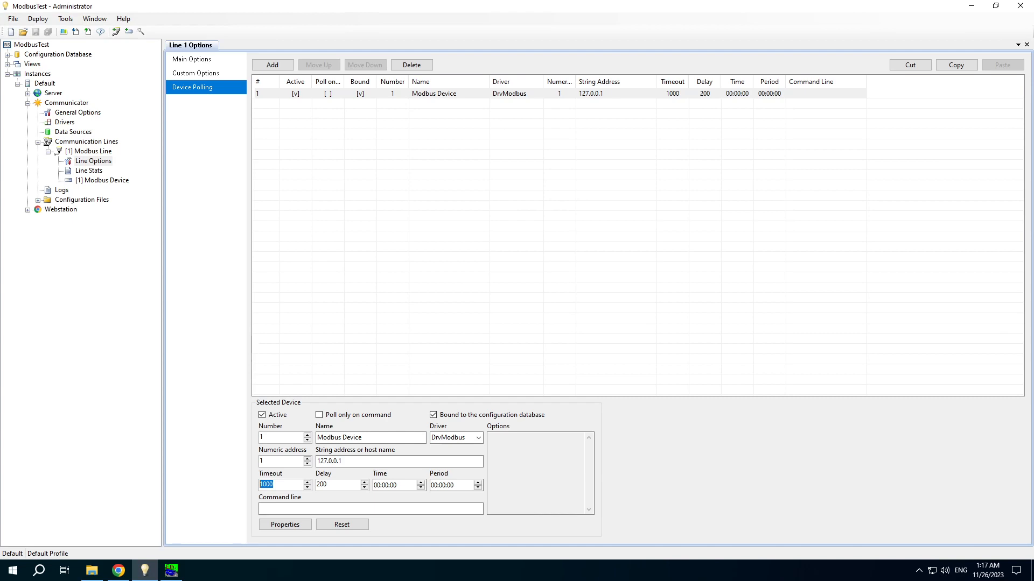
click(285, 524)
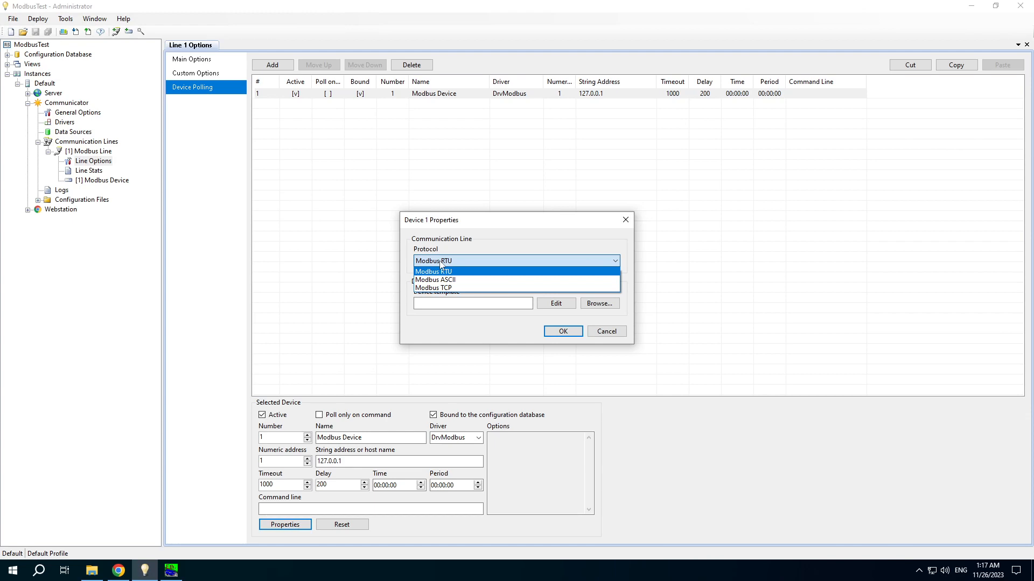
mouse_move(435, 279)
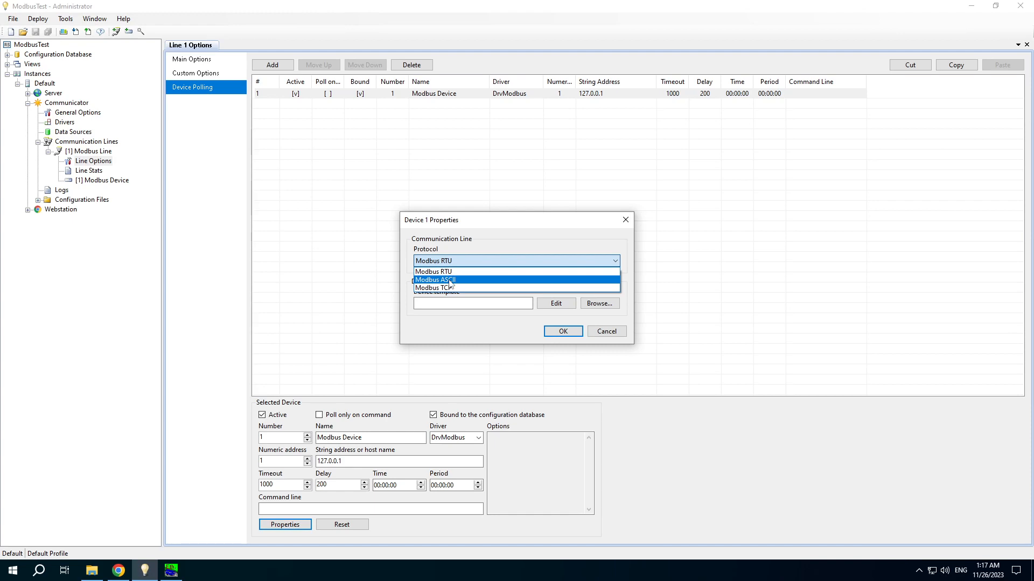
mouse_move(465, 289)
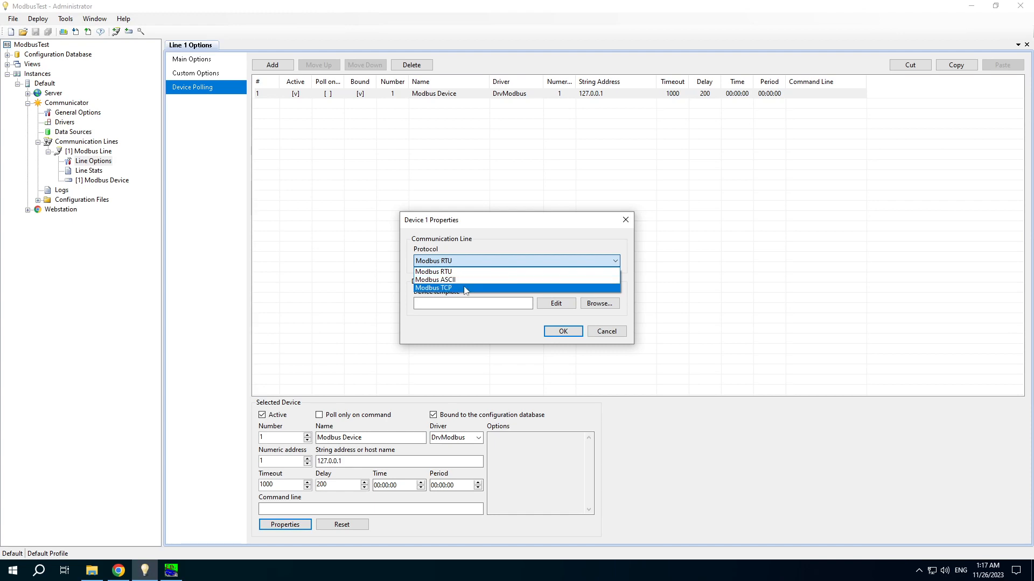
- Set the device protocol to Modbus TCP and start editing a new device template
click(434, 272)
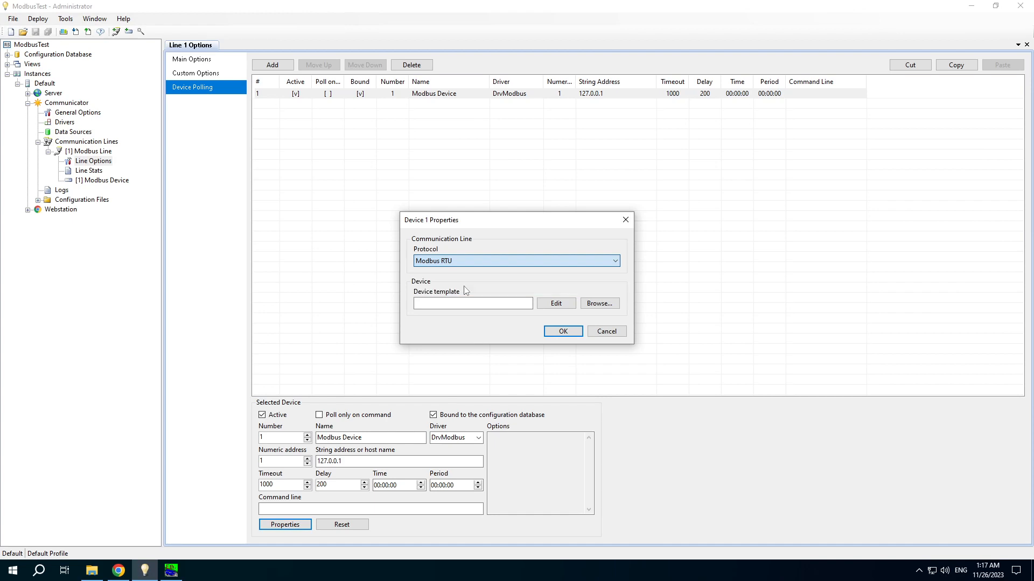
click(515, 261)
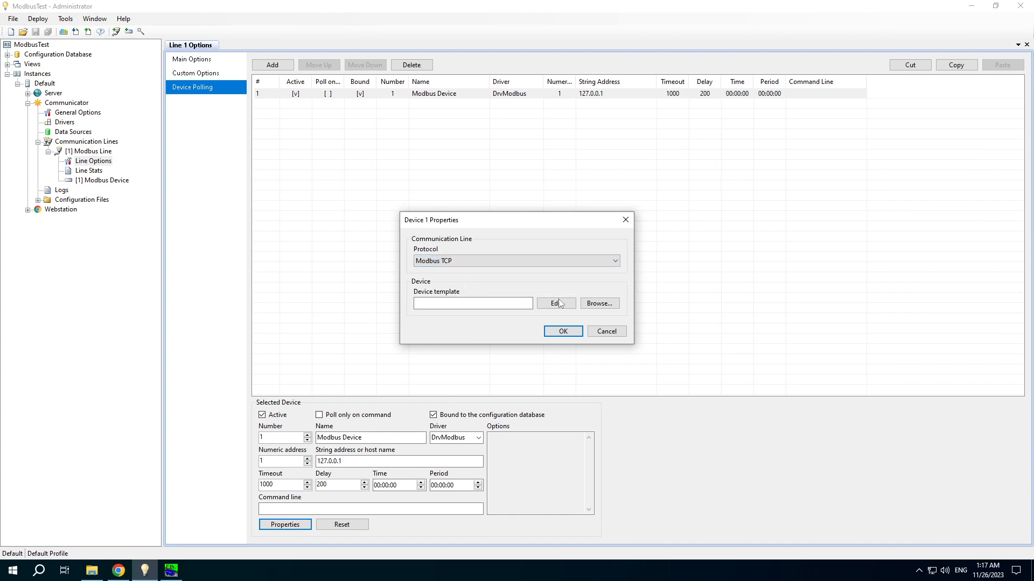
click(555, 303)
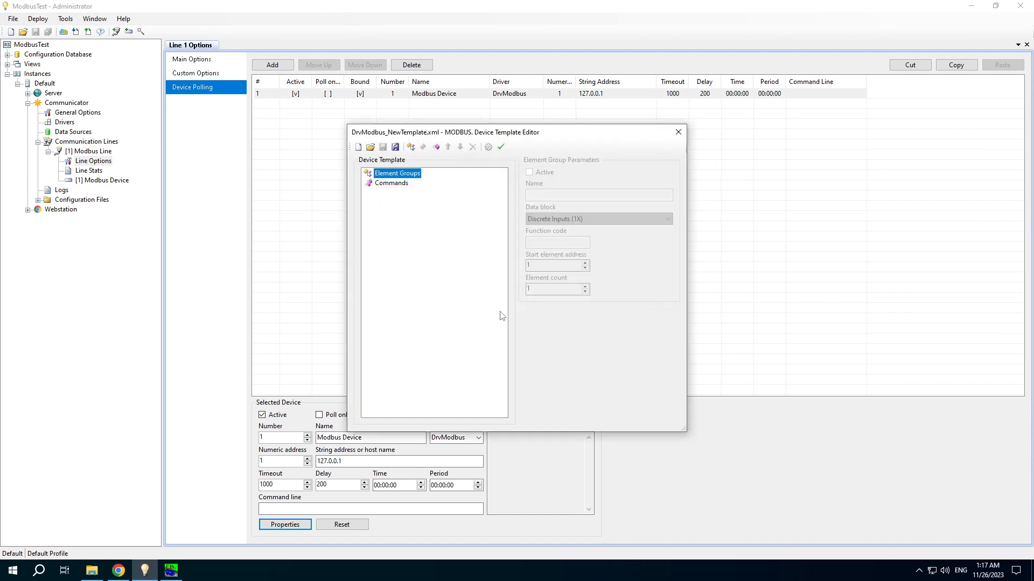
mouse_move(502, 208)
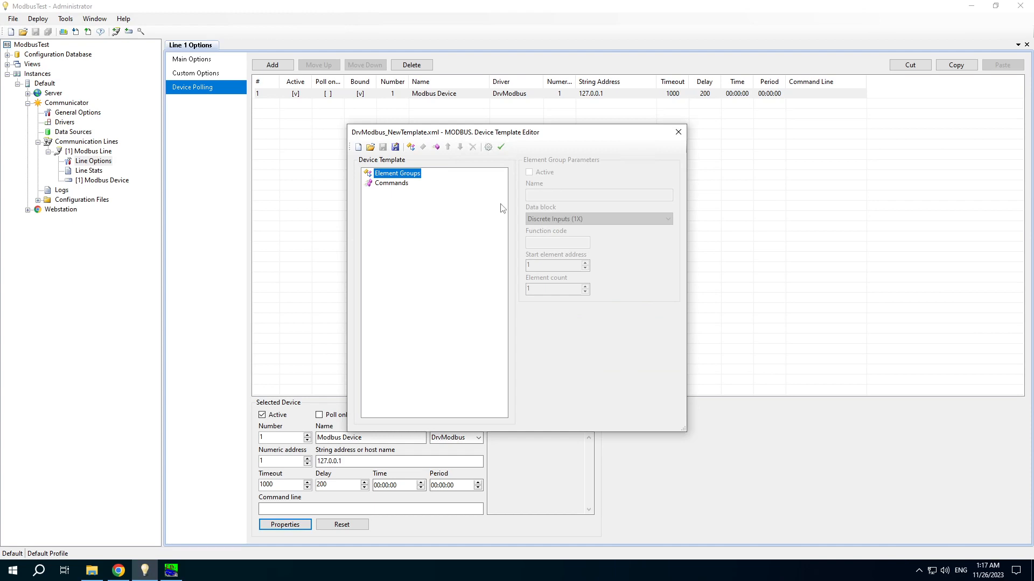
mouse_move(413, 213)
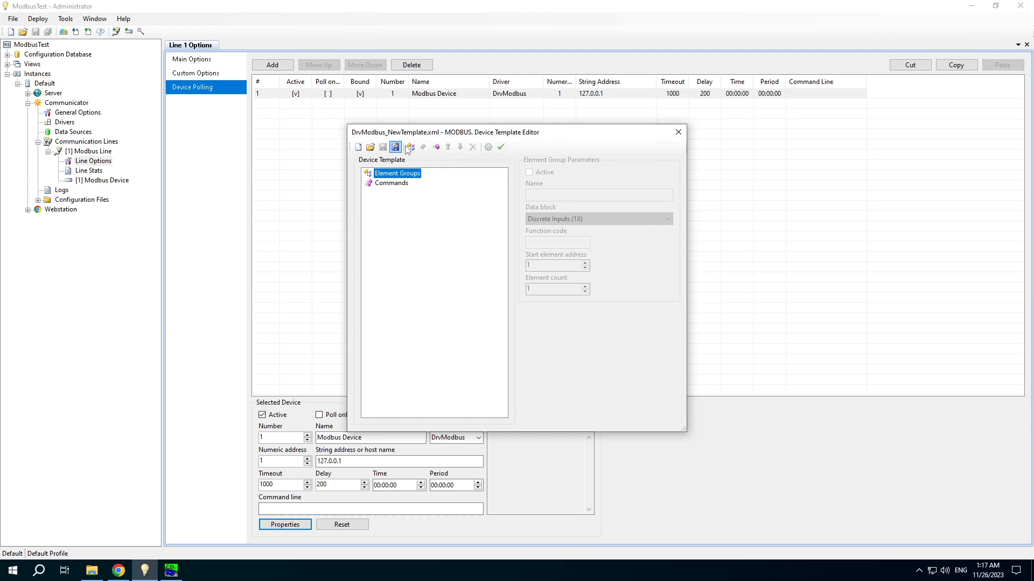
- Add two Discrete Inputs element groups to the new device template
click(409, 147)
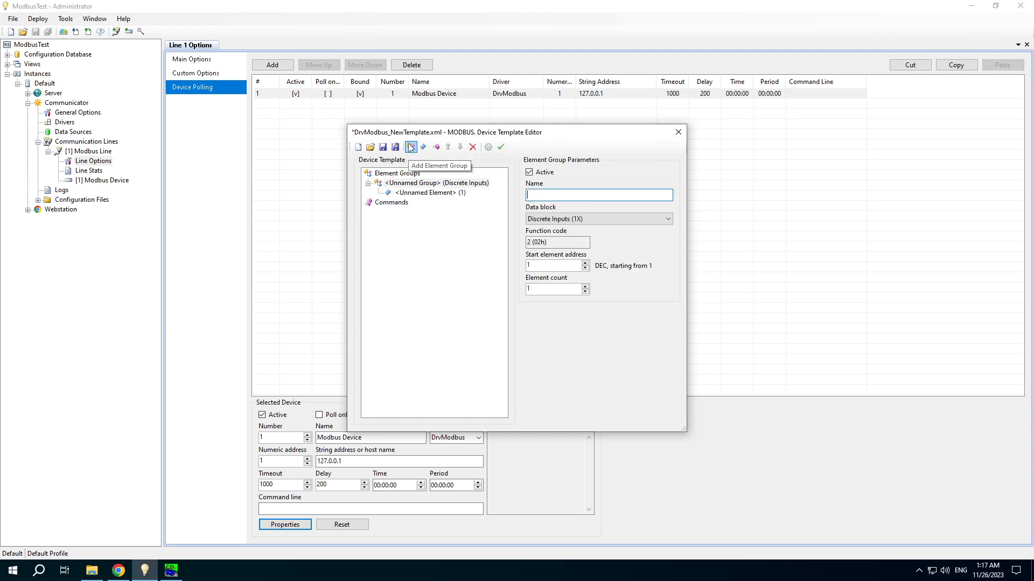
click(410, 147)
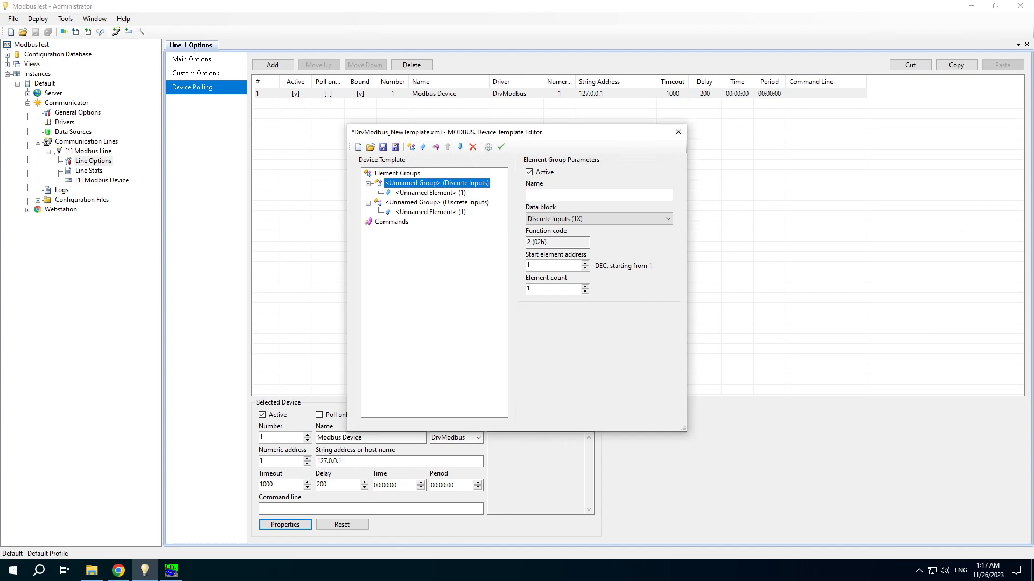
- Name the first group Group 1 and make it Holding Registers (4X) with element count 5
text(Group 1)
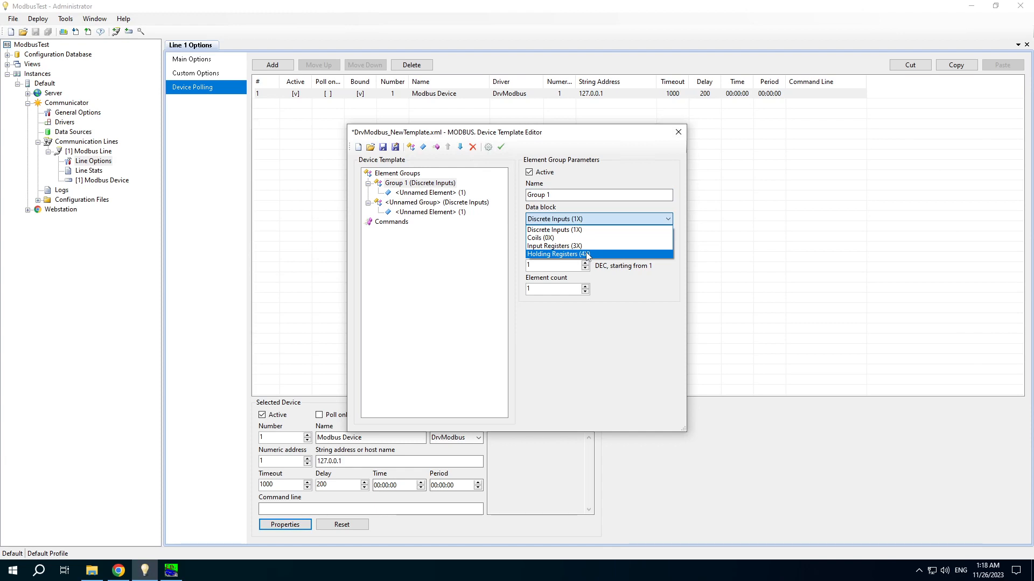
click(555, 254)
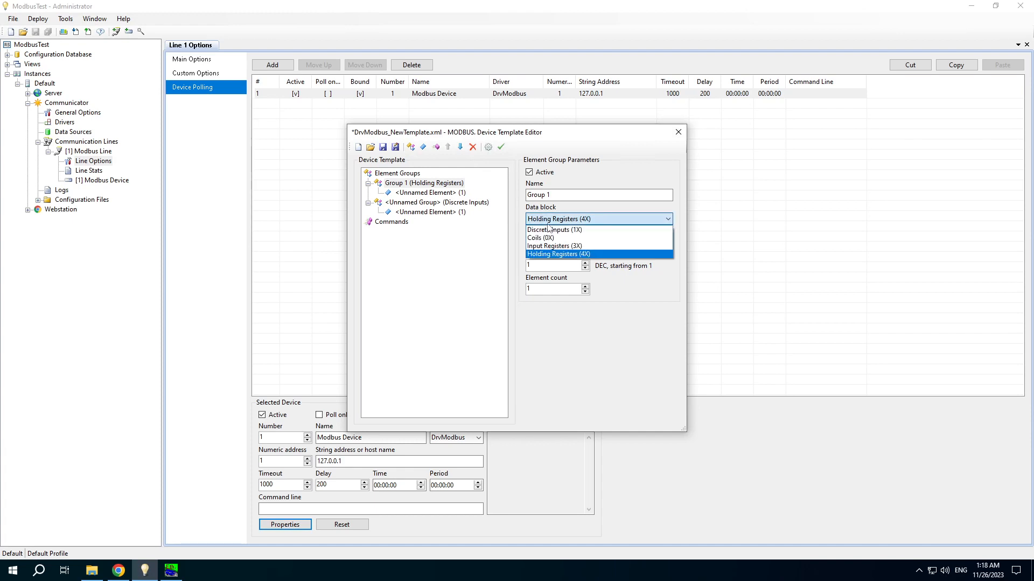
mouse_move(540, 238)
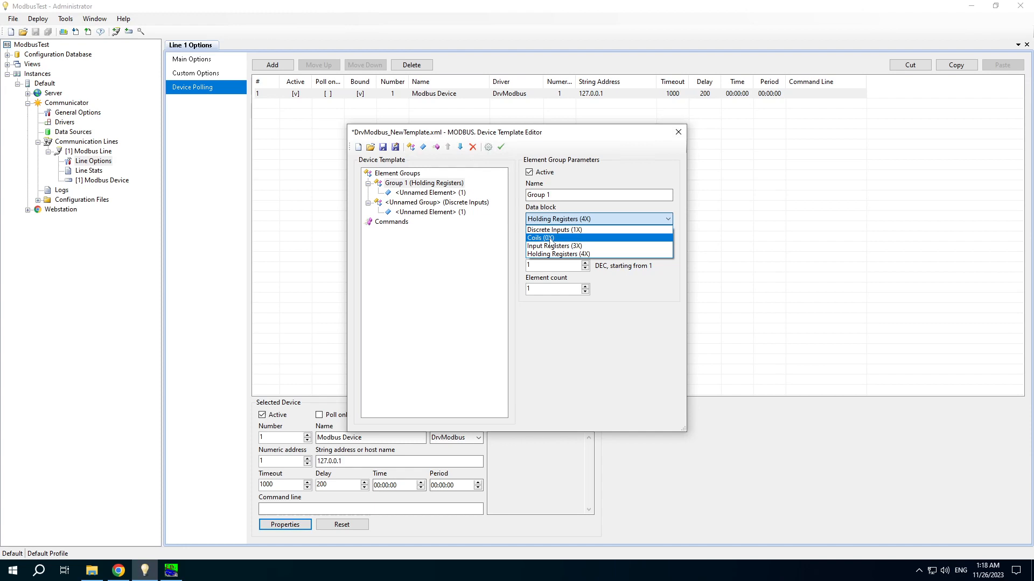
mouse_move(549, 254)
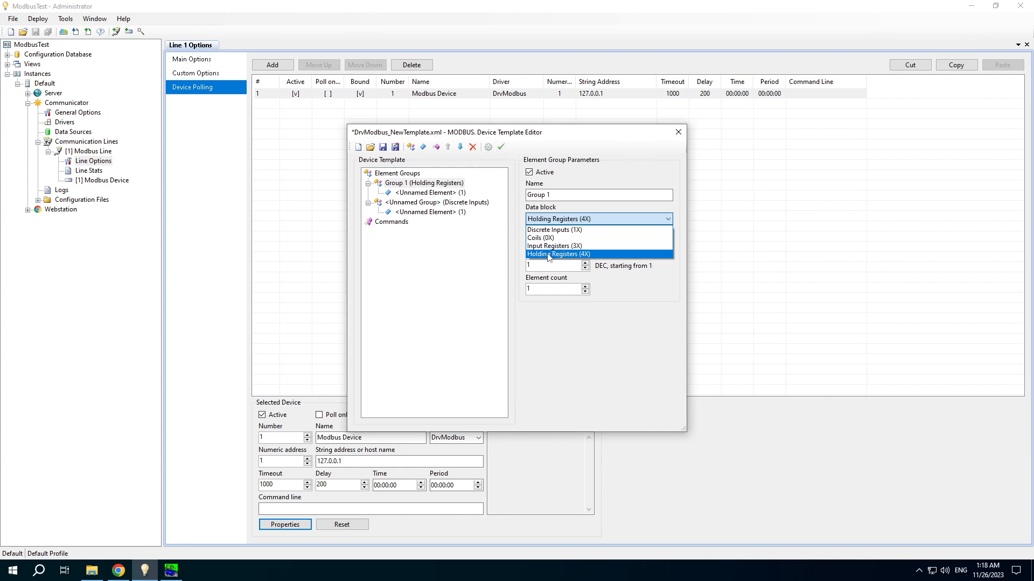
click(558, 253)
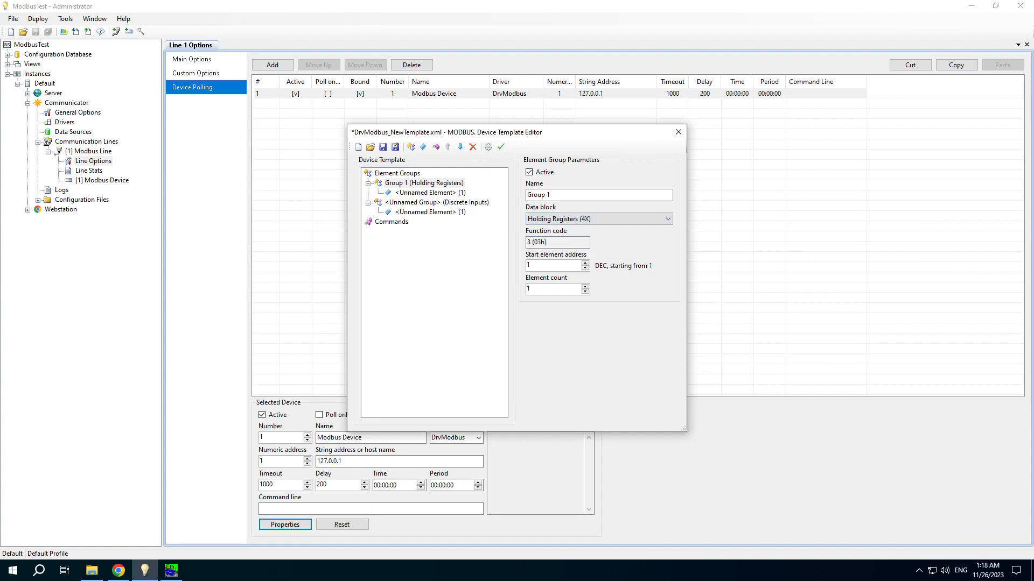
click(552, 289)
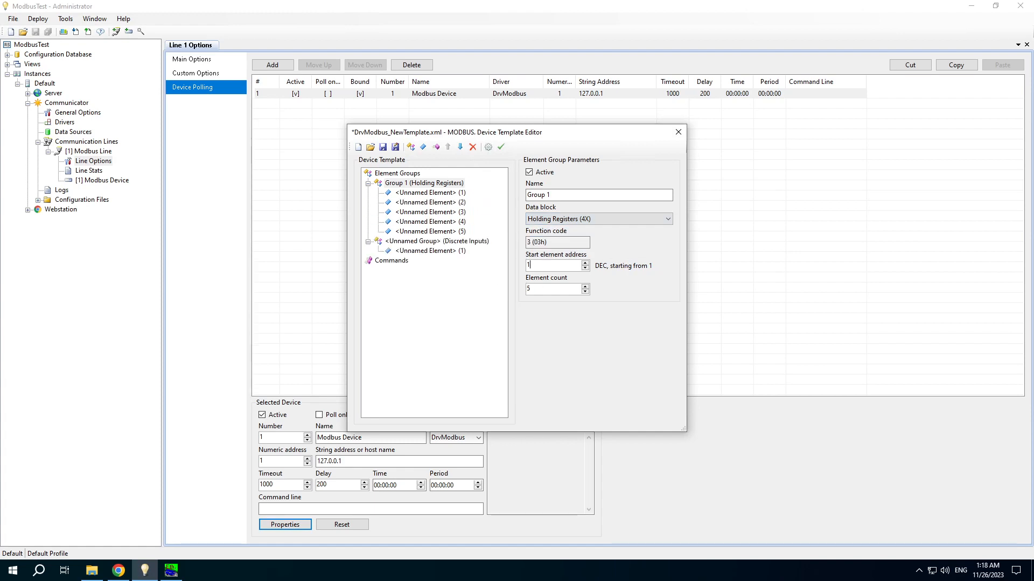
- Make the second group Coils (0X) with element count 5
click(436, 240)
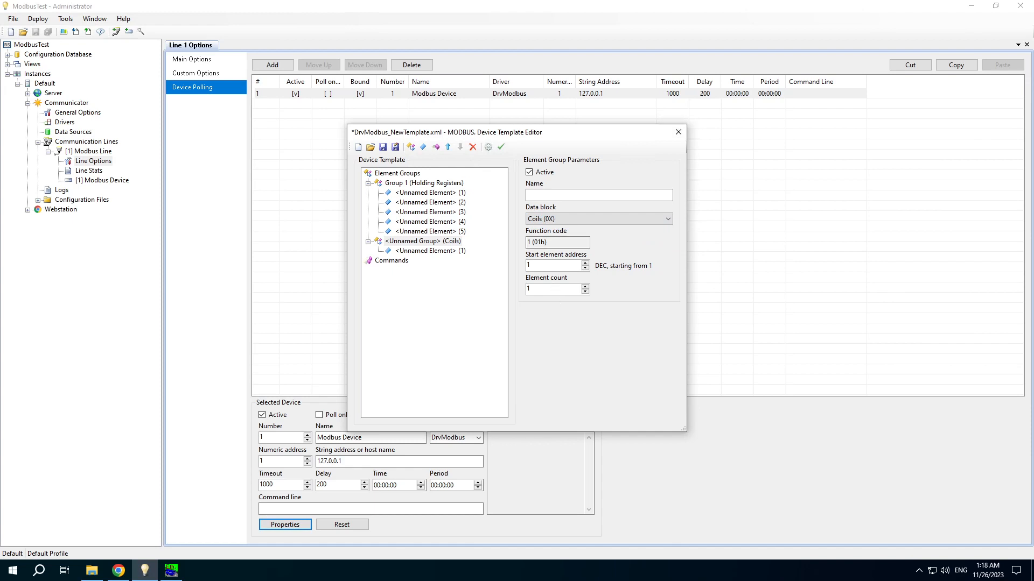
text(5)
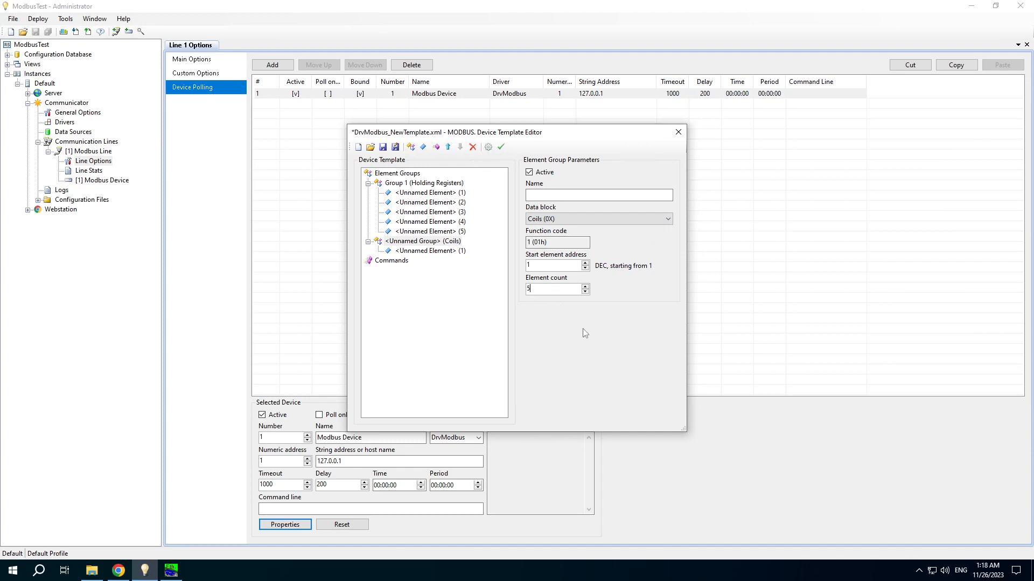
mouse_move(596, 334)
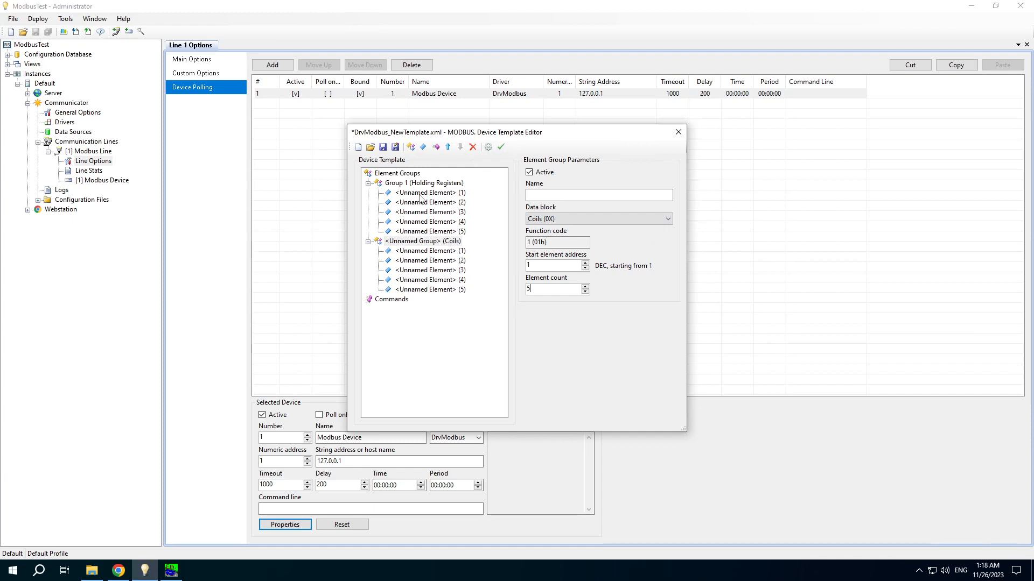
click(424, 193)
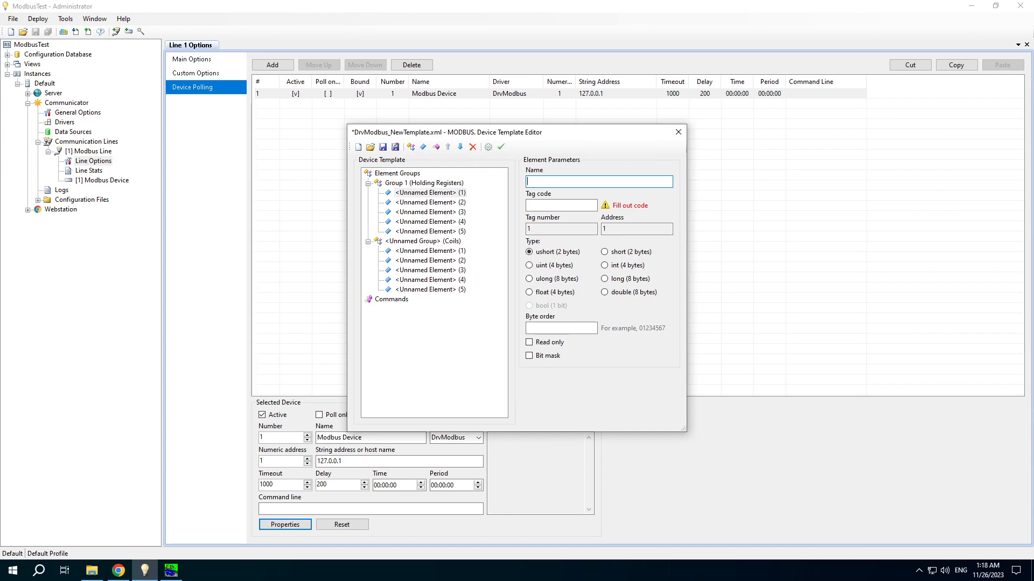
- Name Group 1's holding-register elements Register 1 through Register 4
text(Re)
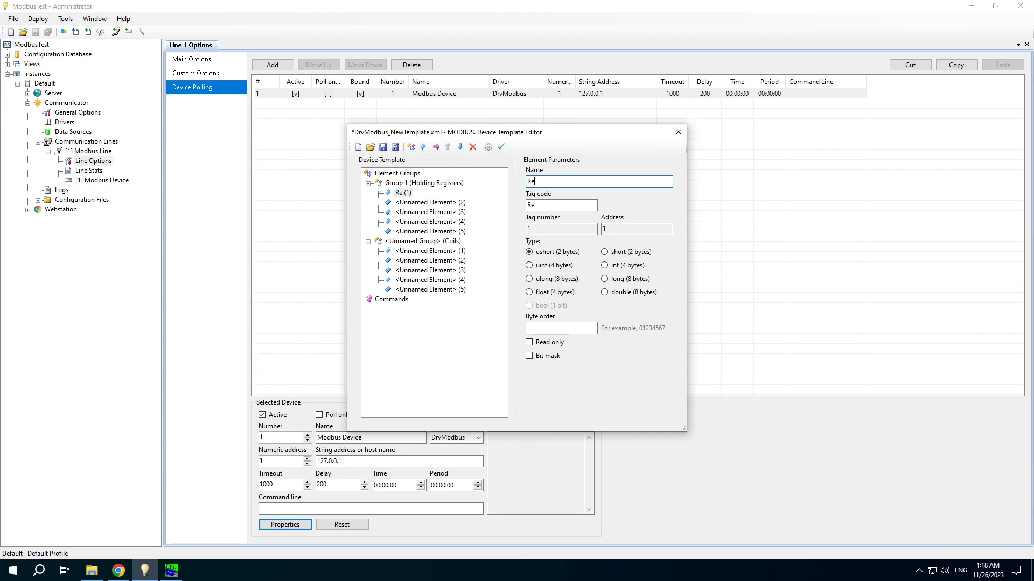
text(Register 1)
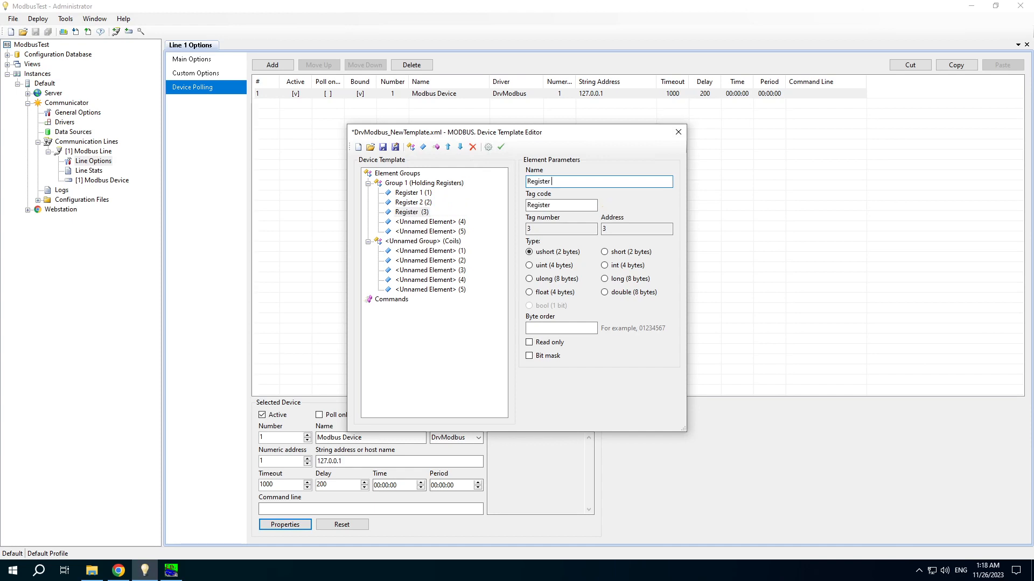
click(426, 221)
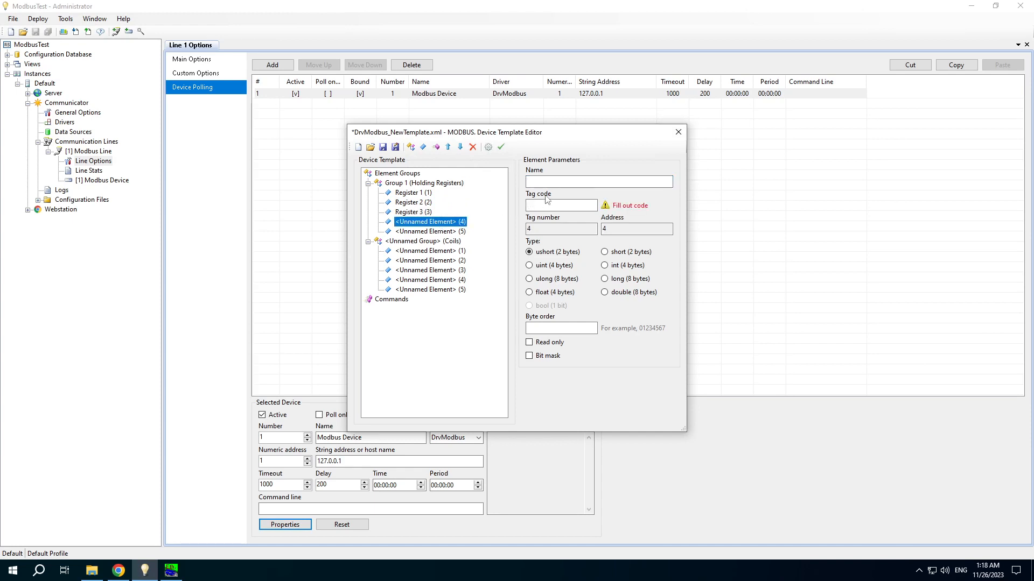
text(Register 4)
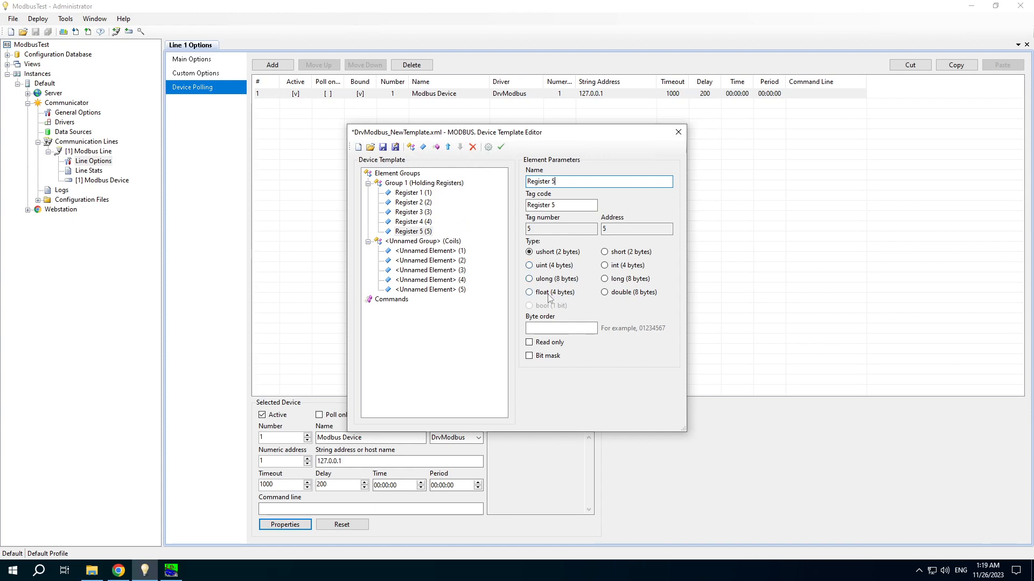
- Make Register 5 a 4-byte float with byte order 2301
click(529, 293)
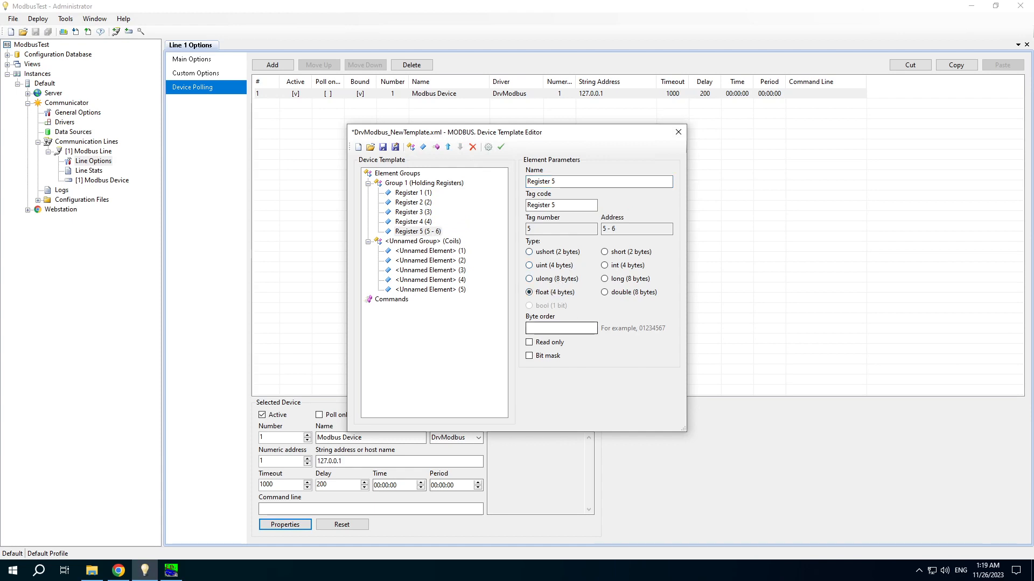
click(561, 327)
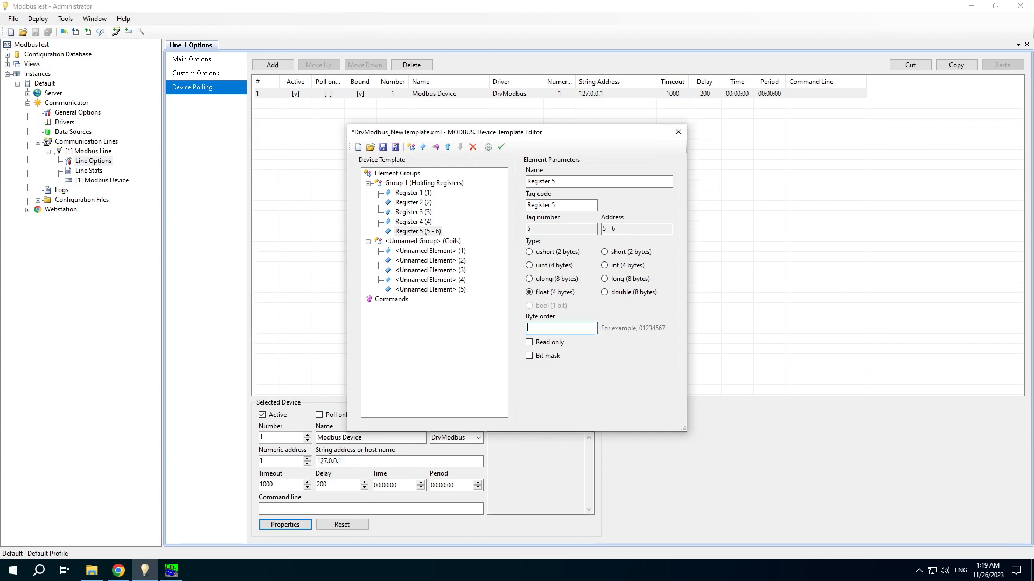
text(2301)
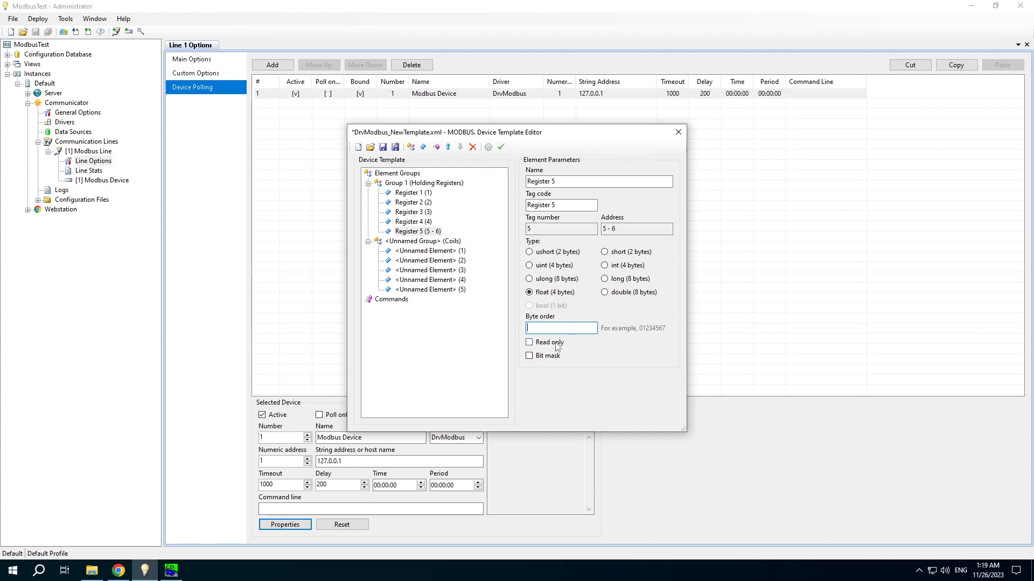
click(528, 252)
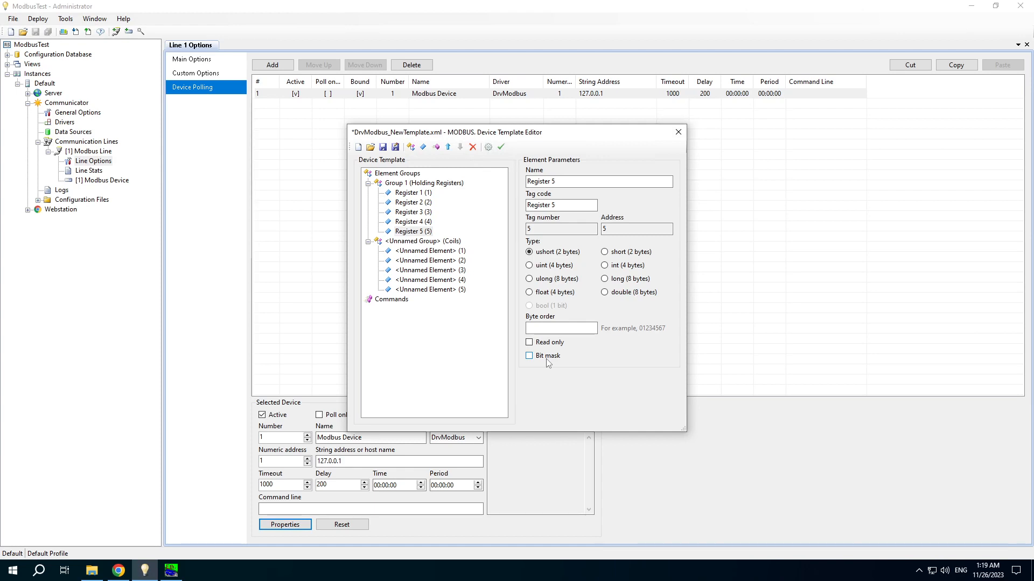
- Name the coils group Group 2 and its elements Coil 1 through Coil 5
click(422, 241)
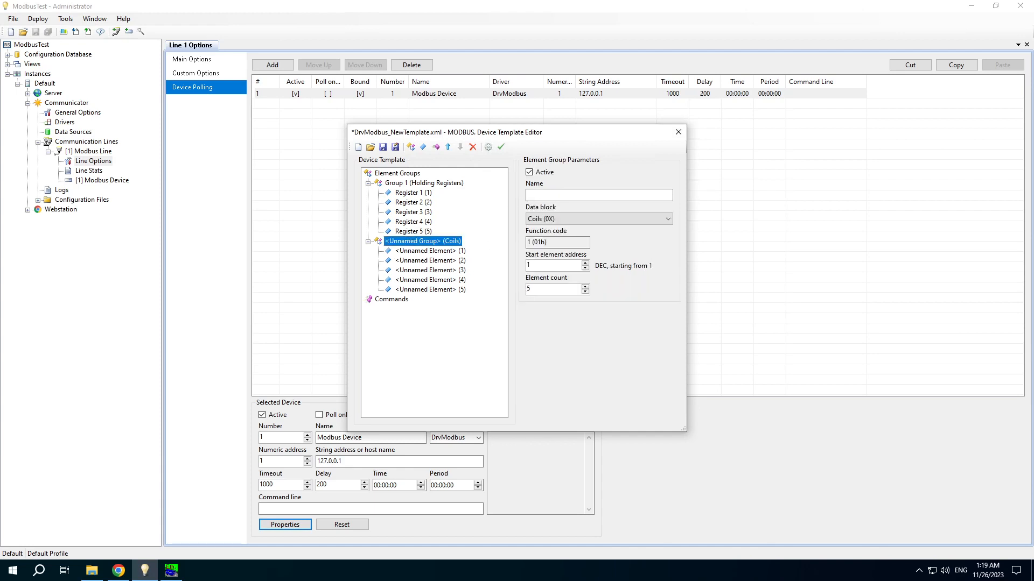
text(Group 2)
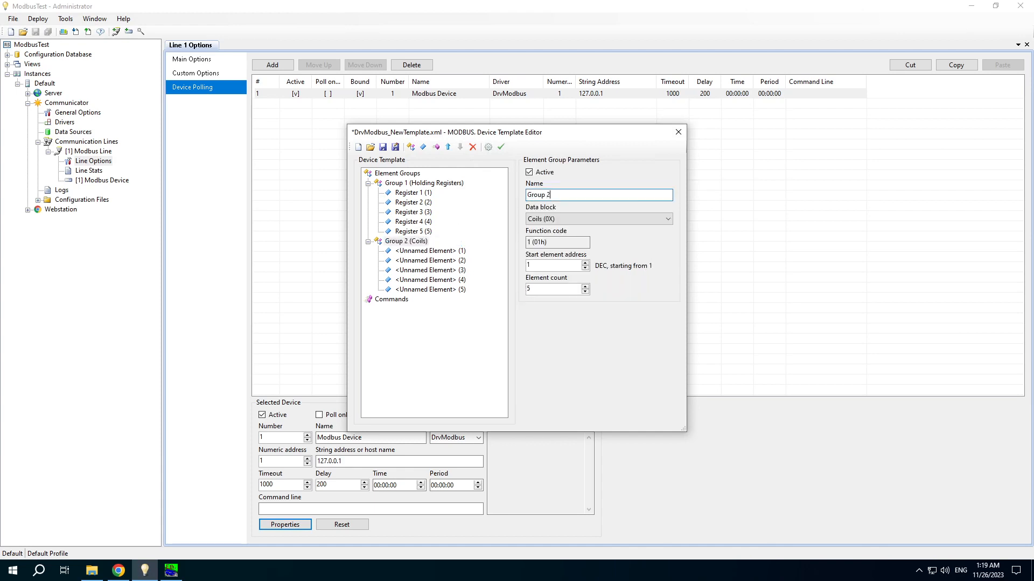
click(425, 250)
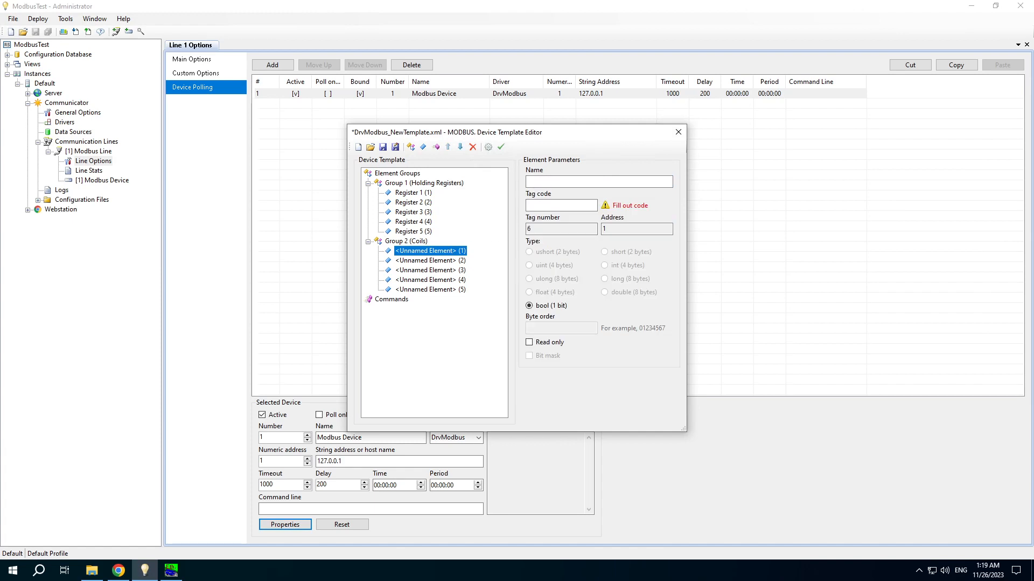
text(C)
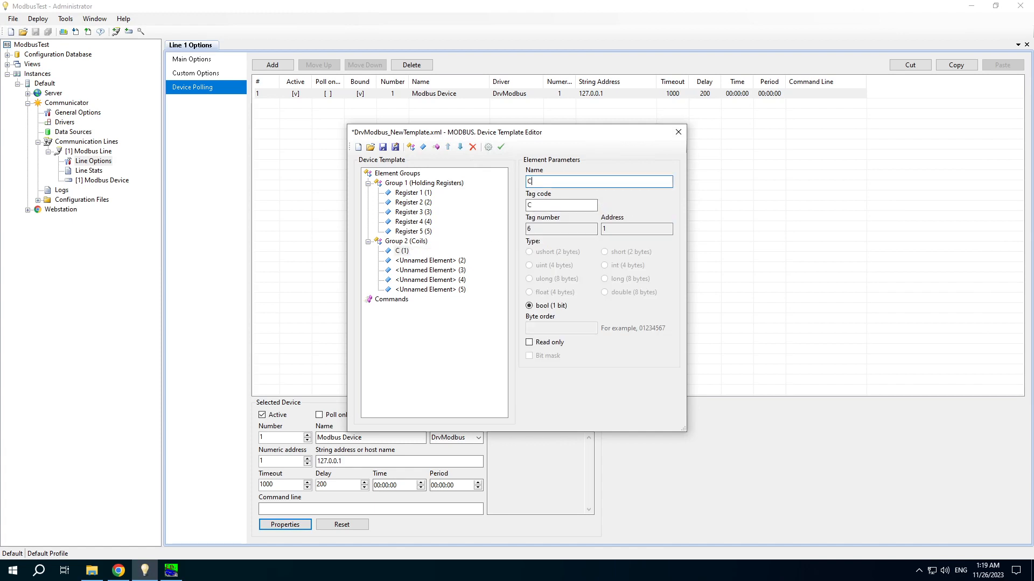
text(Coil 1)
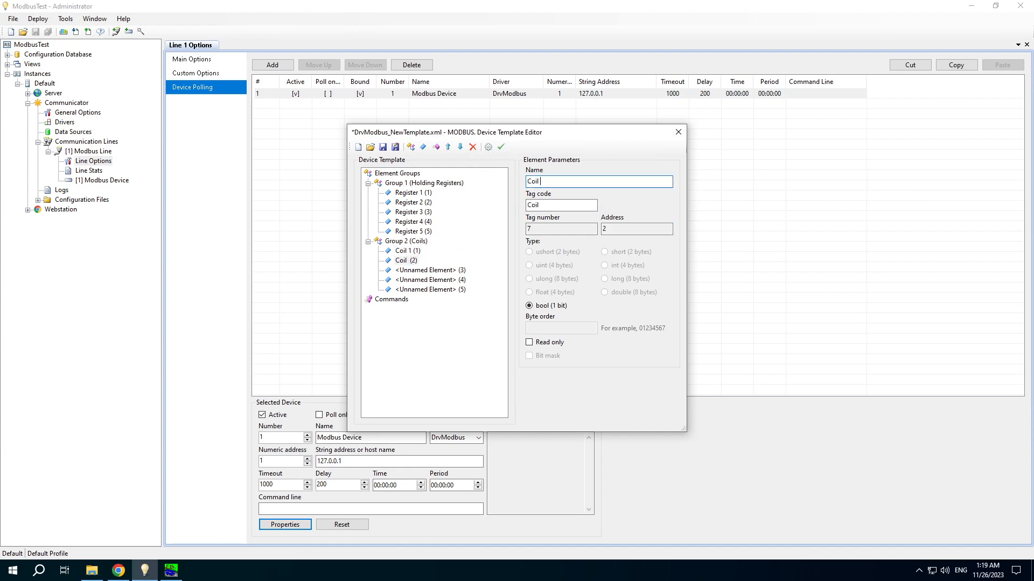
click(427, 269)
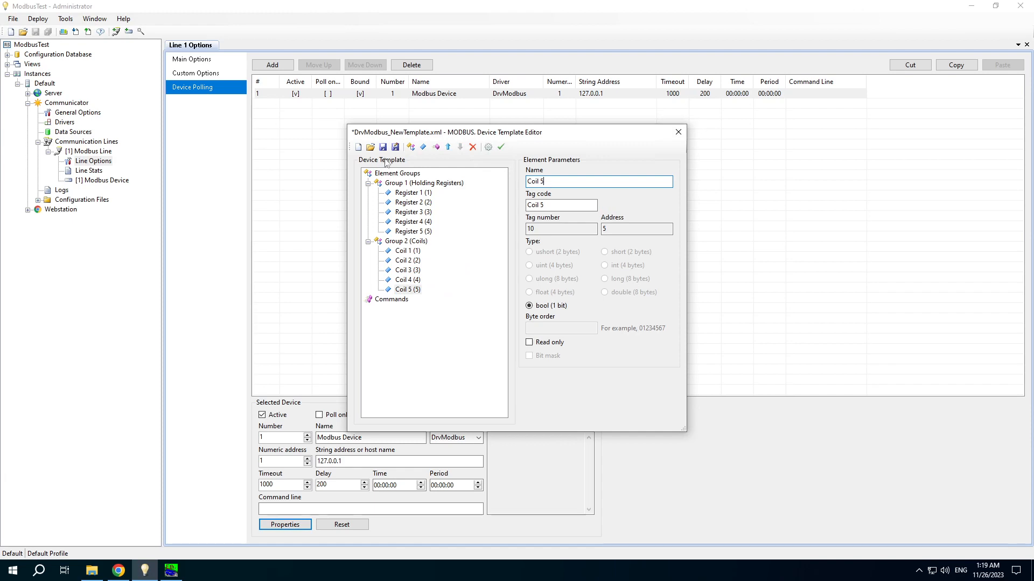
- Save the device template as DrvModbus_Test.xml
click(395, 146)
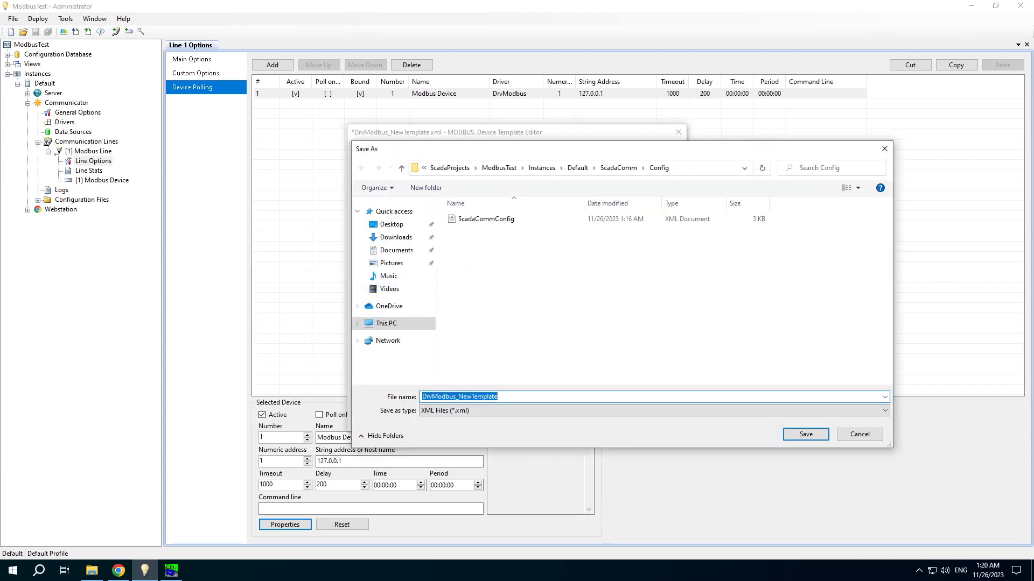
double_click(479, 396)
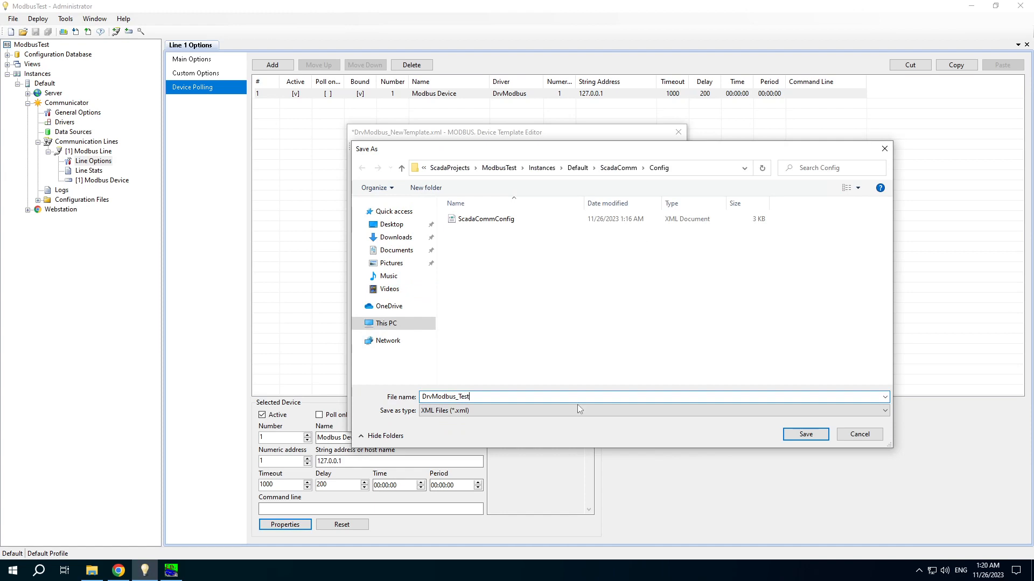
click(805, 434)
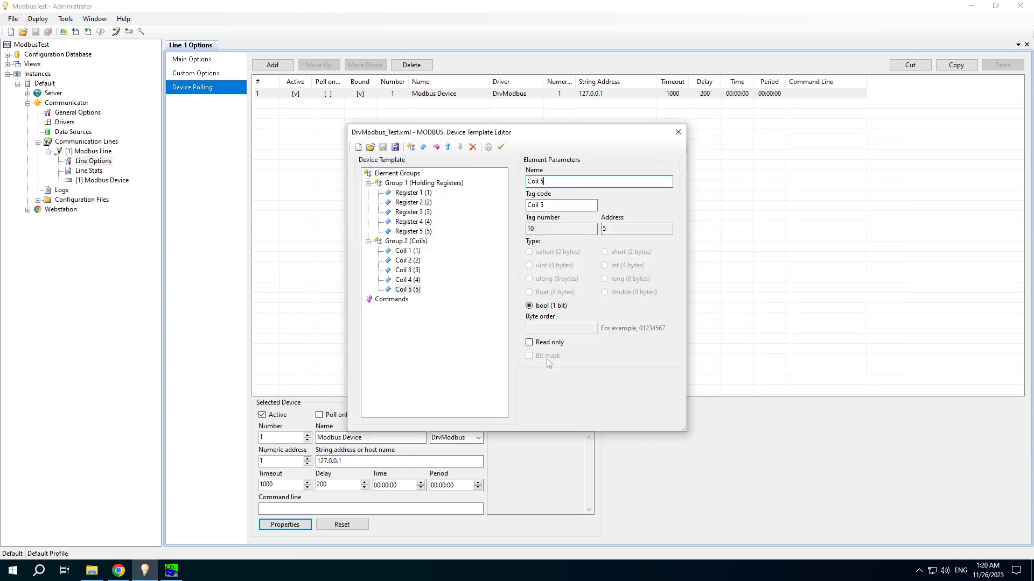
- Try zero-based addressing in Template Options and inspect Register 1's address
click(488, 147)
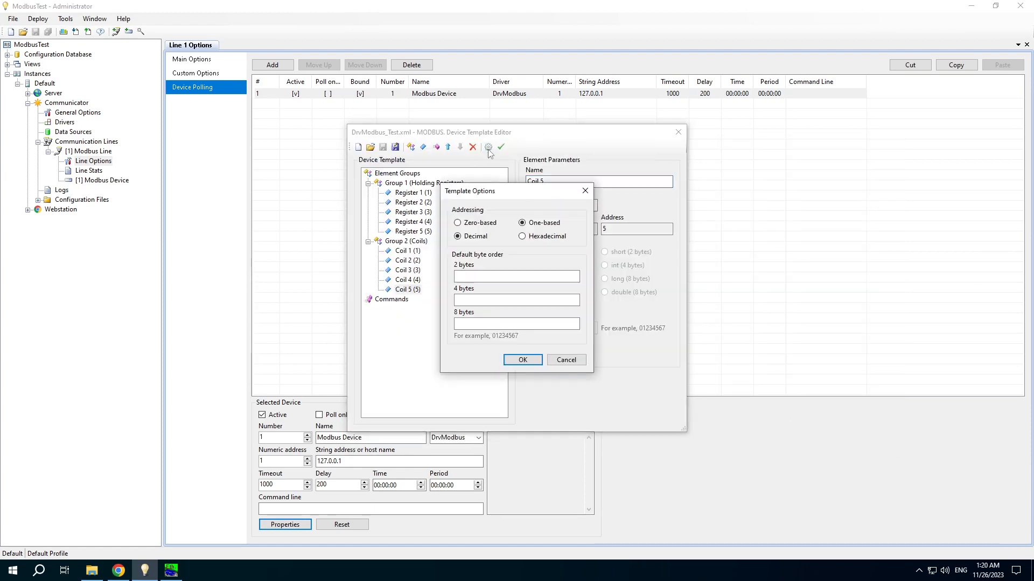
mouse_move(536, 201)
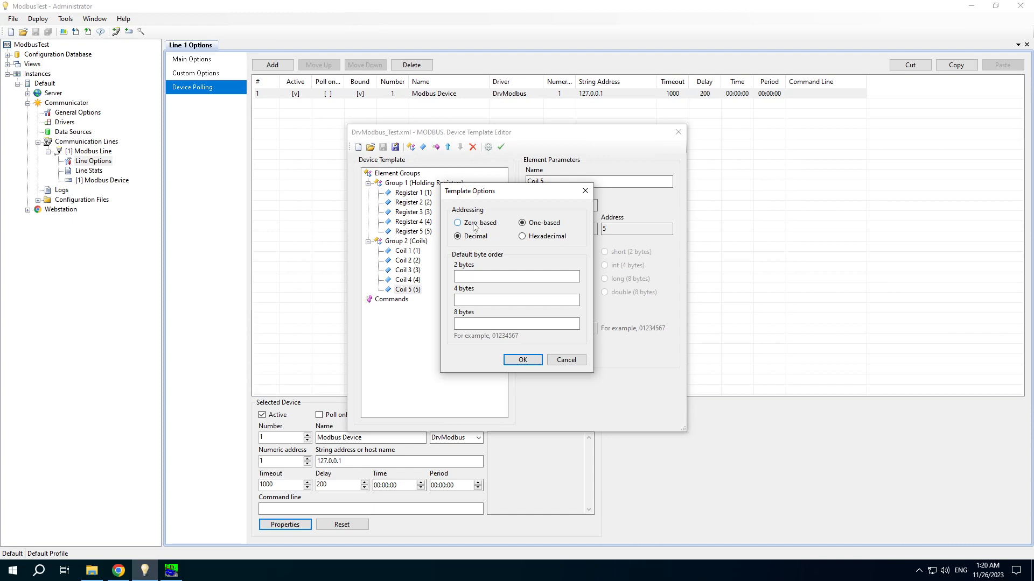
click(457, 223)
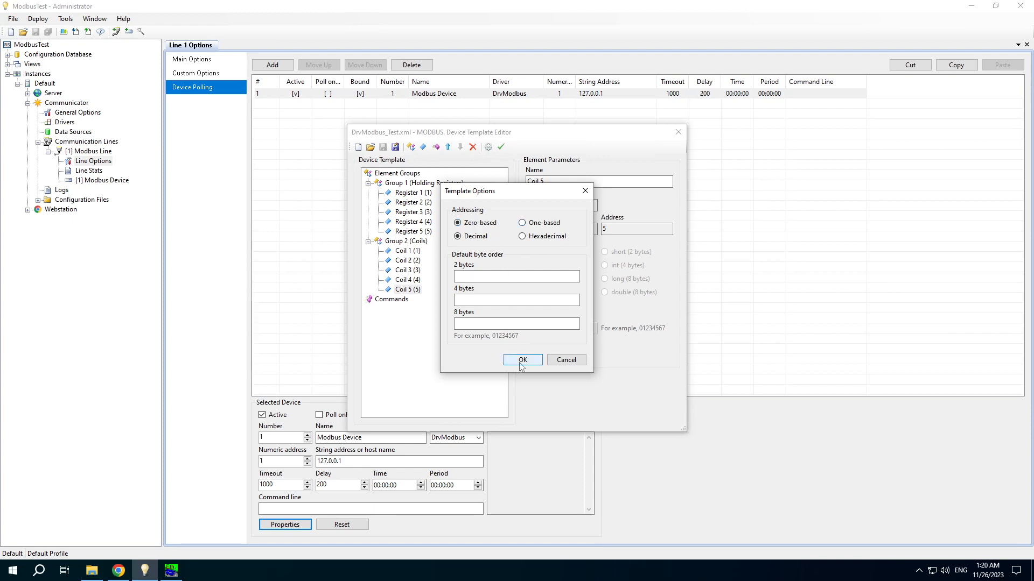
click(523, 359)
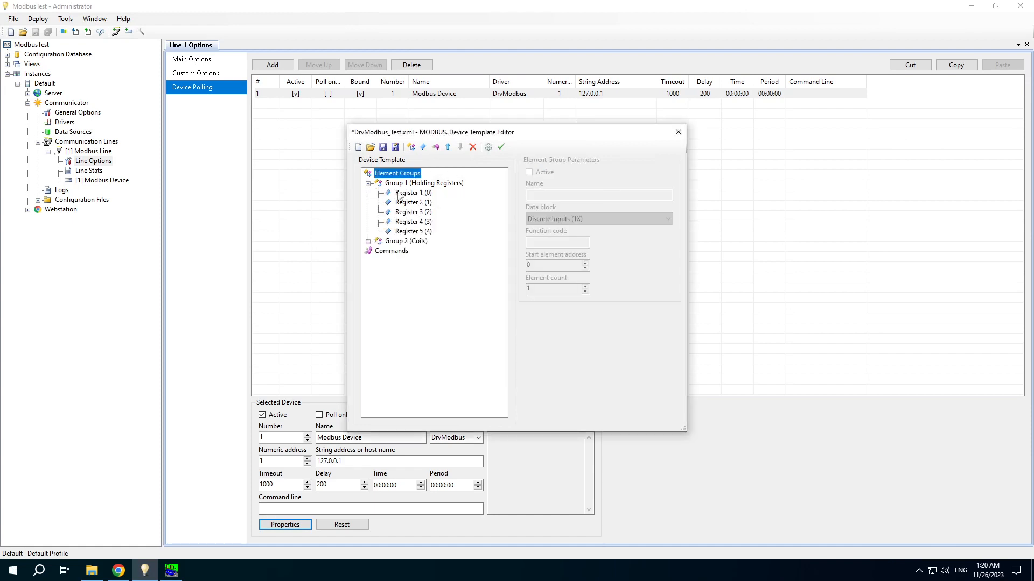
click(413, 192)
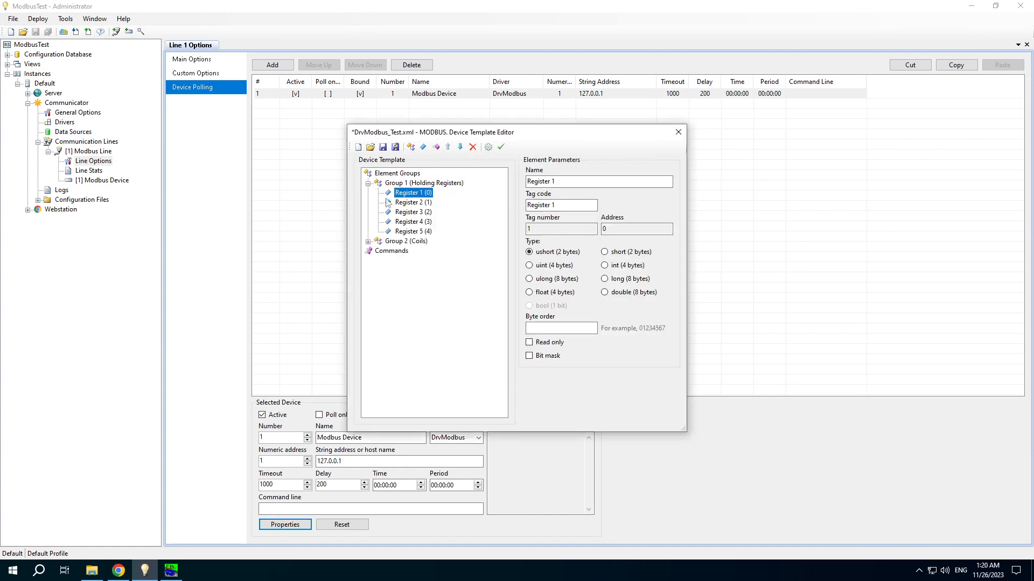
mouse_move(443, 292)
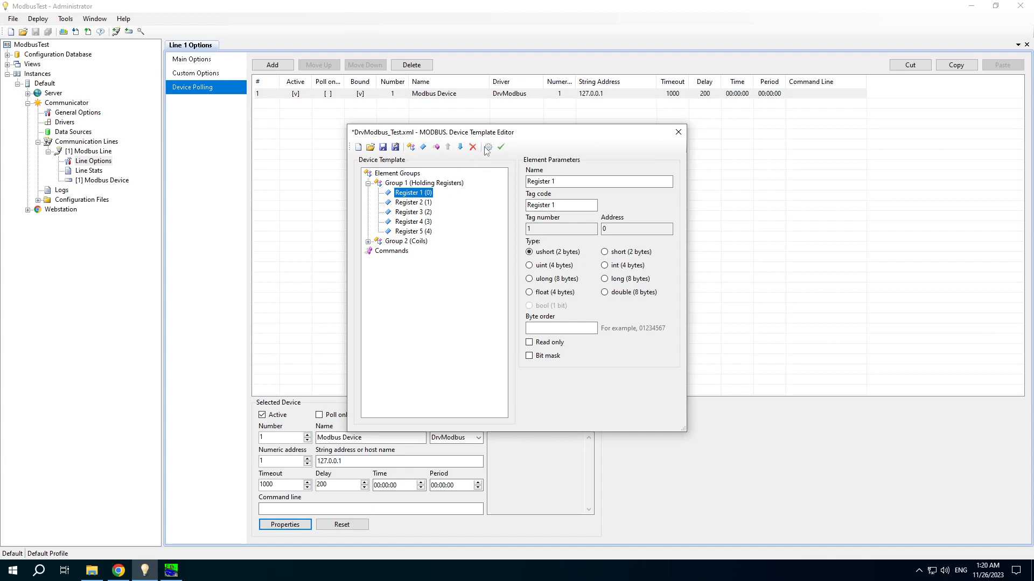
- Switch to one-based hexadecimal addressing and inspect Register 1's address
click(487, 147)
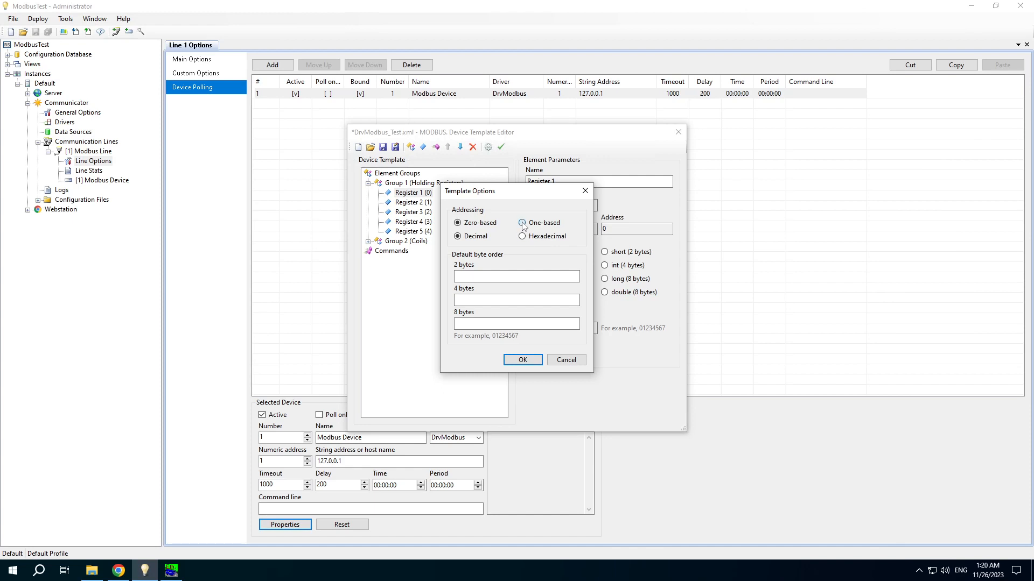
click(522, 222)
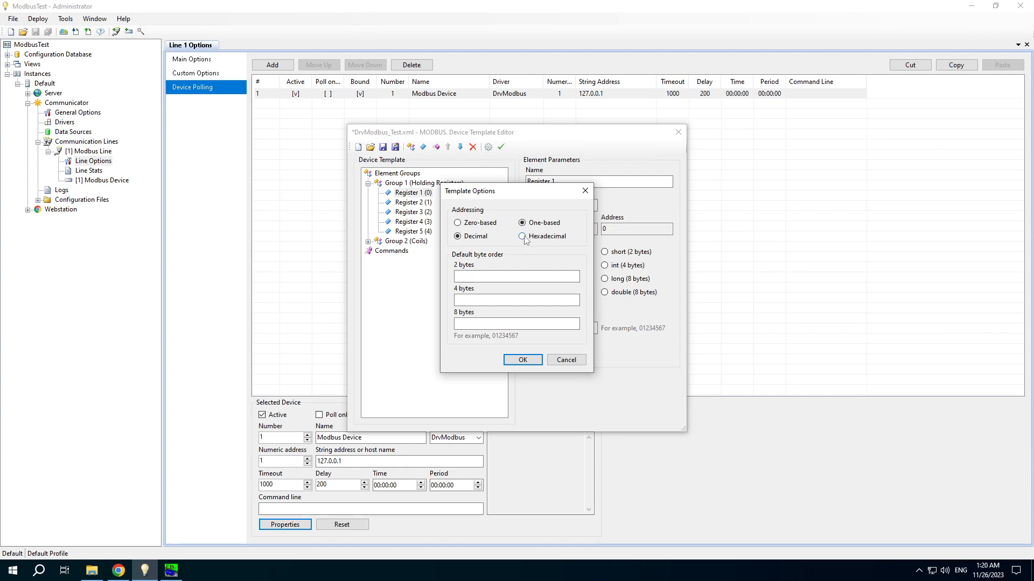
click(523, 235)
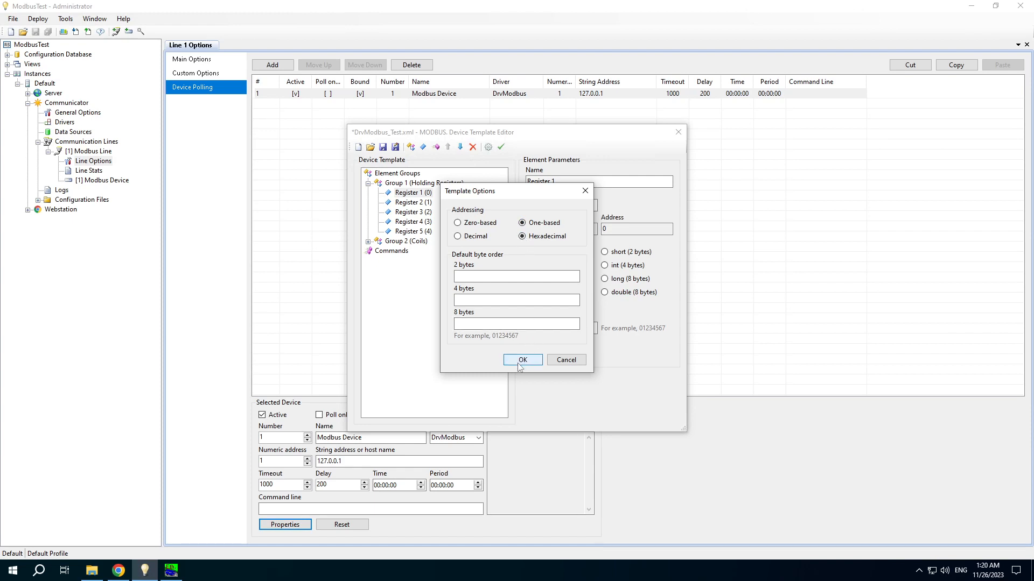
click(522, 360)
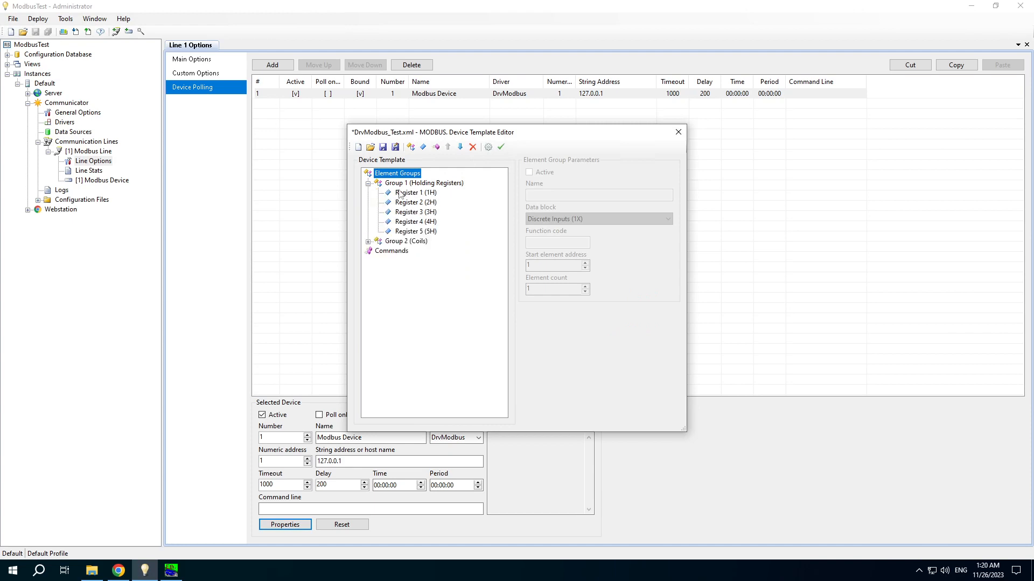
click(414, 192)
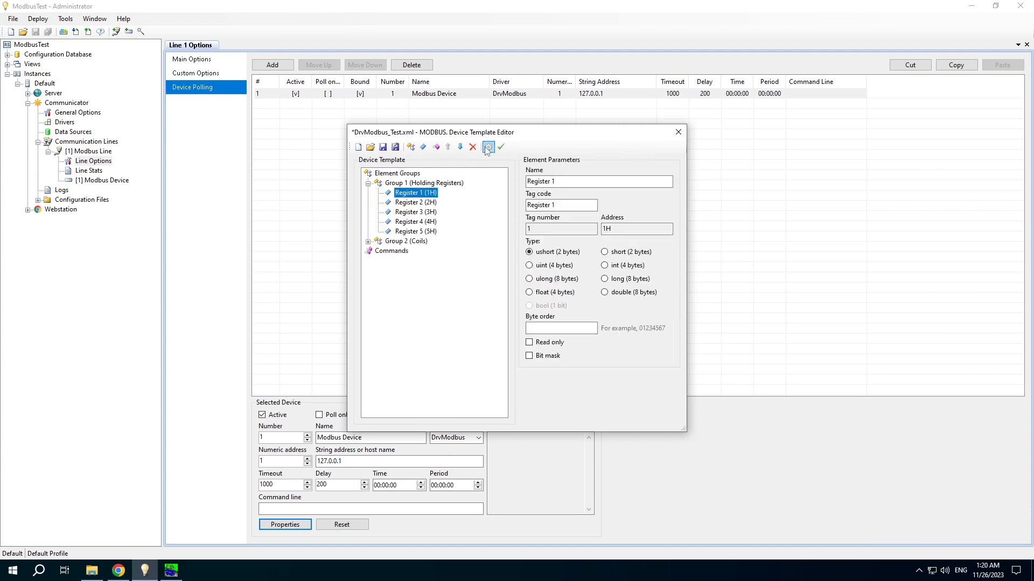
mouse_move(487, 147)
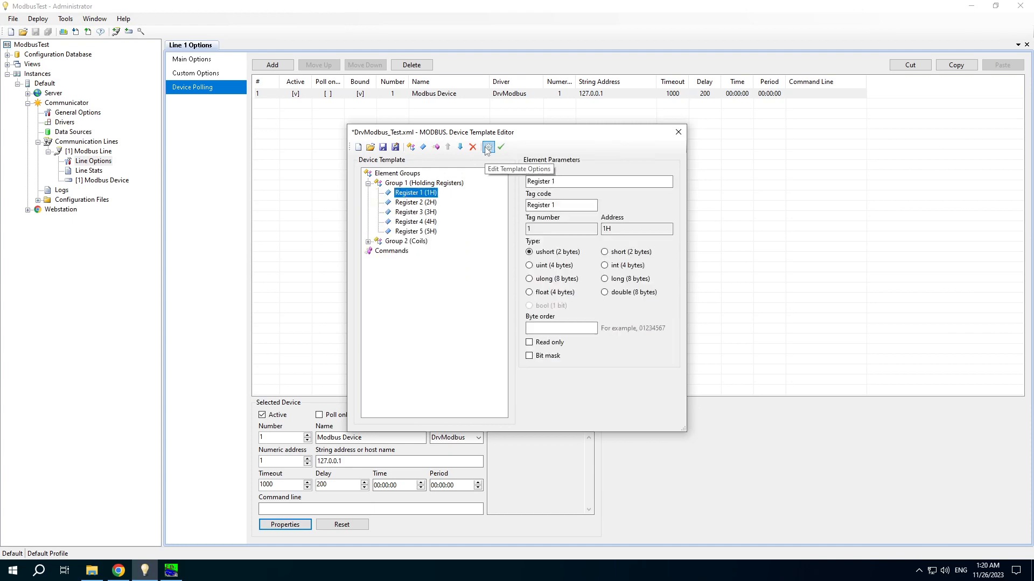
- Return to one-based decimal addressing with default 4-byte byte order 2301
click(487, 147)
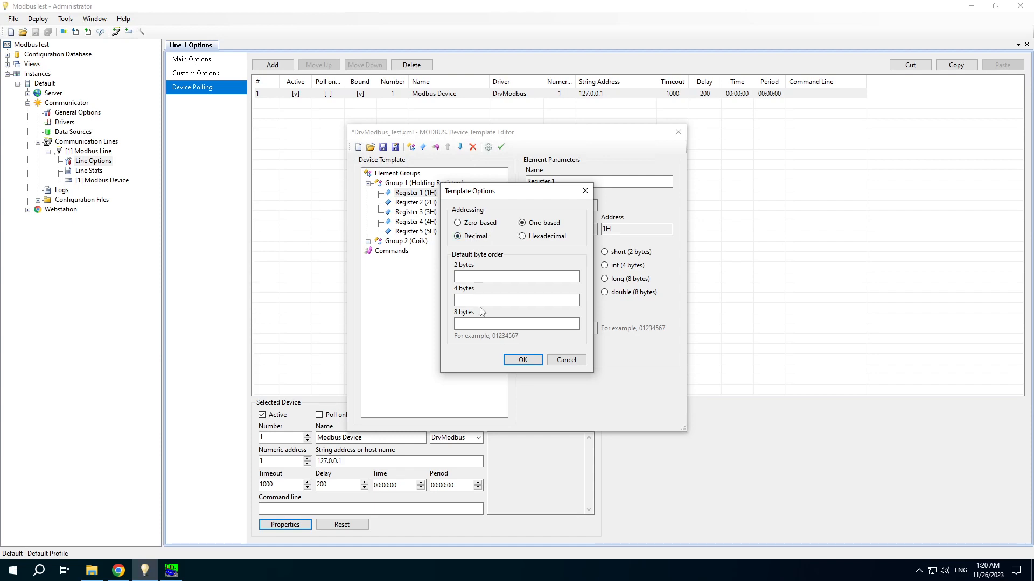
click(517, 300)
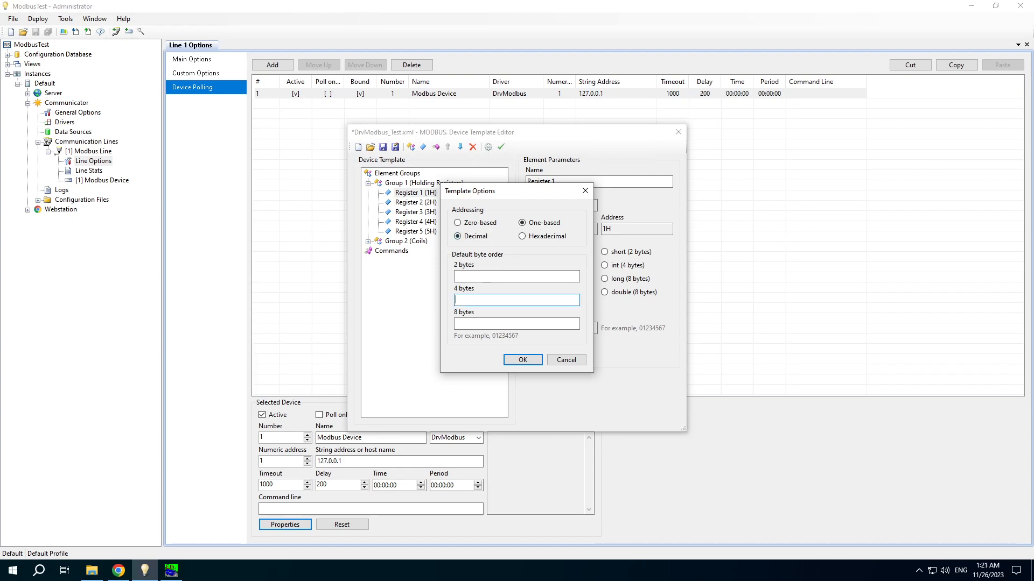
text(2301)
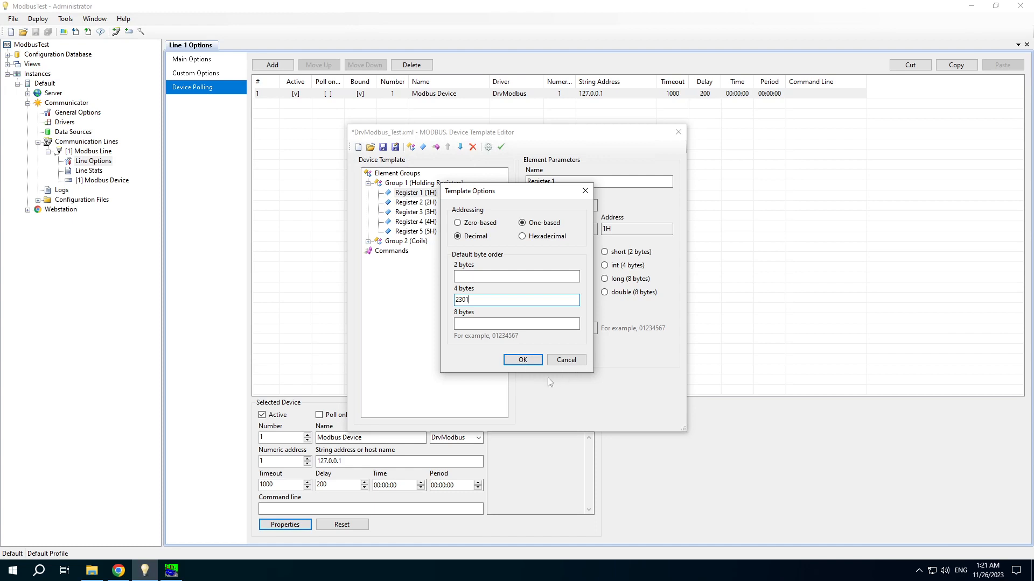
- Confirm the template options and verify the template successfully
click(523, 360)
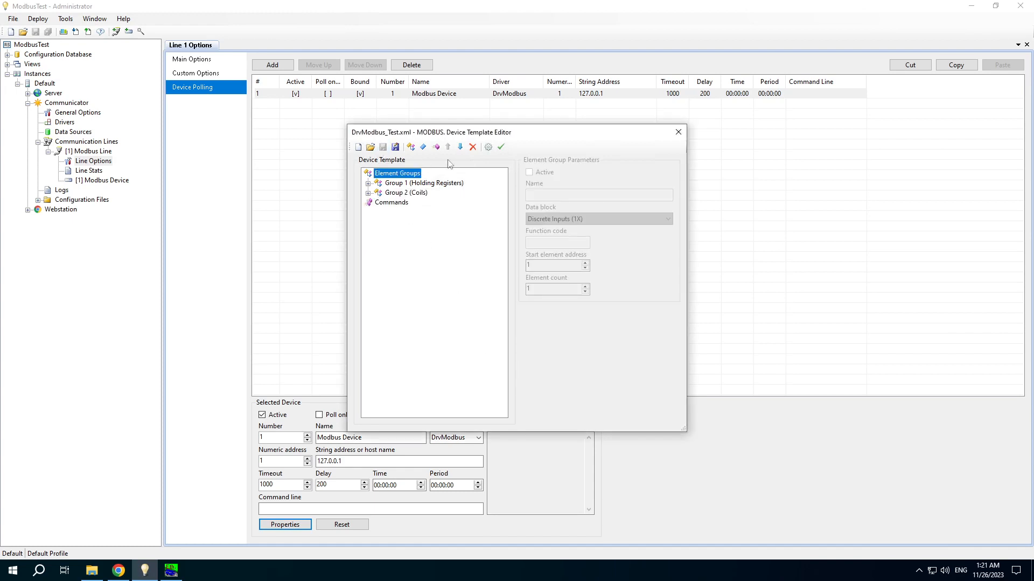
click(501, 146)
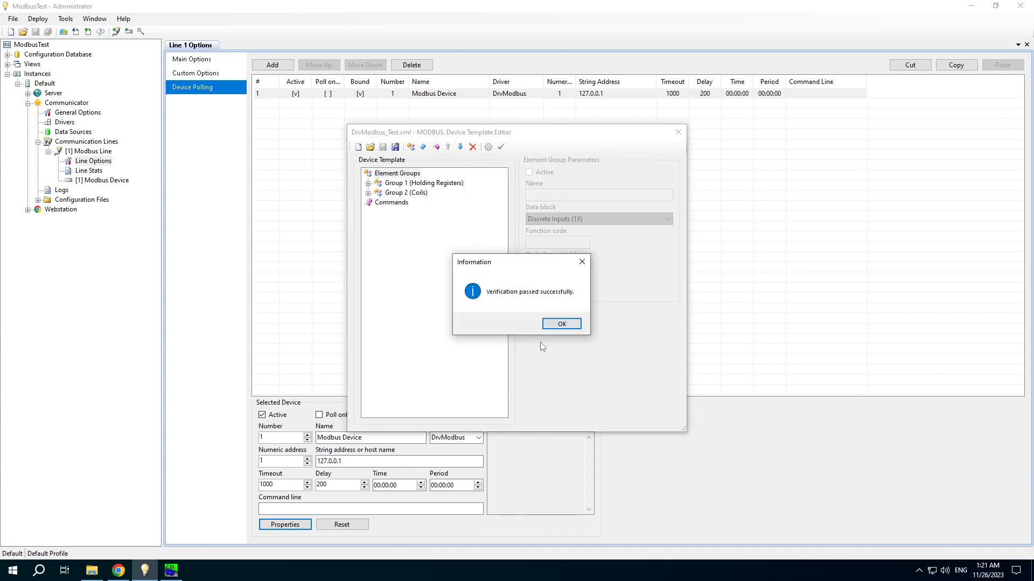
click(561, 324)
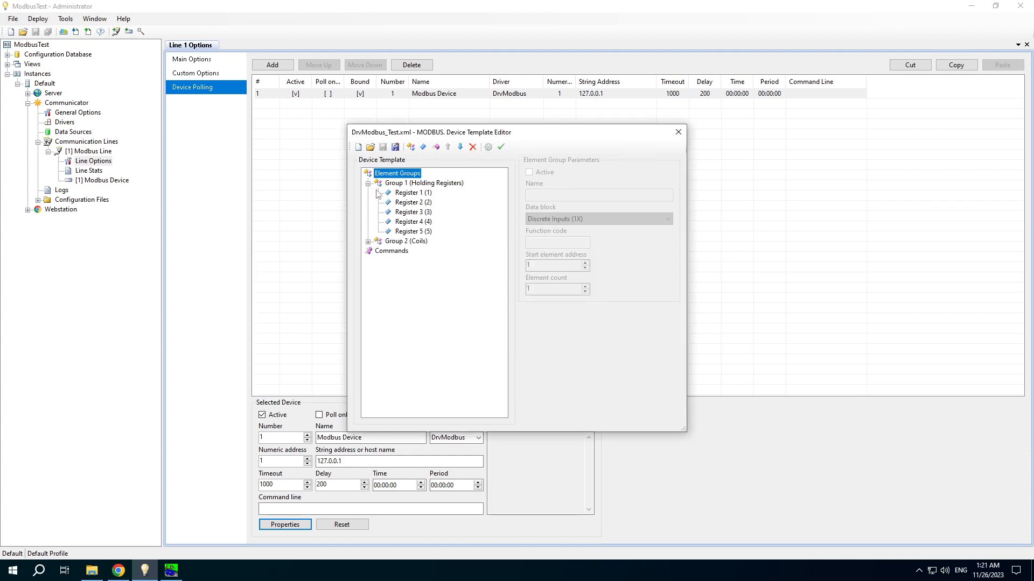
click(413, 192)
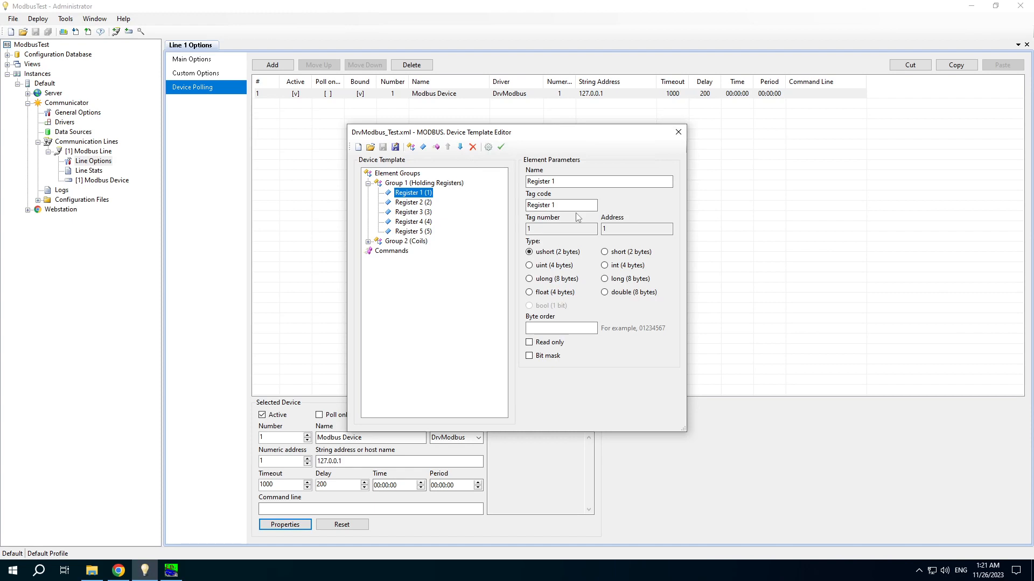
mouse_move(656, 153)
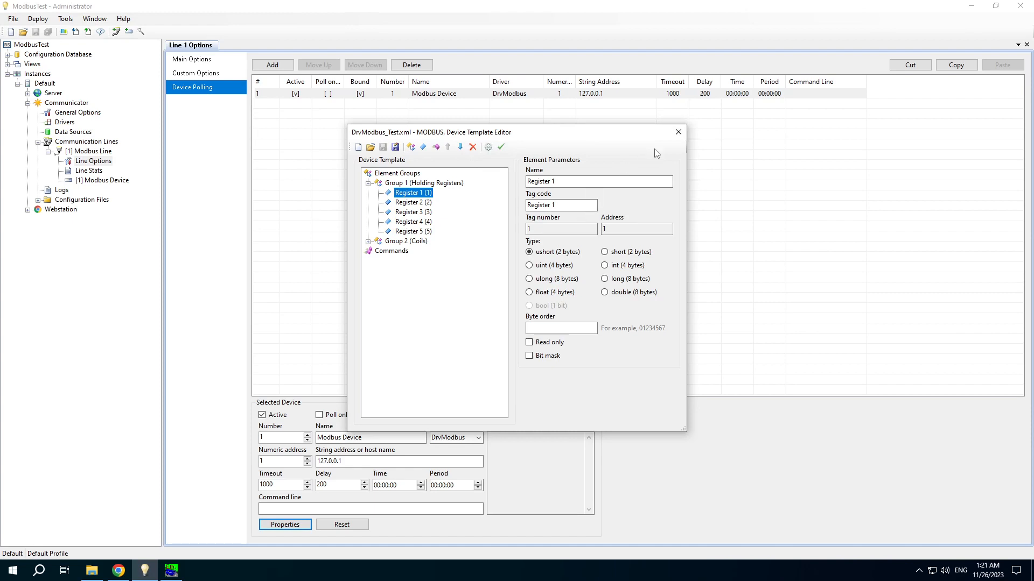
- Close the template editor and assign DrvModbus_Test.xml to the Modbus Device
click(678, 132)
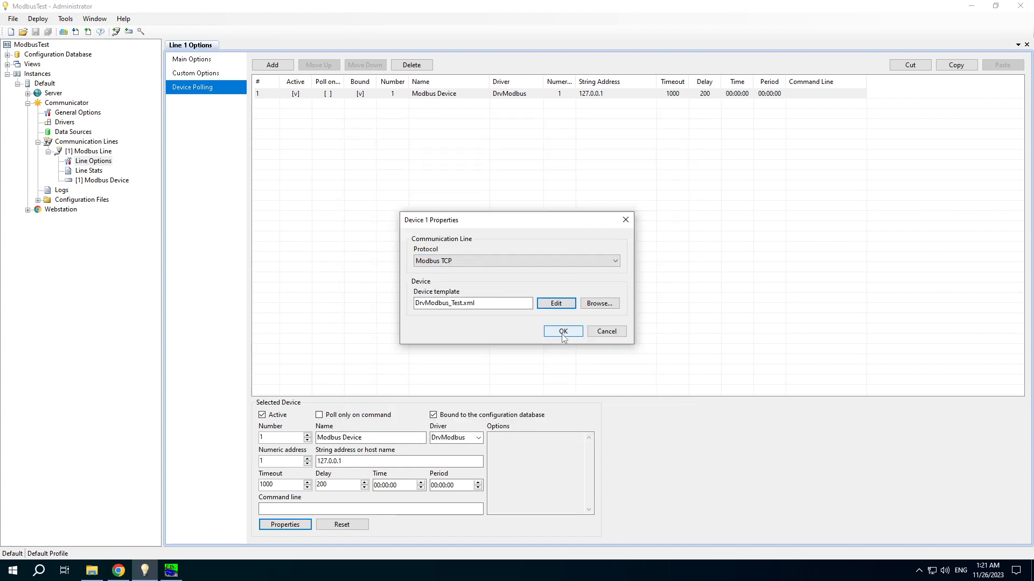
click(562, 331)
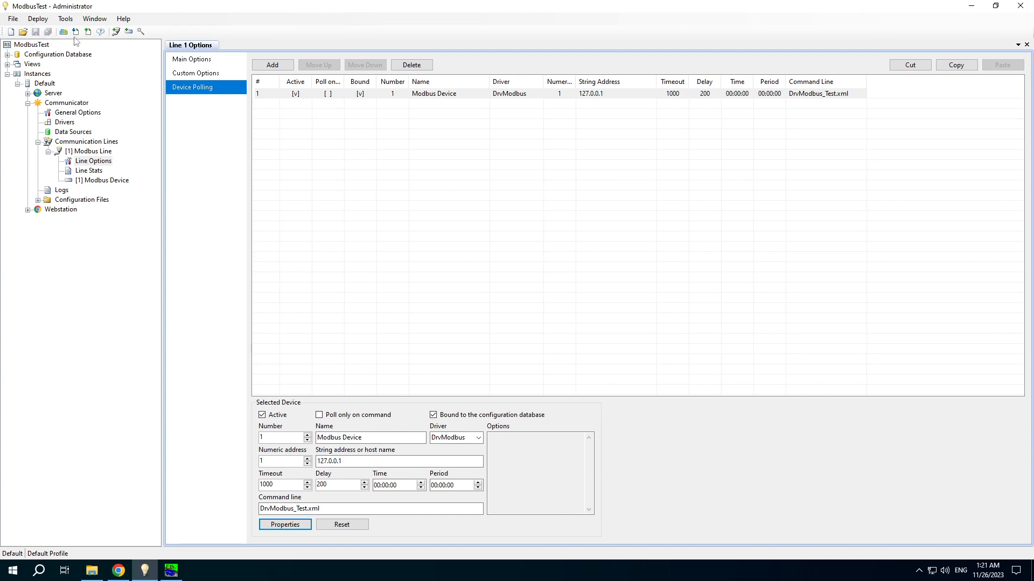
- Upload the ModbusTest configuration to the Default instance and close the finished report
click(85, 32)
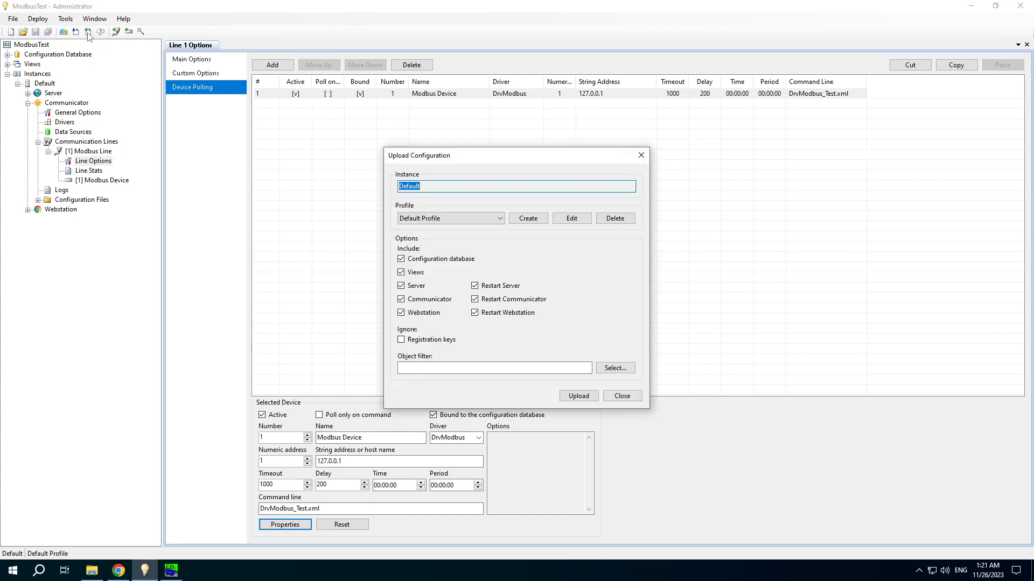
click(578, 396)
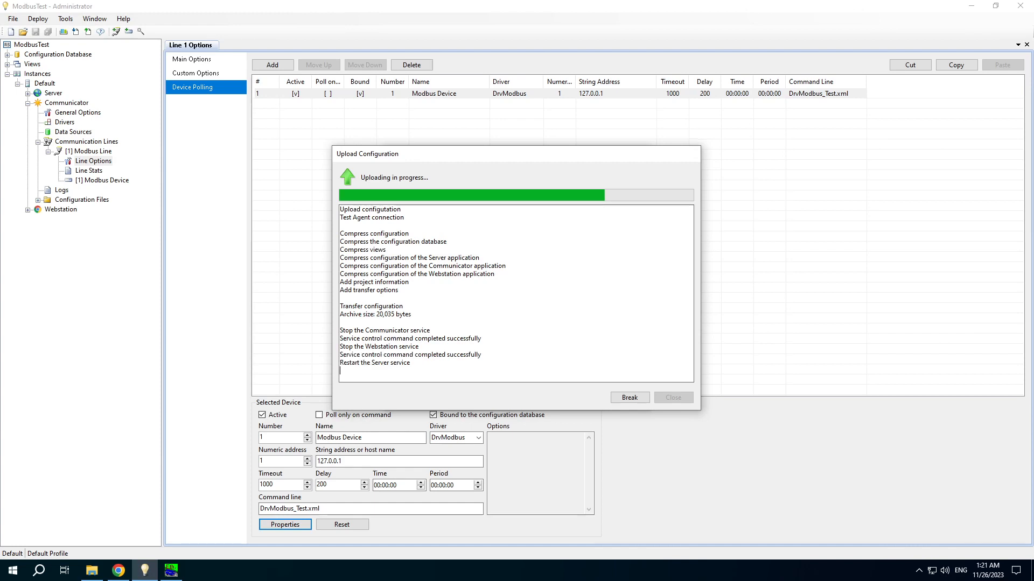
mouse_move(650, 421)
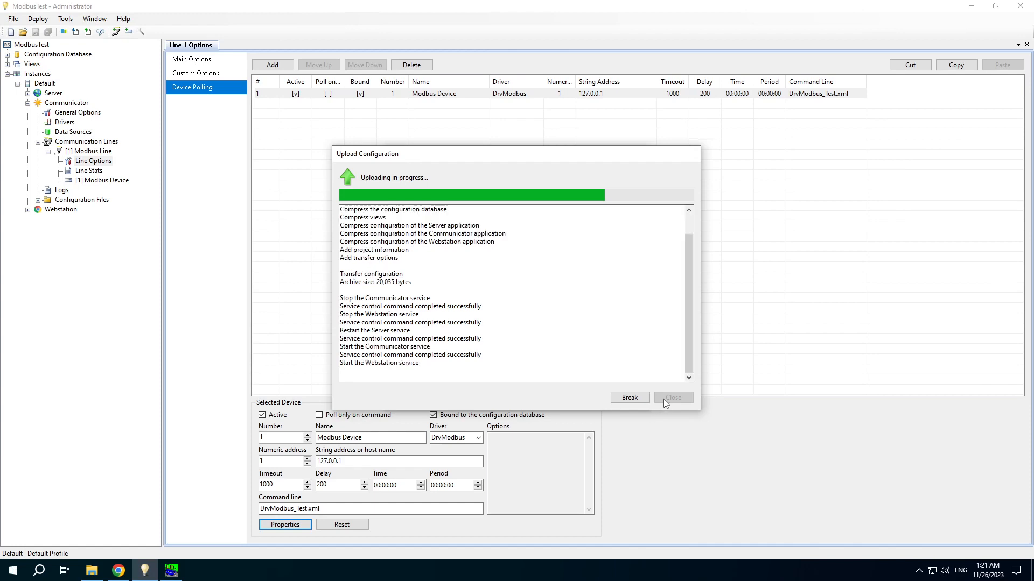
click(673, 397)
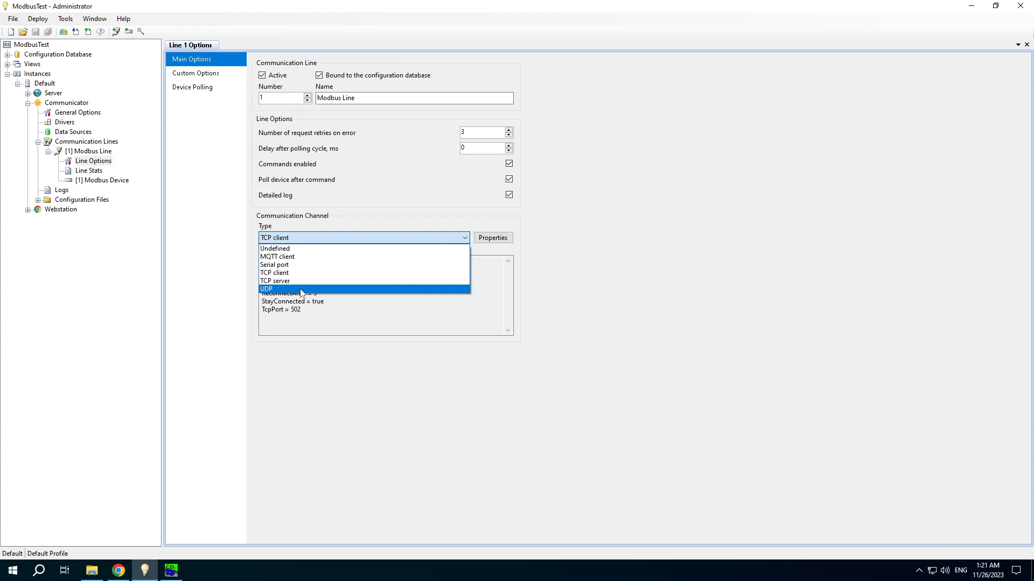
- Pick UDP as the line's channel type, review its options, cancel, and close Line 1 Options
click(266, 289)
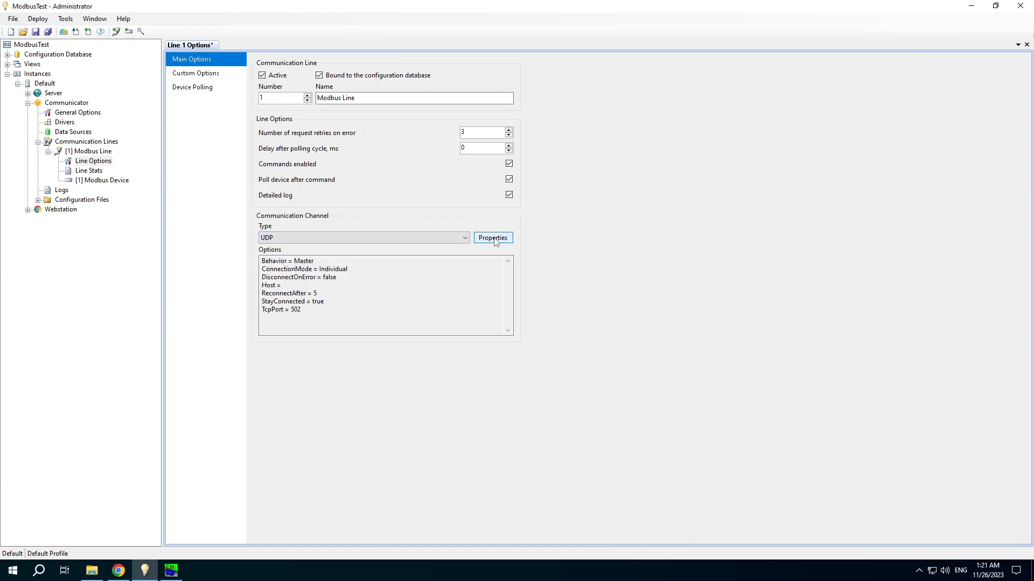
click(492, 238)
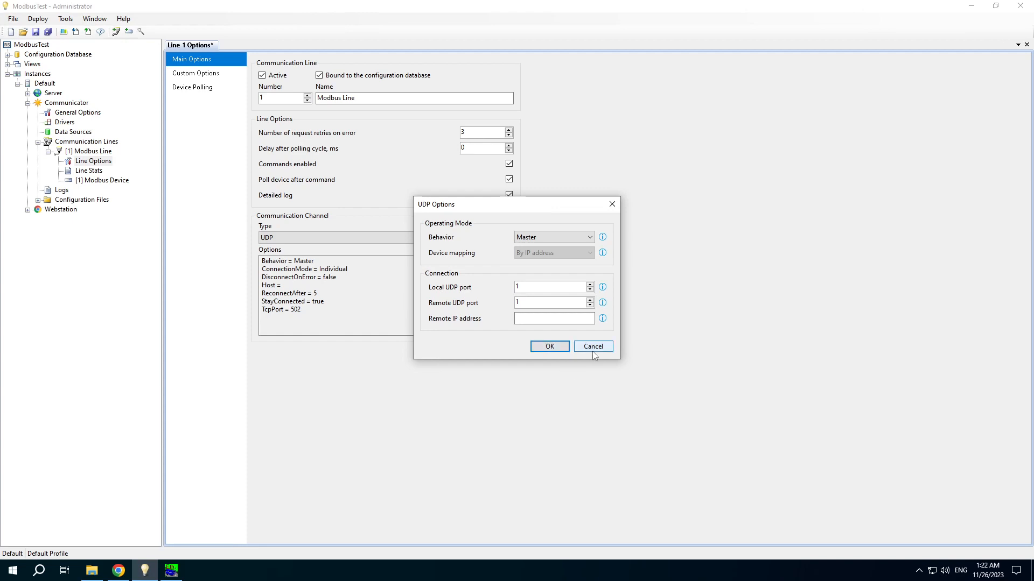
click(592, 346)
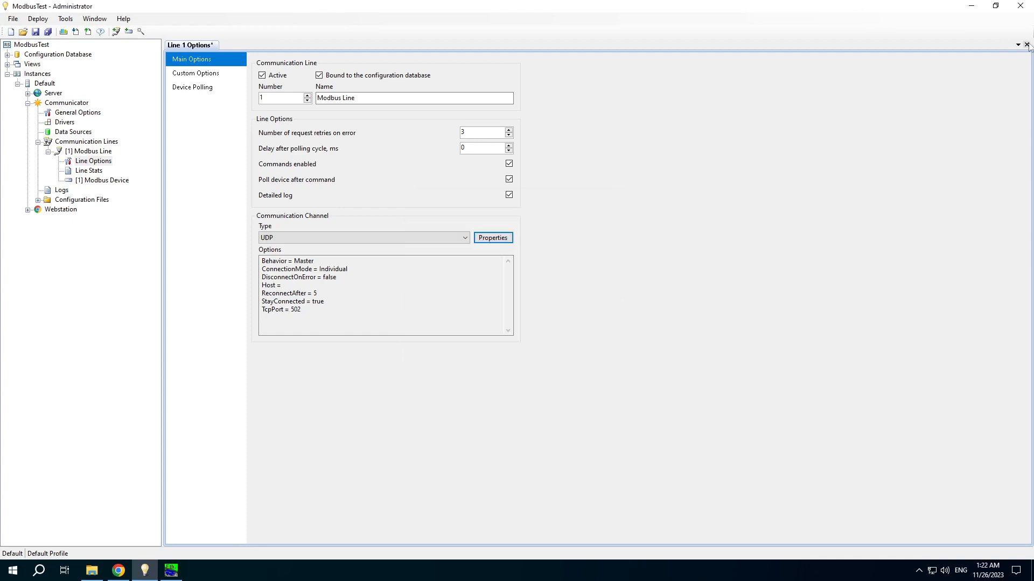
click(1025, 45)
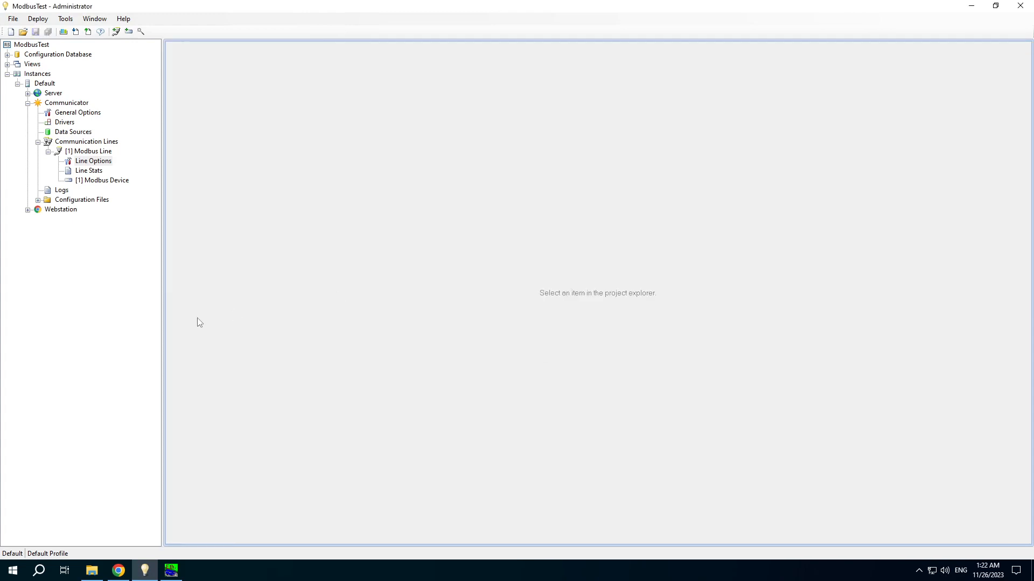
- Open the Modbus Device's live status page from the project explorer
click(103, 180)
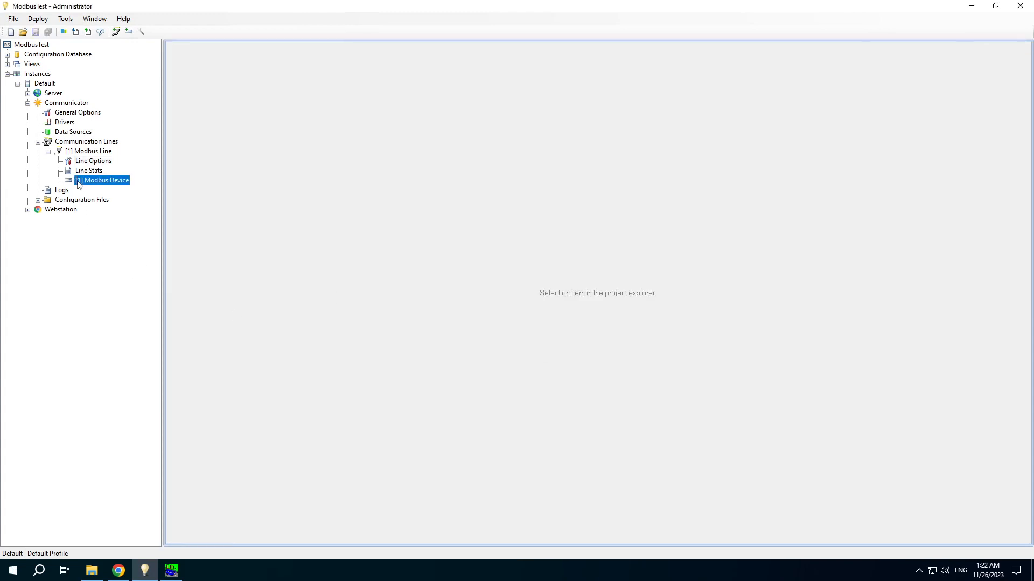
double_click(102, 180)
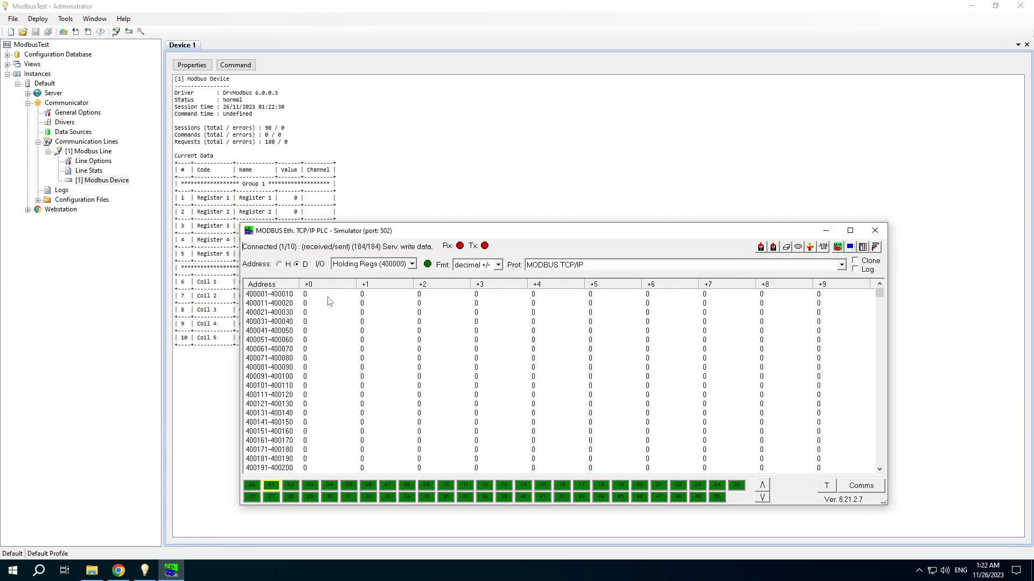
- Set simulator registers 400001 and 400002 to 12 and 34, then open the register type list
double_click(308, 294)
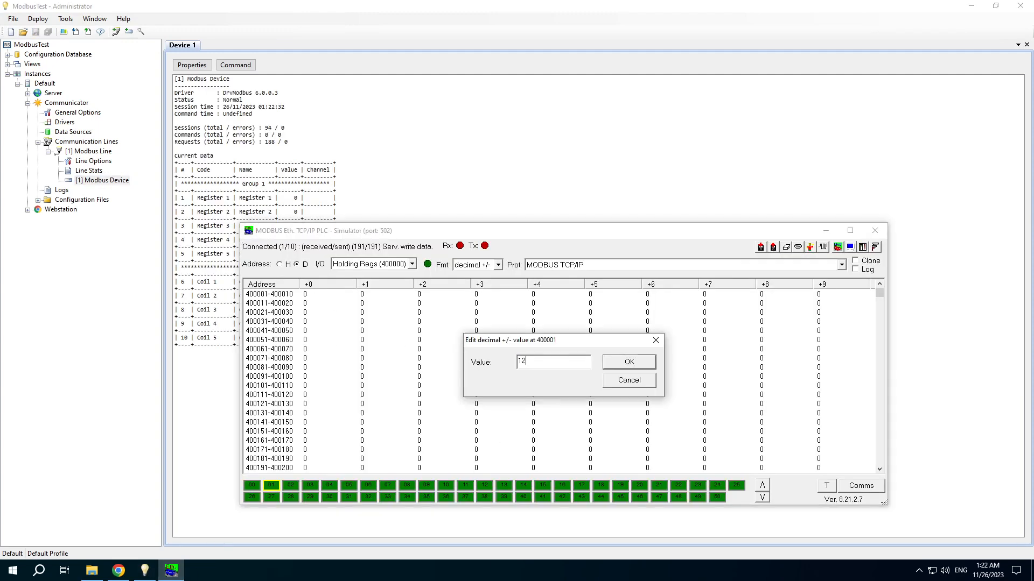
click(628, 362)
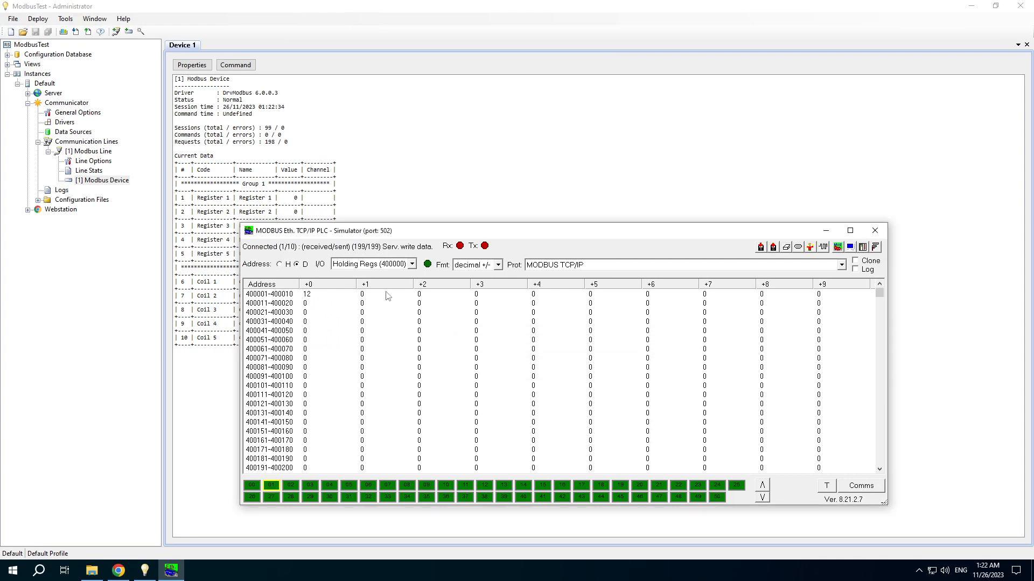
double_click(361, 294)
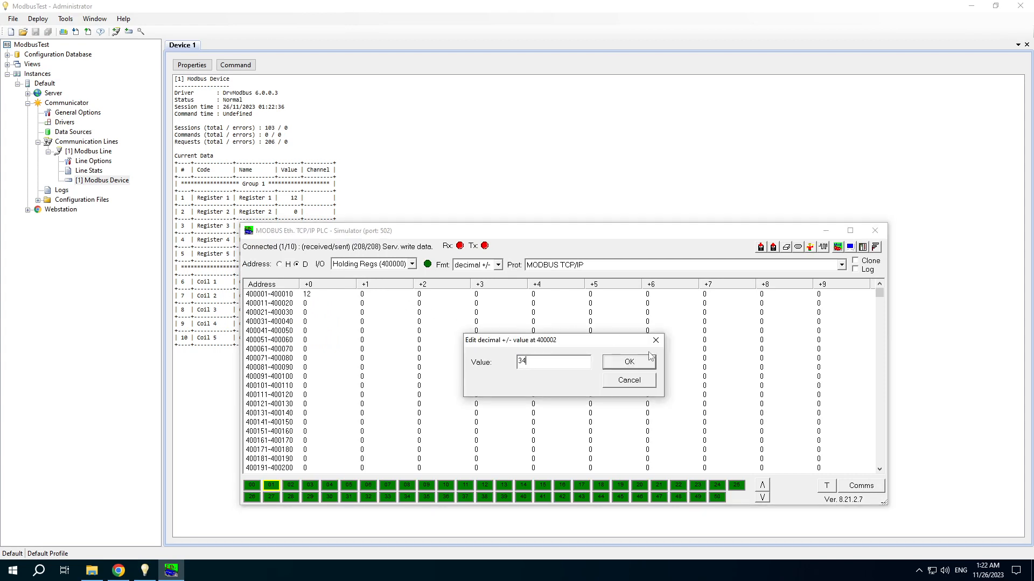
click(629, 362)
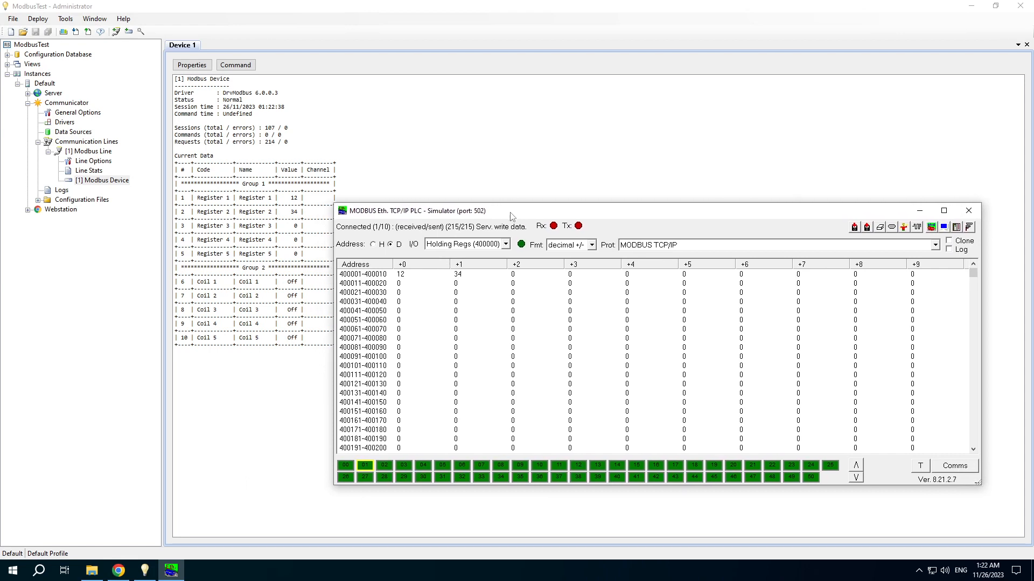
mouse_move(320, 256)
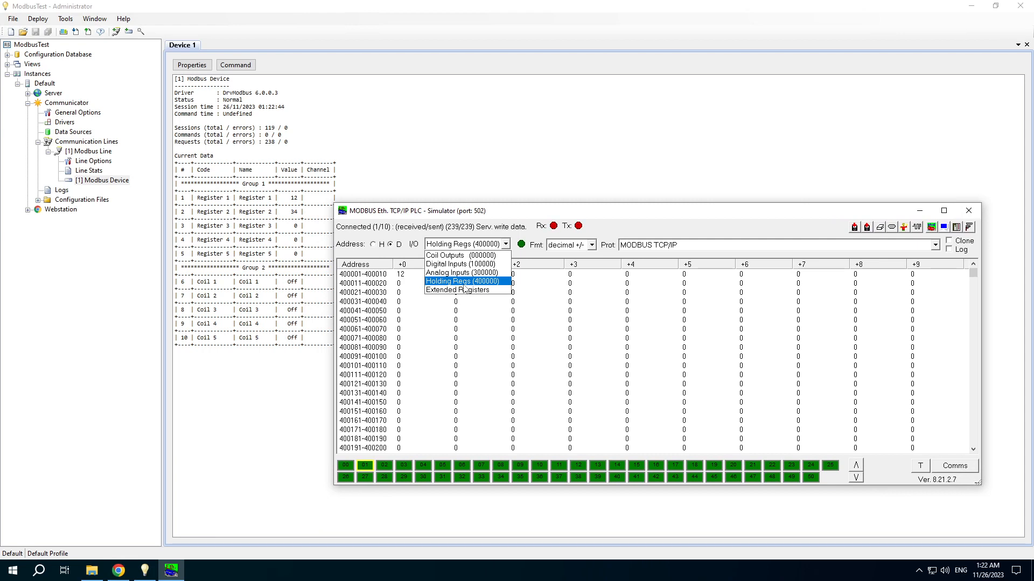
click(445, 254)
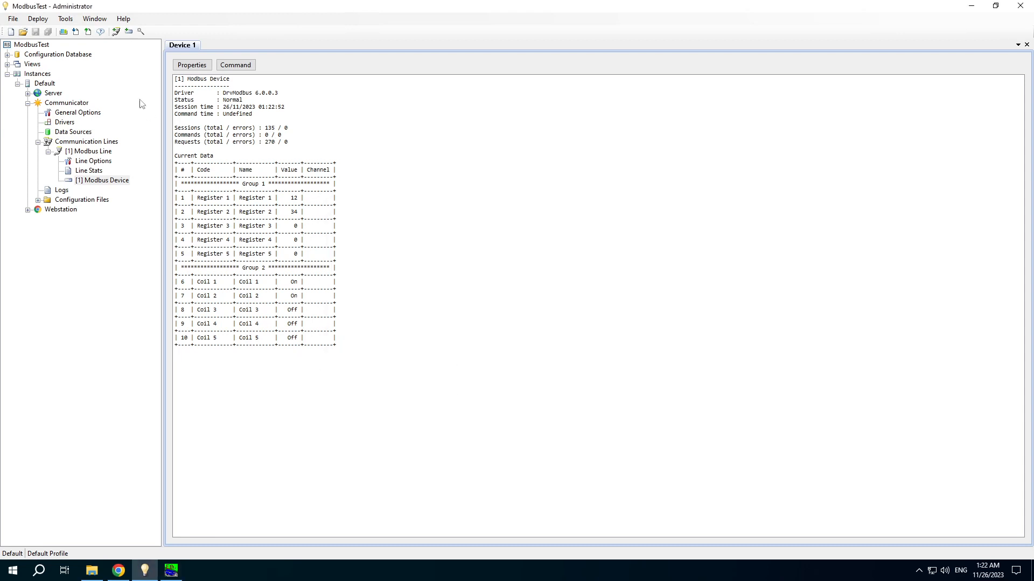
mouse_move(129, 48)
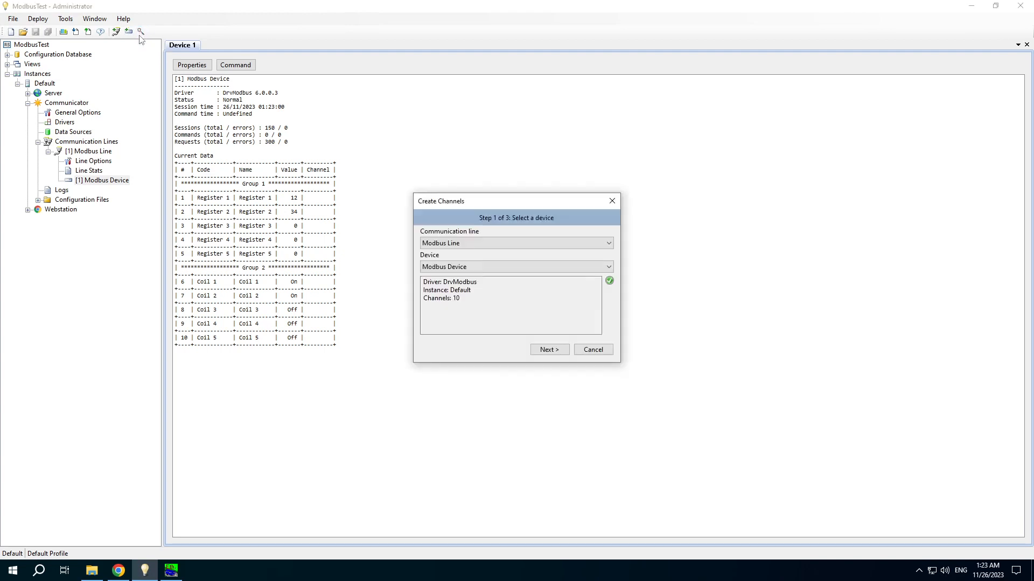
- Generate channels 101–110 in the Create Channels wizard and add them to the database
click(549, 349)
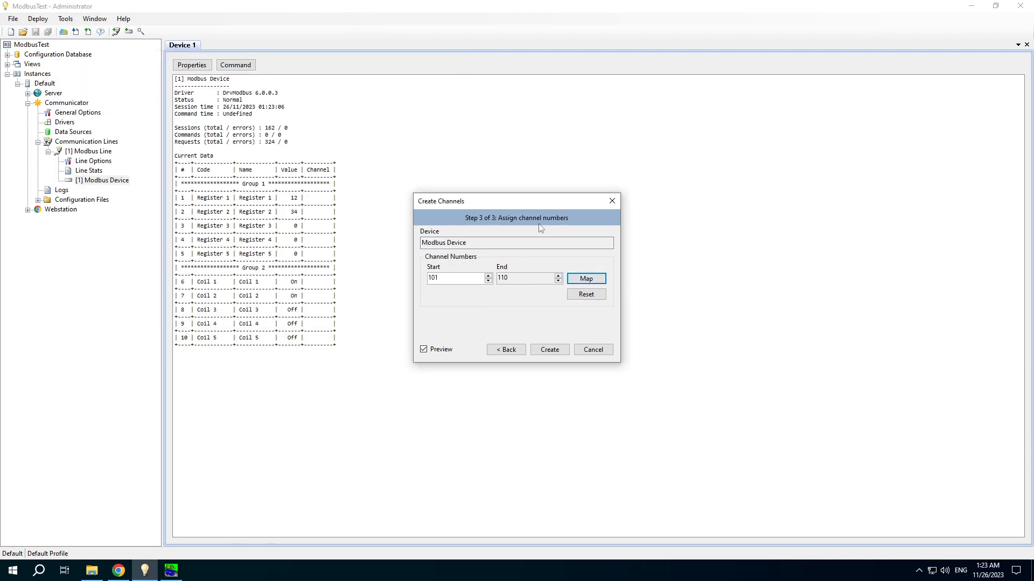
click(549, 350)
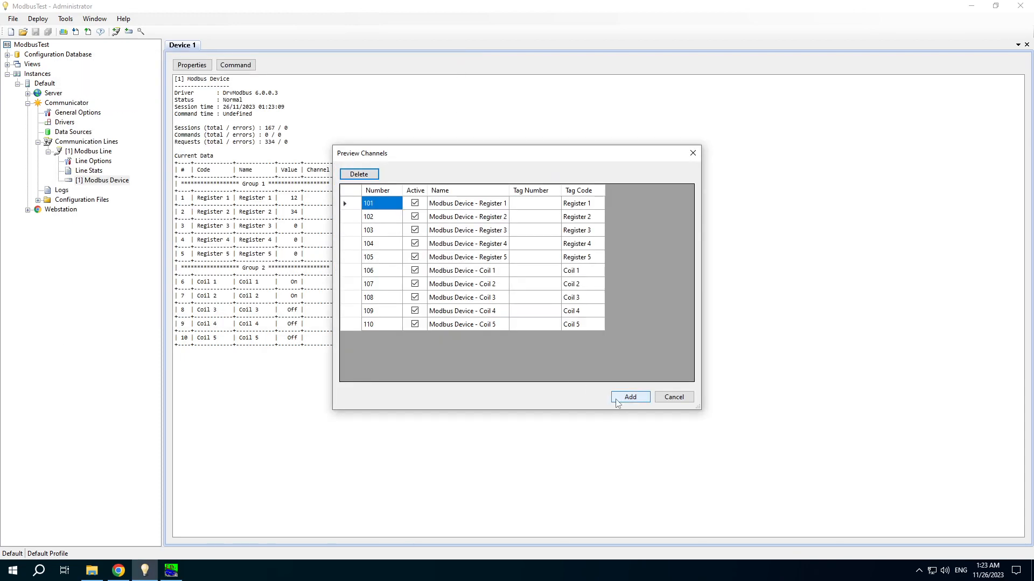
click(630, 397)
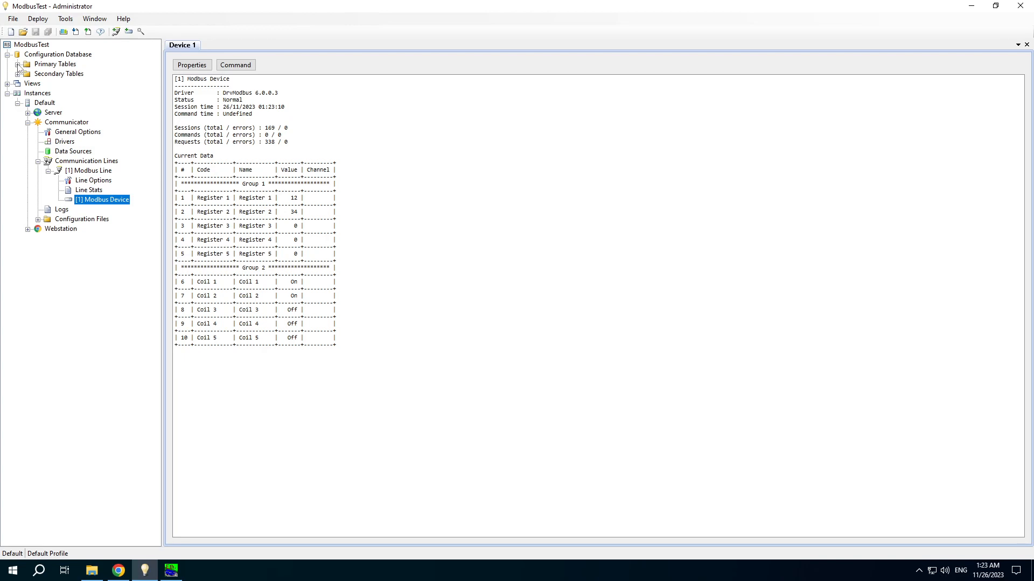
- Create a new folder named Test under the project's Views folder
right_click(49, 103)
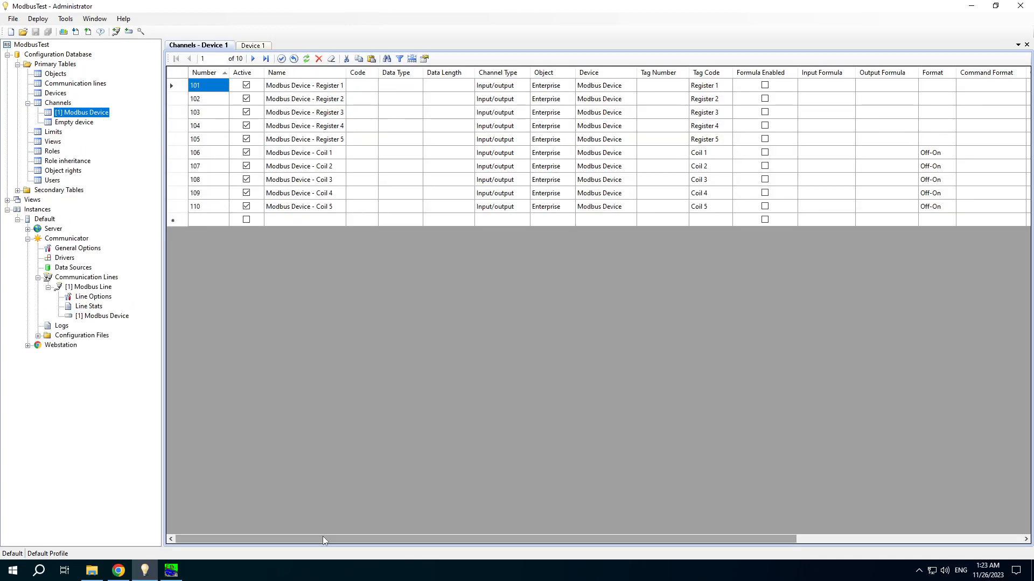
mouse_move(313, 518)
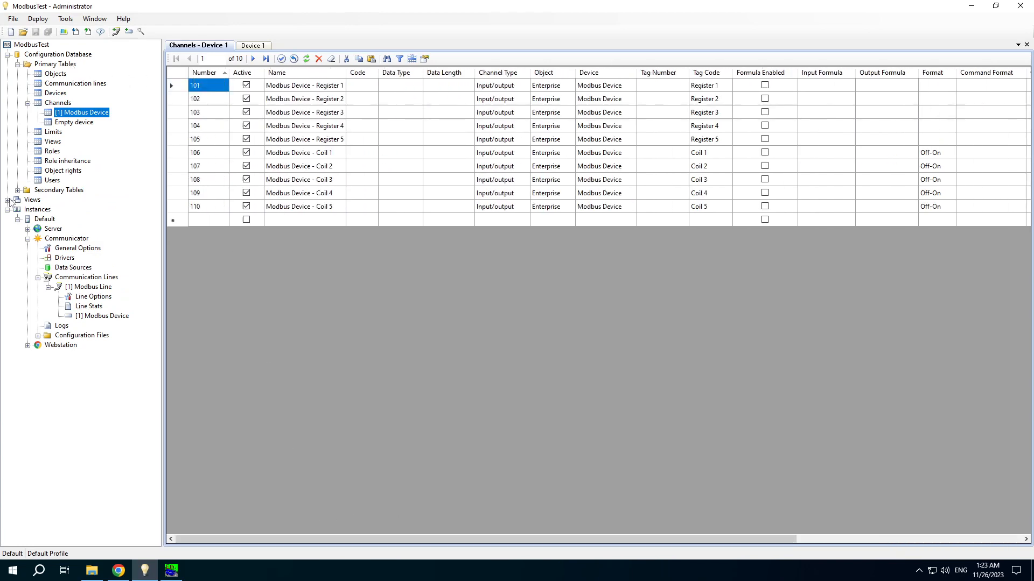
right_click(33, 199)
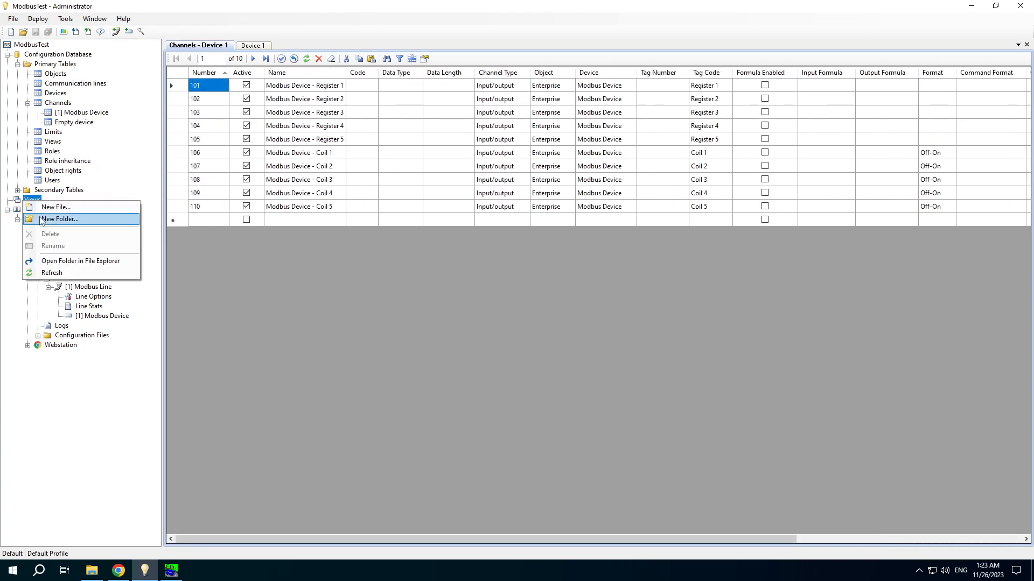
click(60, 219)
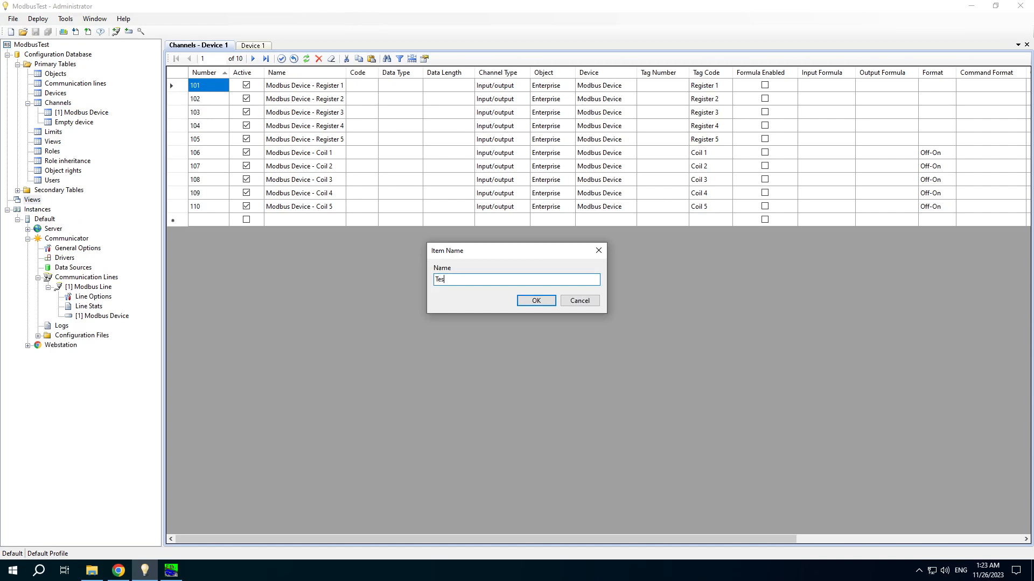
click(535, 300)
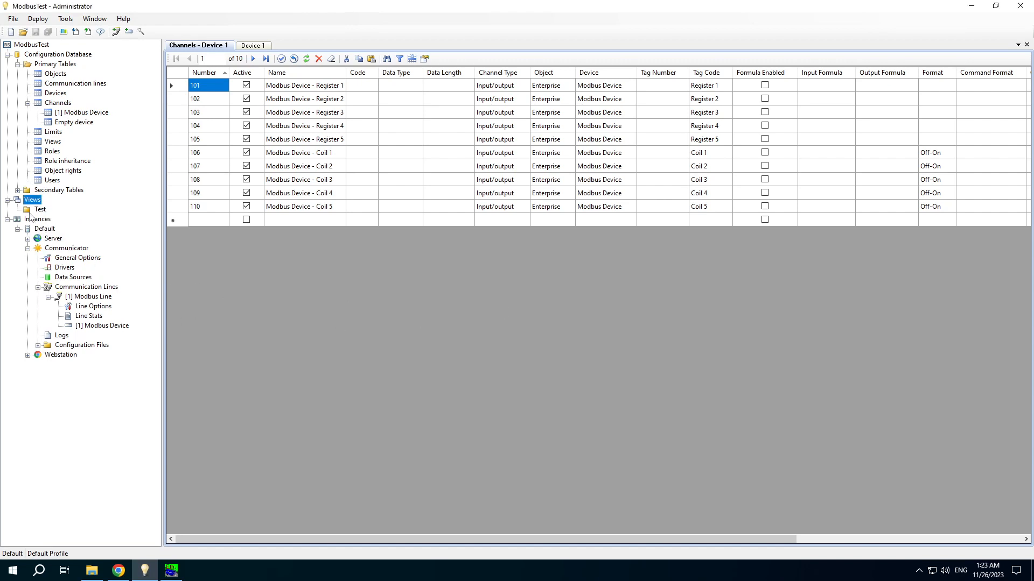
- Create a new Table View file named Modbus.tbl inside the Test folder
right_click(40, 209)
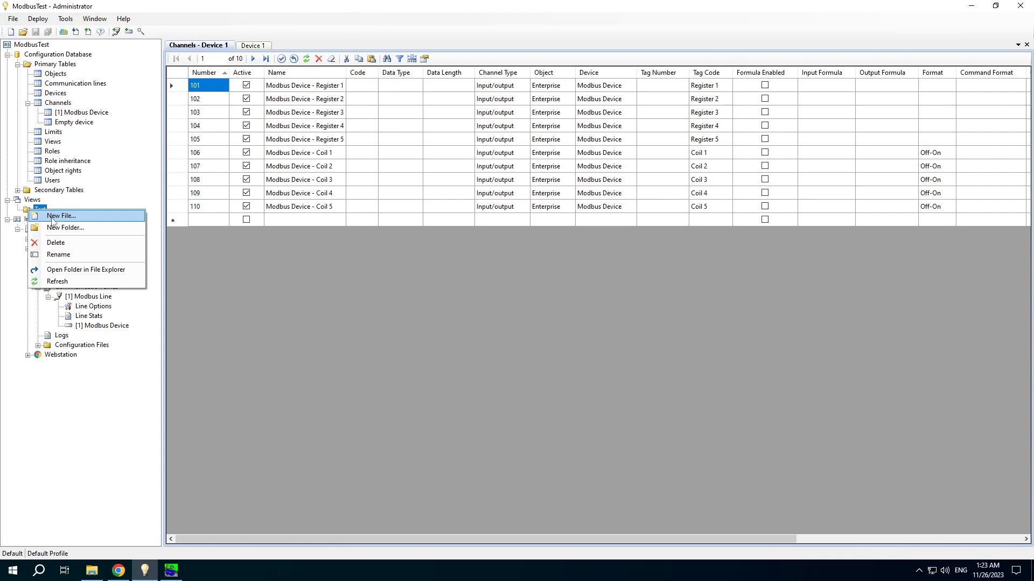
click(62, 216)
text(Modbus.tbl)
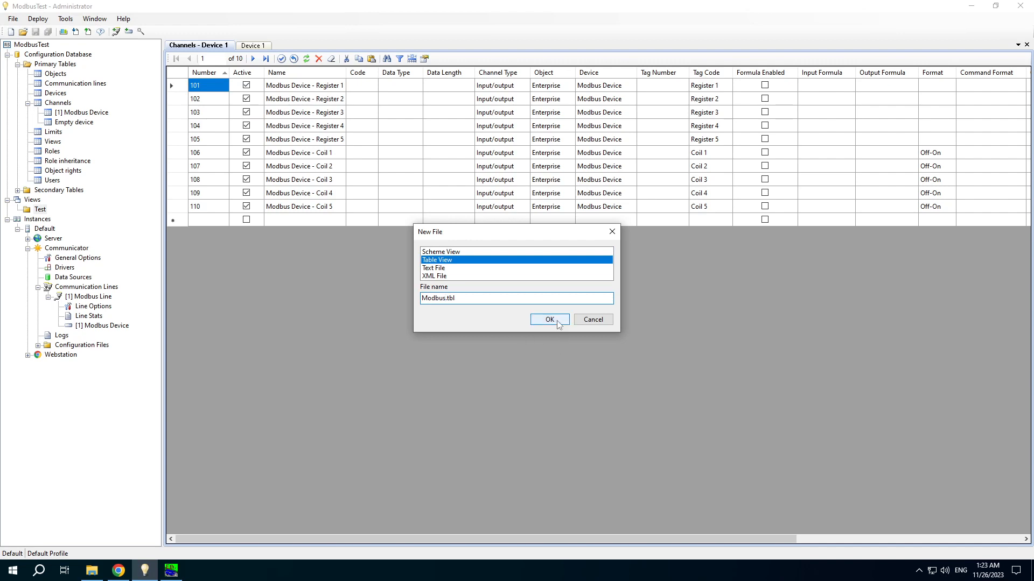
click(550, 319)
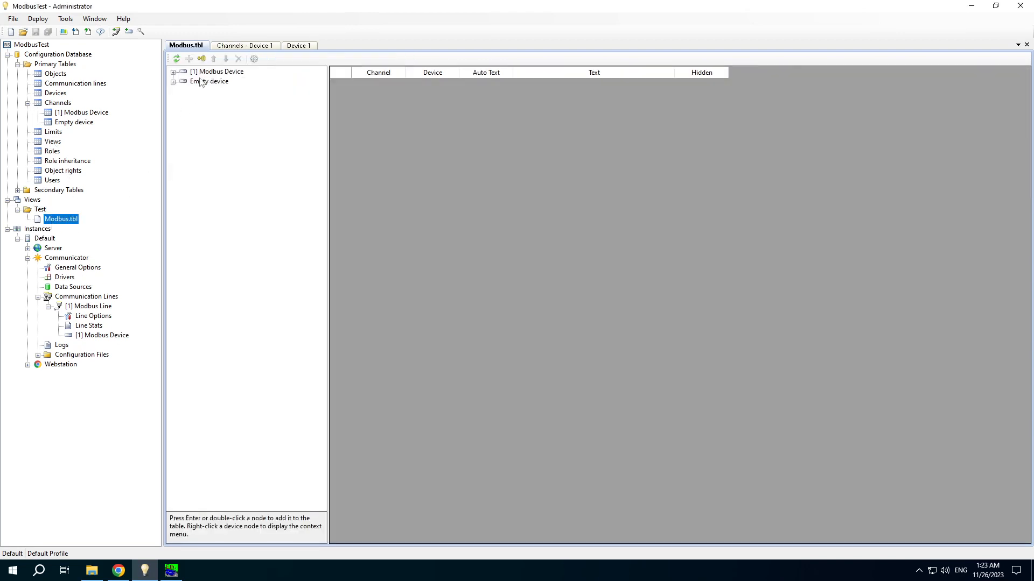
- Add the Modbus Device to Modbus.tbl, then open the database's Views primary table
double_click(216, 71)
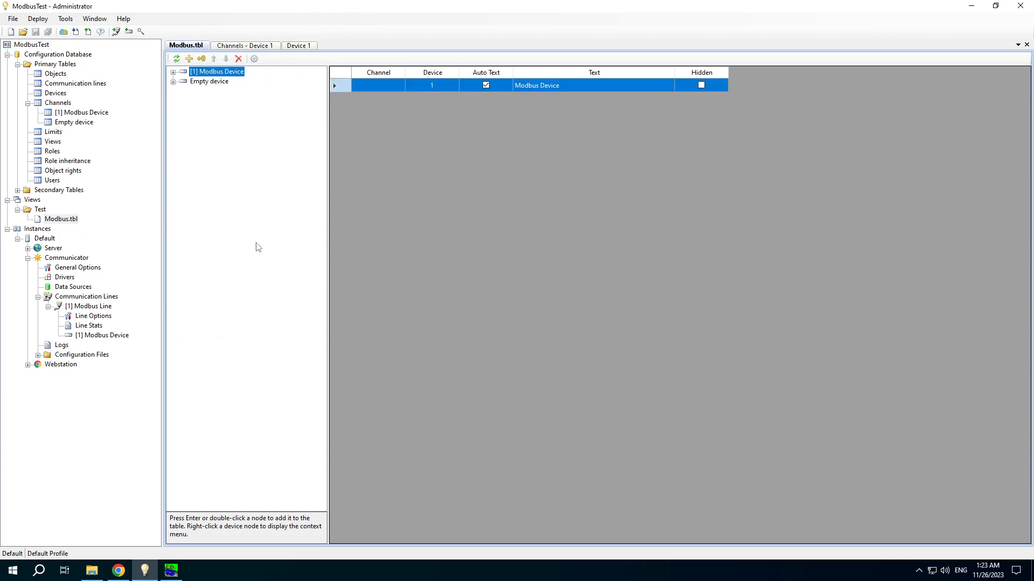
click(52, 142)
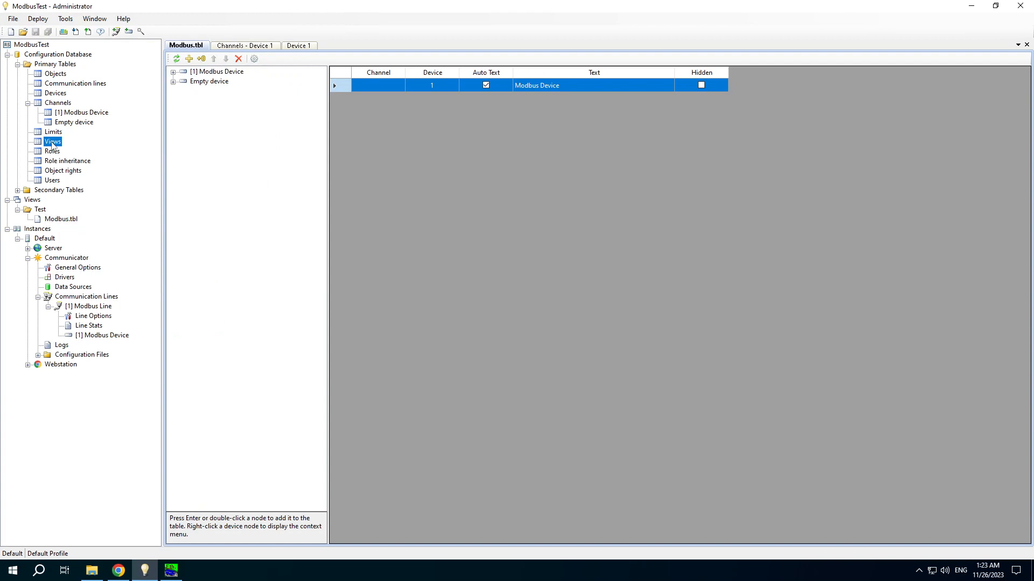
double_click(52, 141)
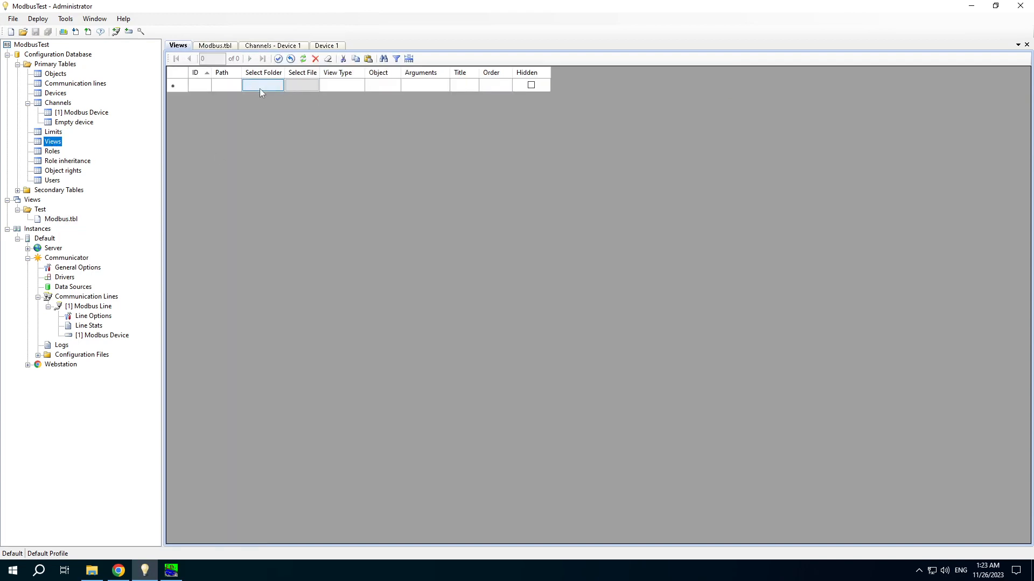
- Link the second view row to the Views\Test\Modbus.tbl file
click(263, 85)
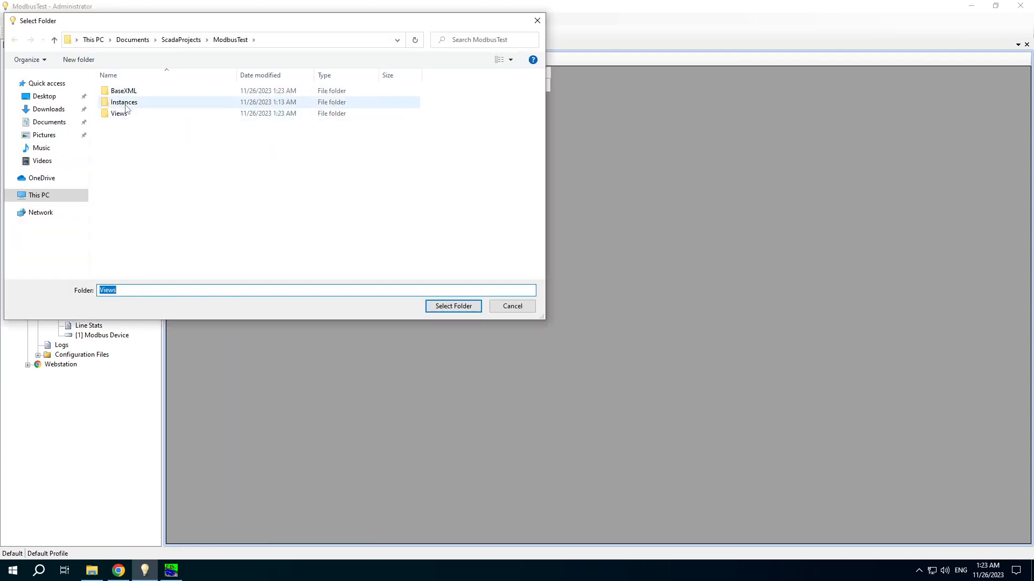
double_click(117, 114)
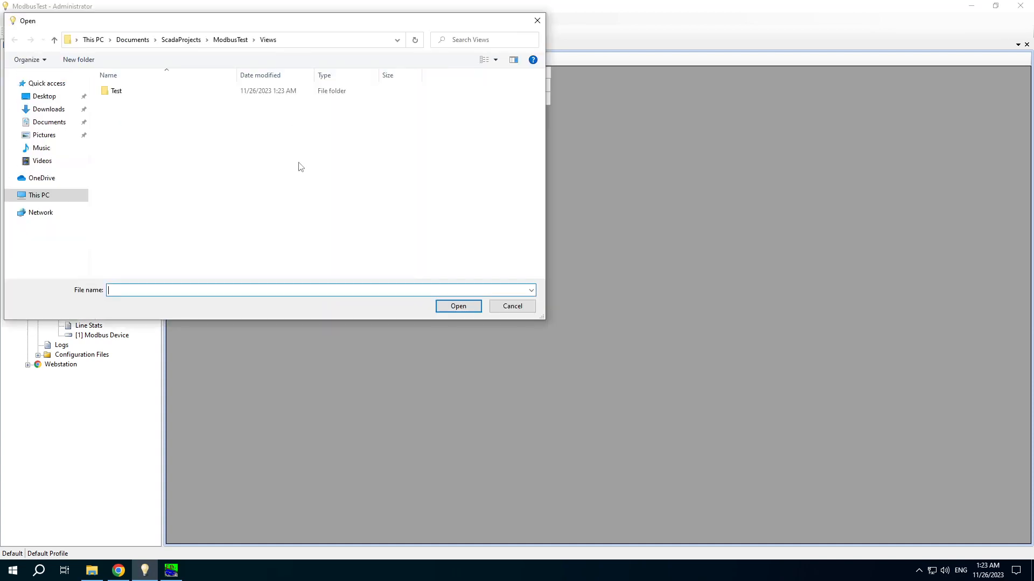
click(512, 306)
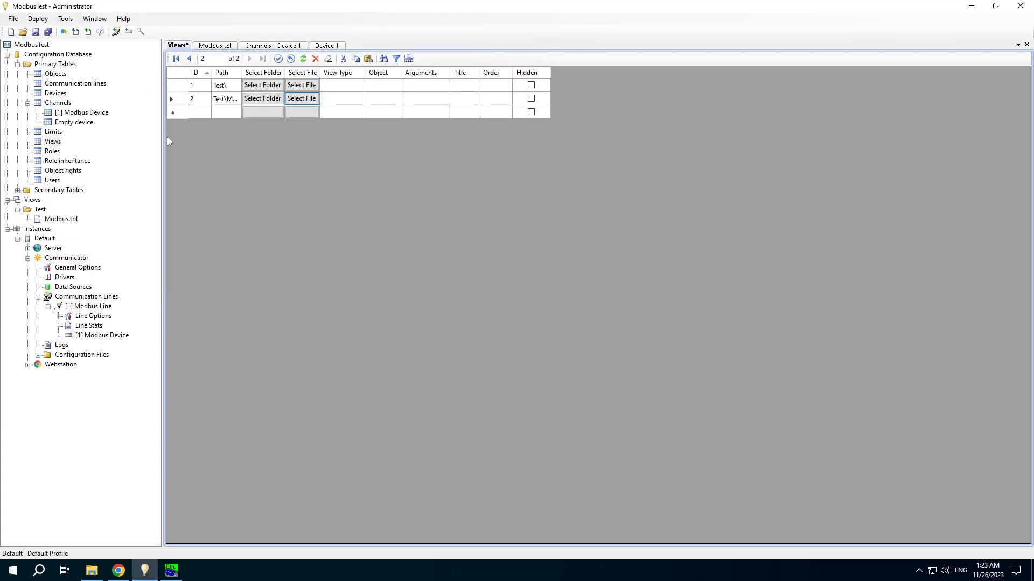
- Assign Enterprise as the object for the view rows
click(394, 84)
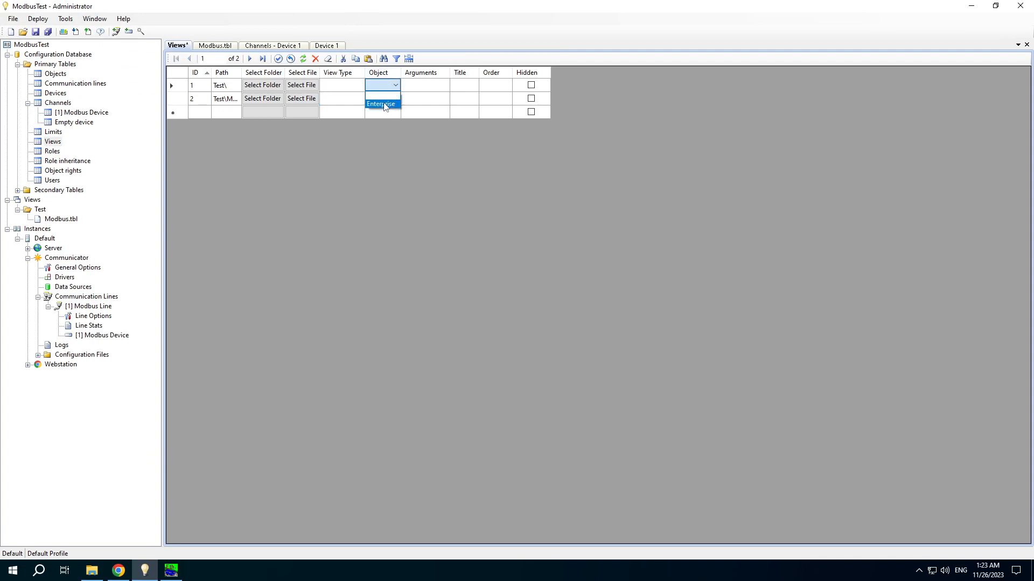
click(382, 103)
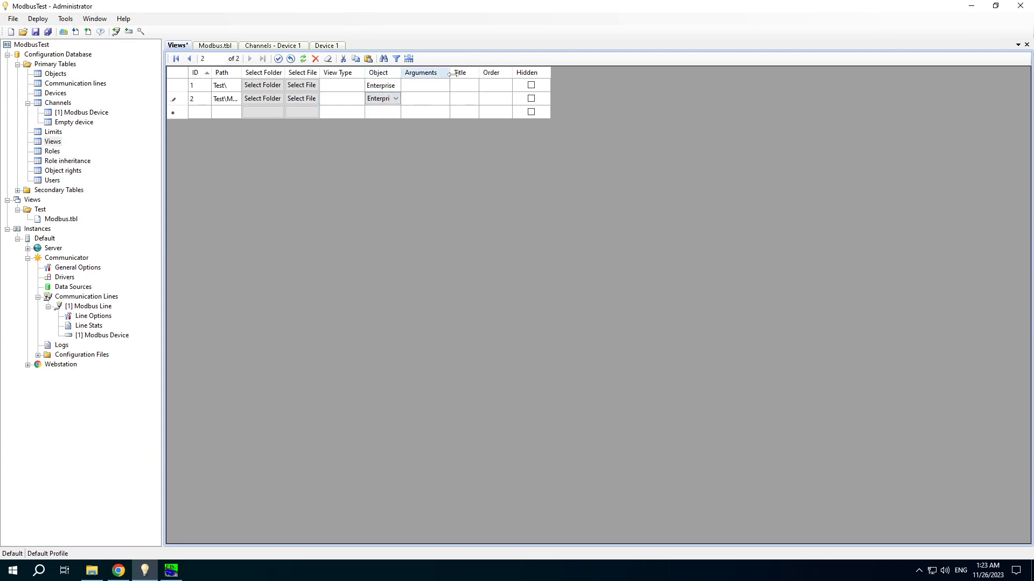
click(464, 99)
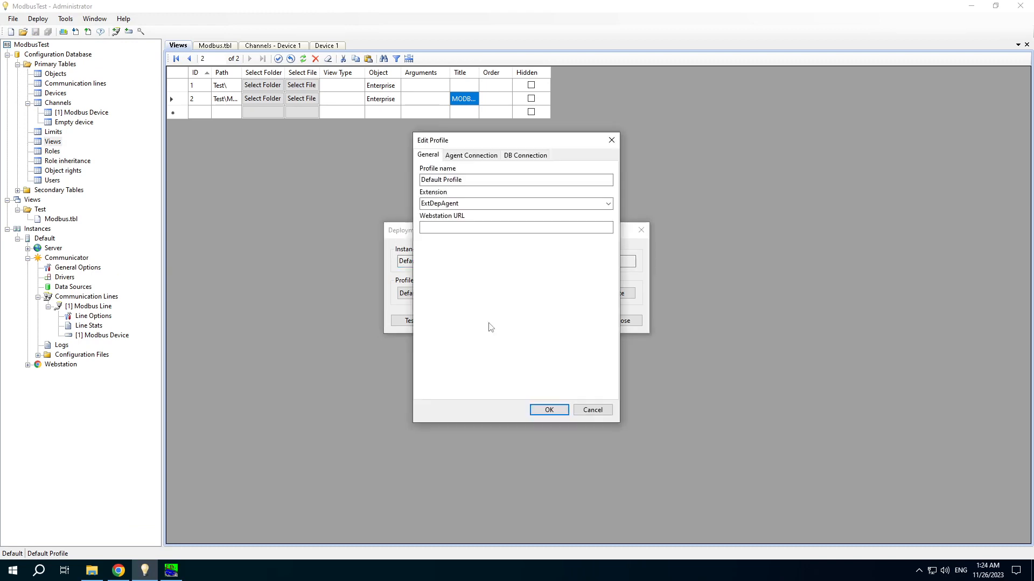
text(http://)
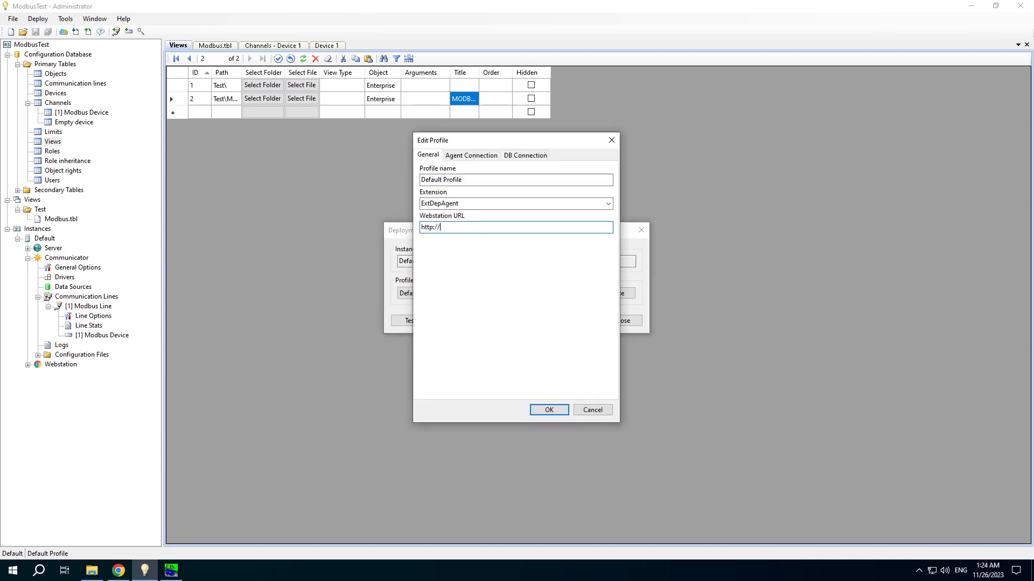
text(lo)
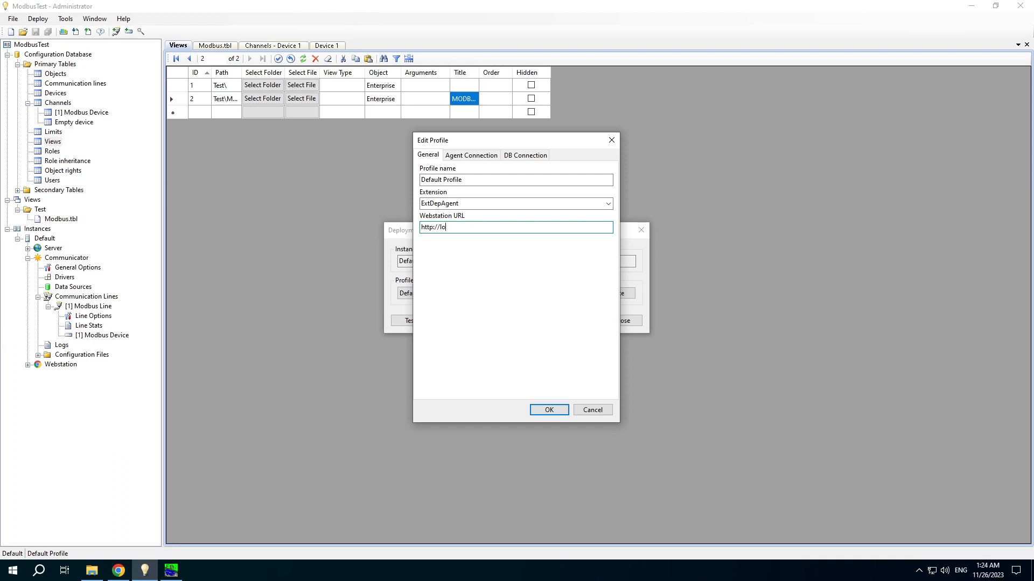
text(calhost)
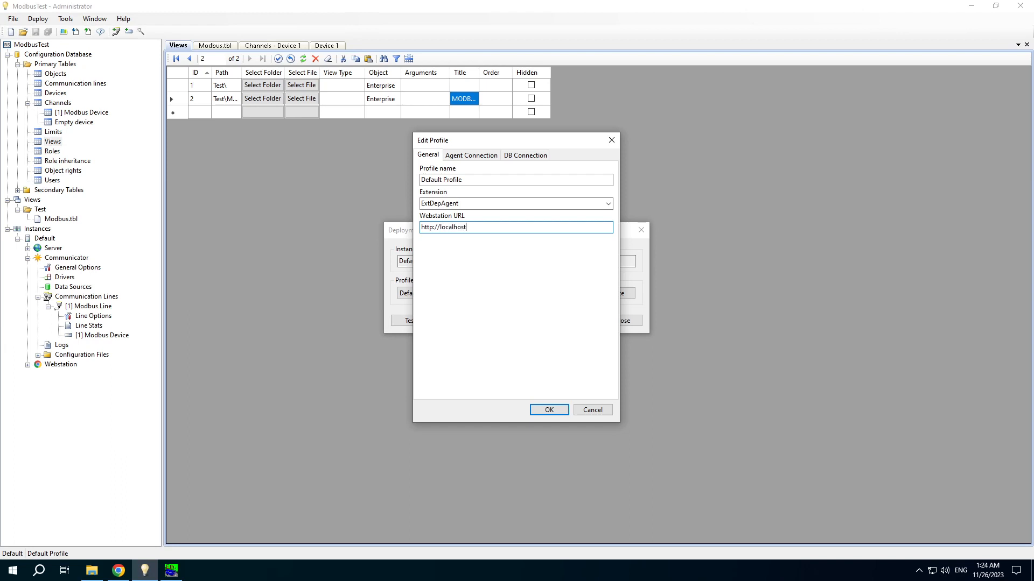
text(:10008)
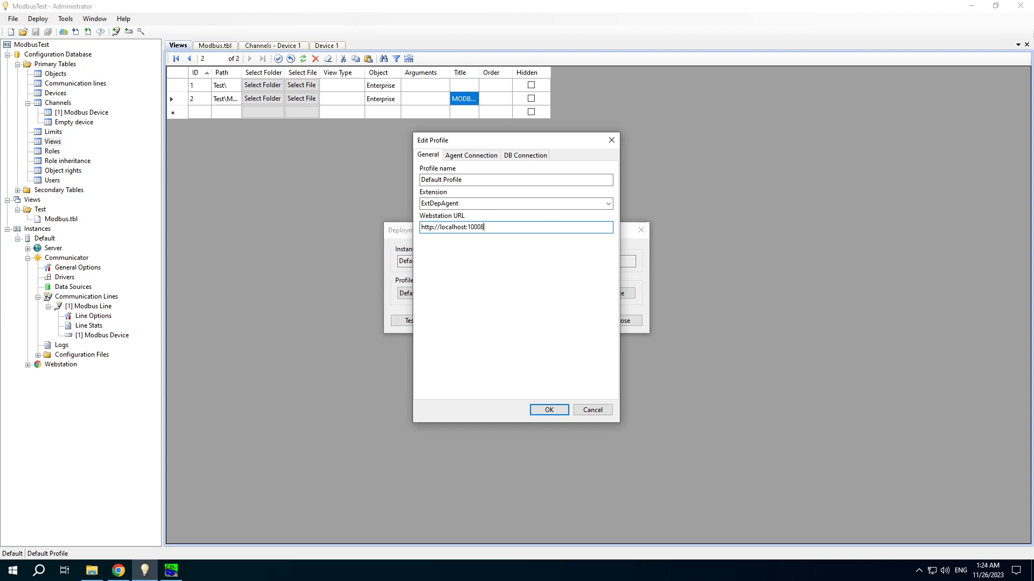
click(549, 410)
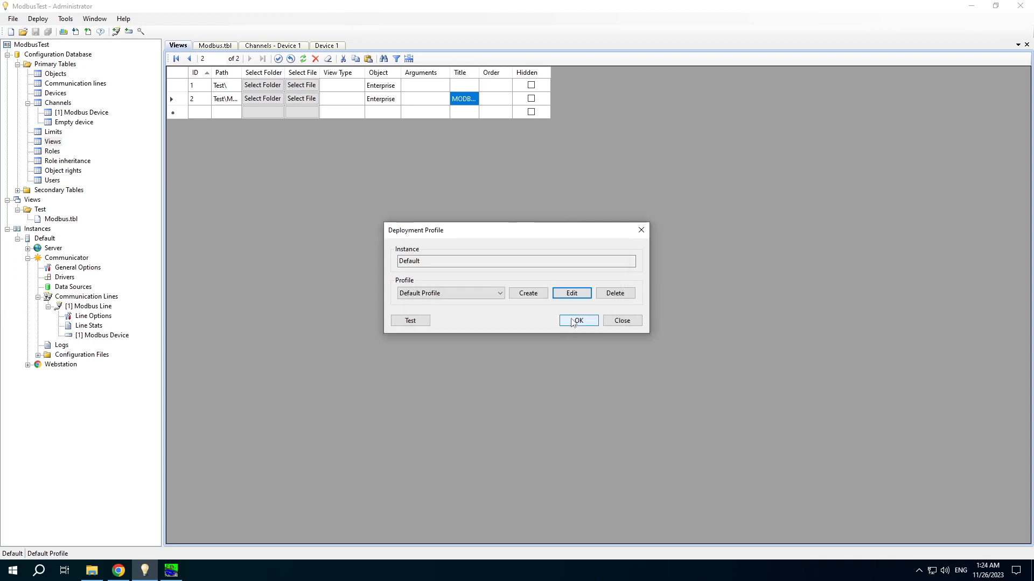
- Confirm the deployment profile and proceed to uploading the configuration
click(578, 320)
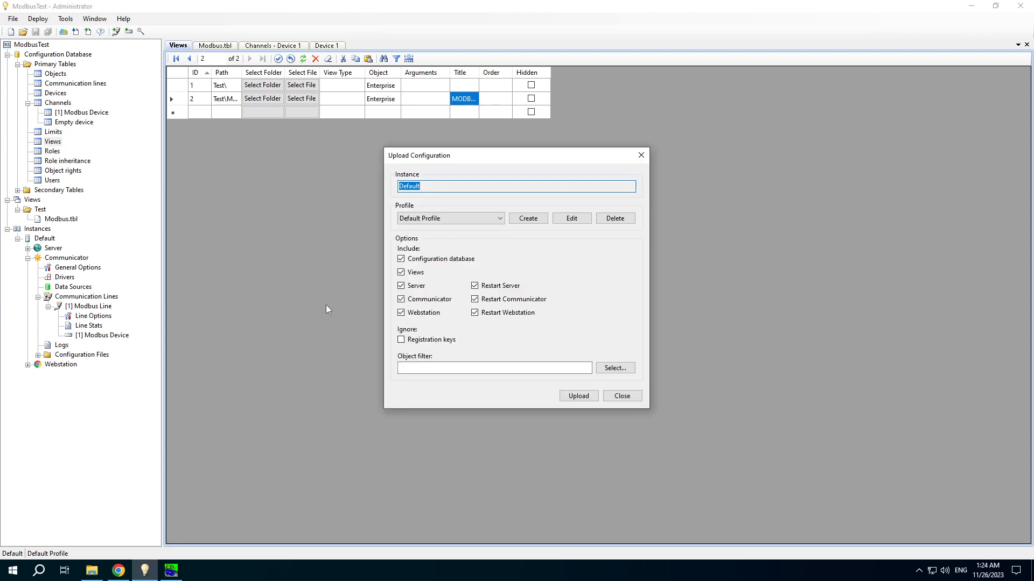
click(579, 396)
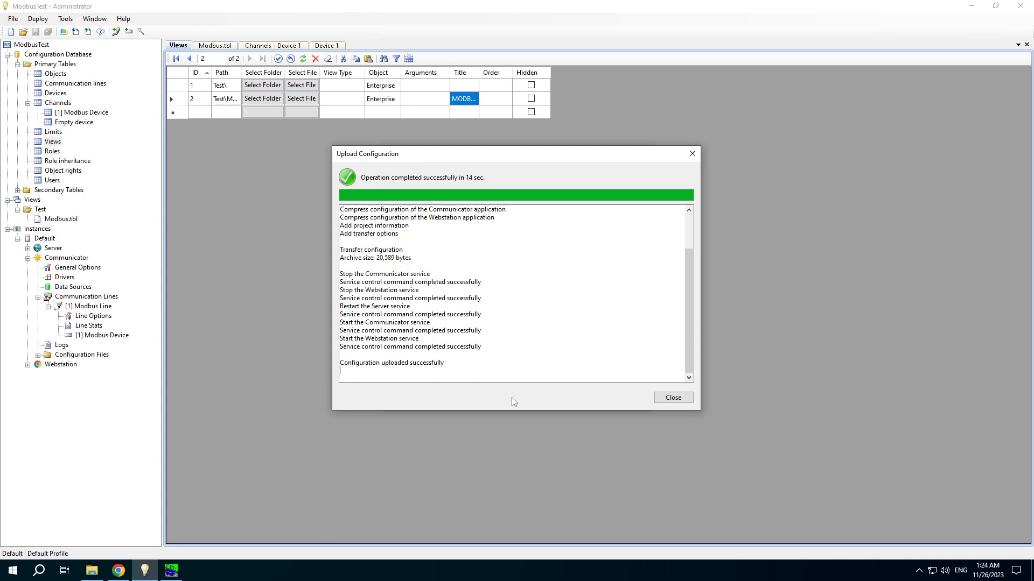
- Dismiss the successful upload report and bring up the Default instance's actions
click(673, 398)
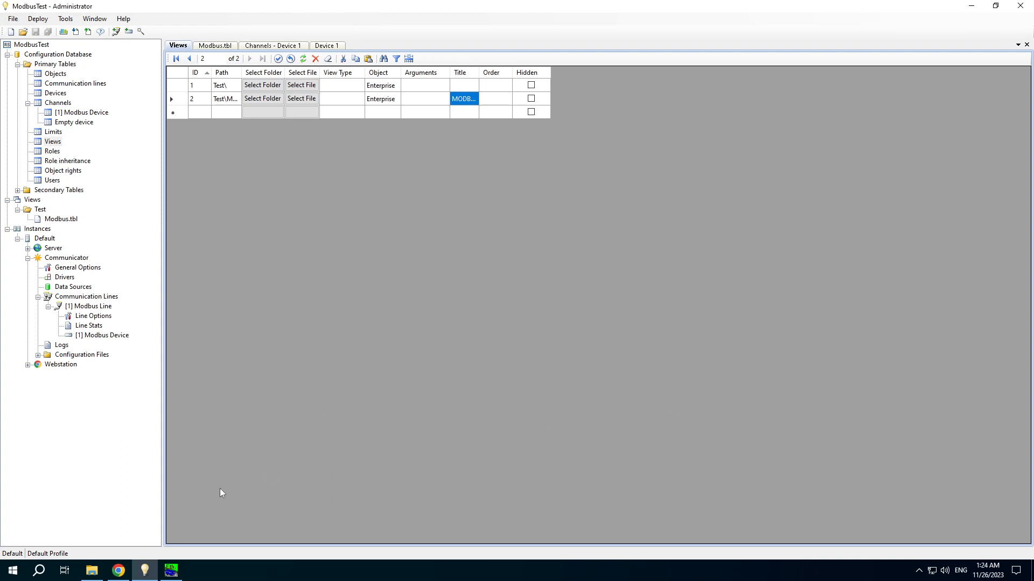
right_click(44, 239)
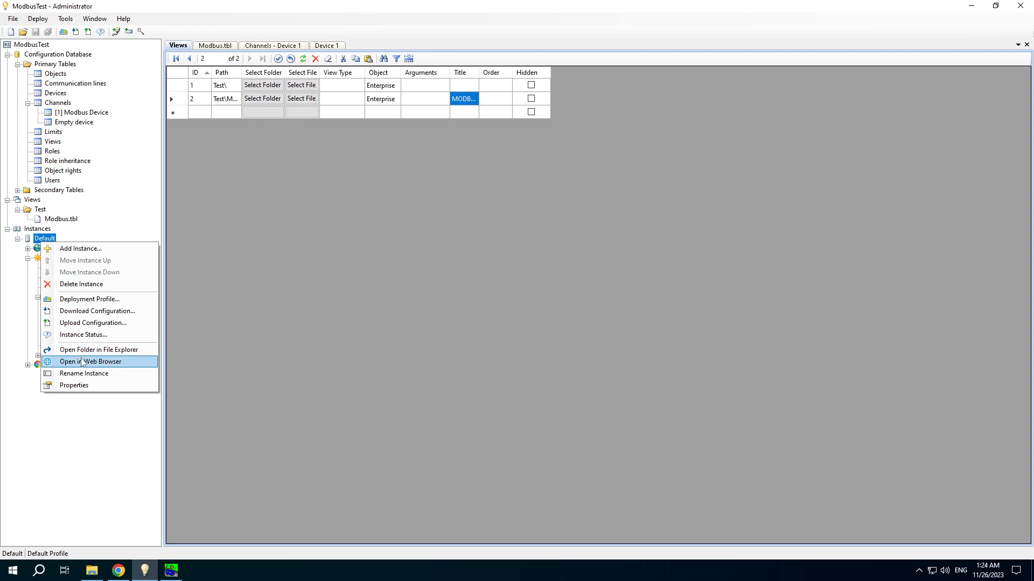
- Open the instance in the web browser and sign in to Webstation as admin
click(90, 362)
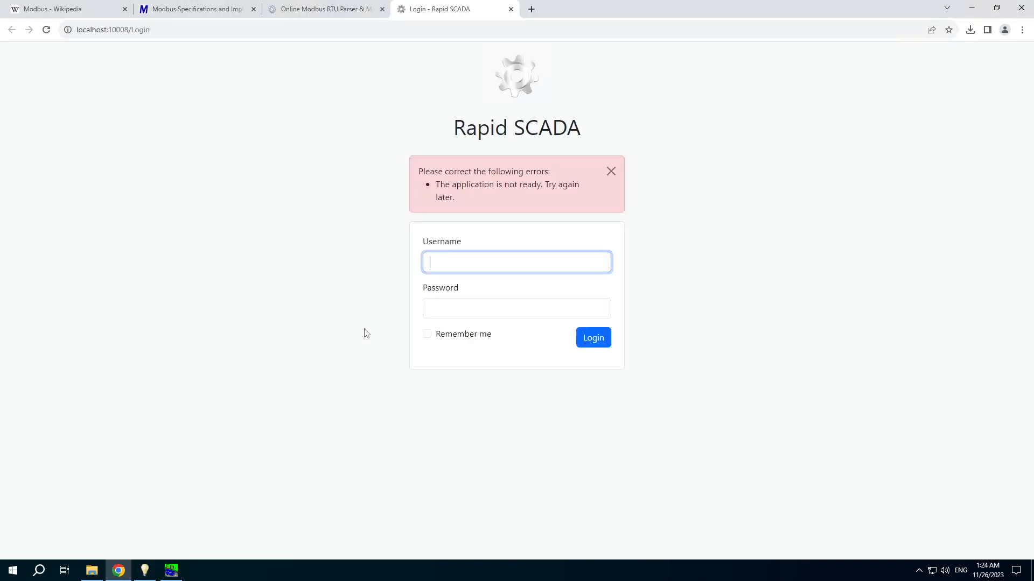
text(admin)
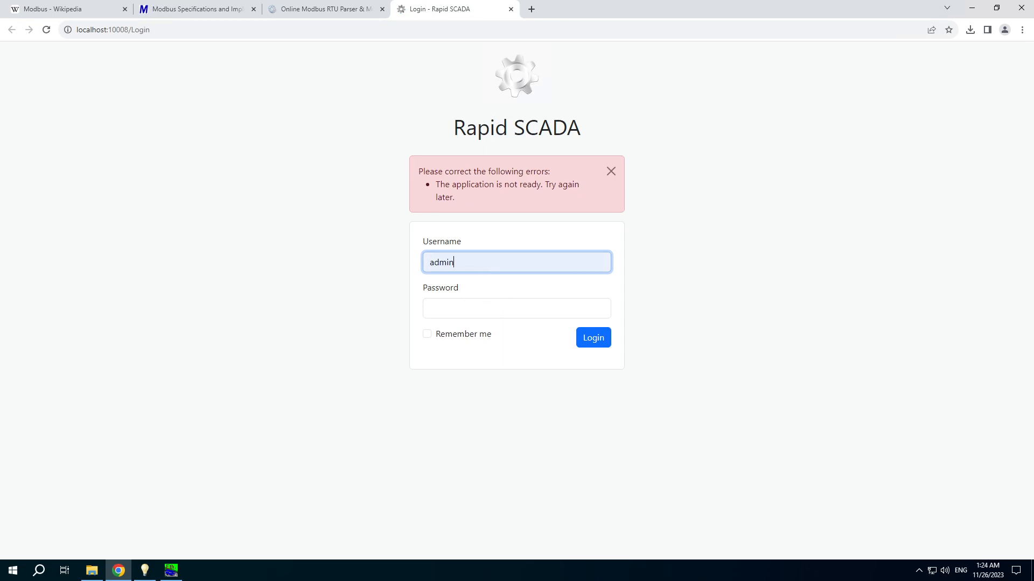
click(517, 308)
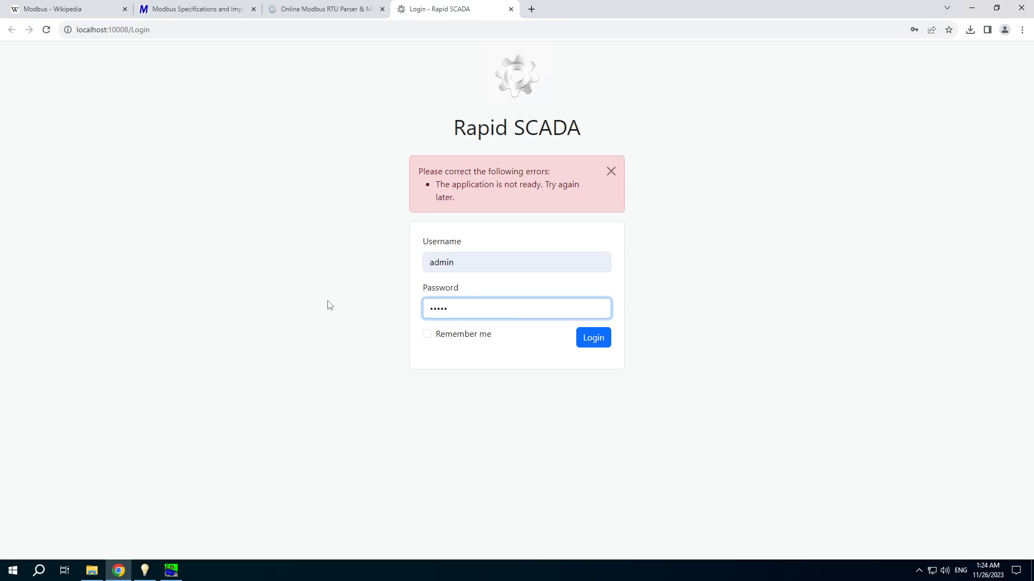
click(593, 338)
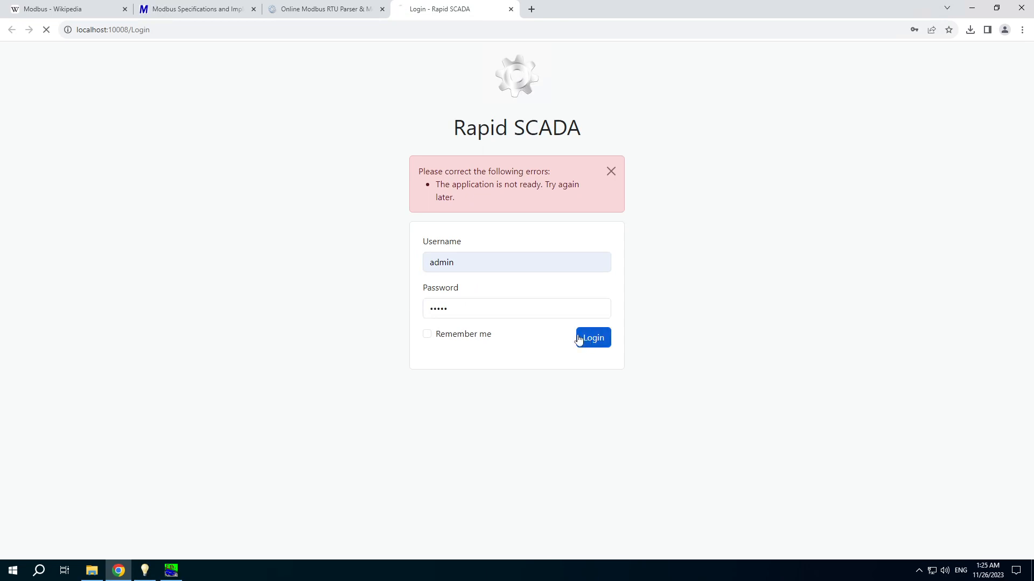
click(593, 338)
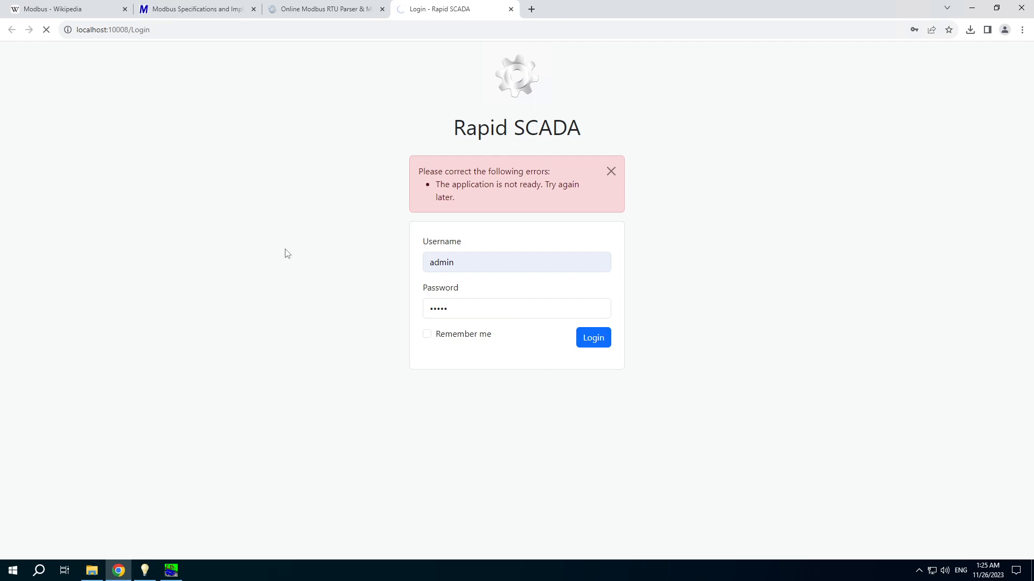
click(593, 337)
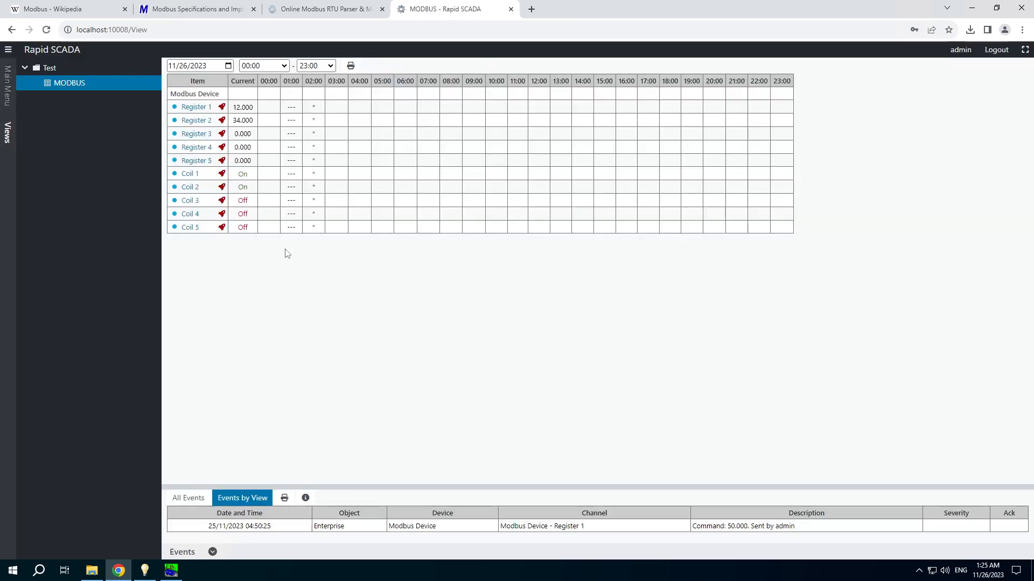
- Send the value 56 to Register 3 and dismiss the confirmation
click(221, 134)
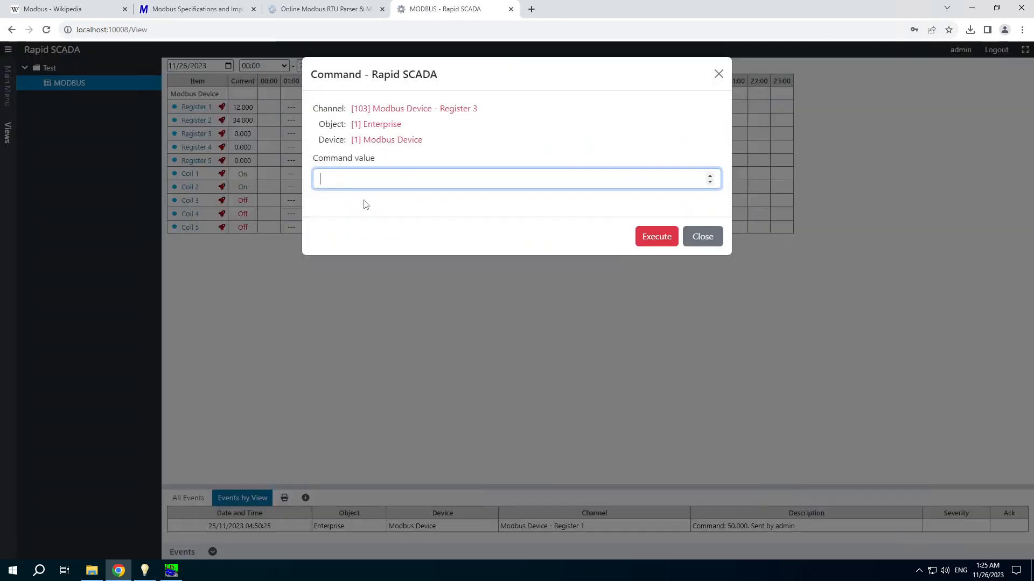
text(56)
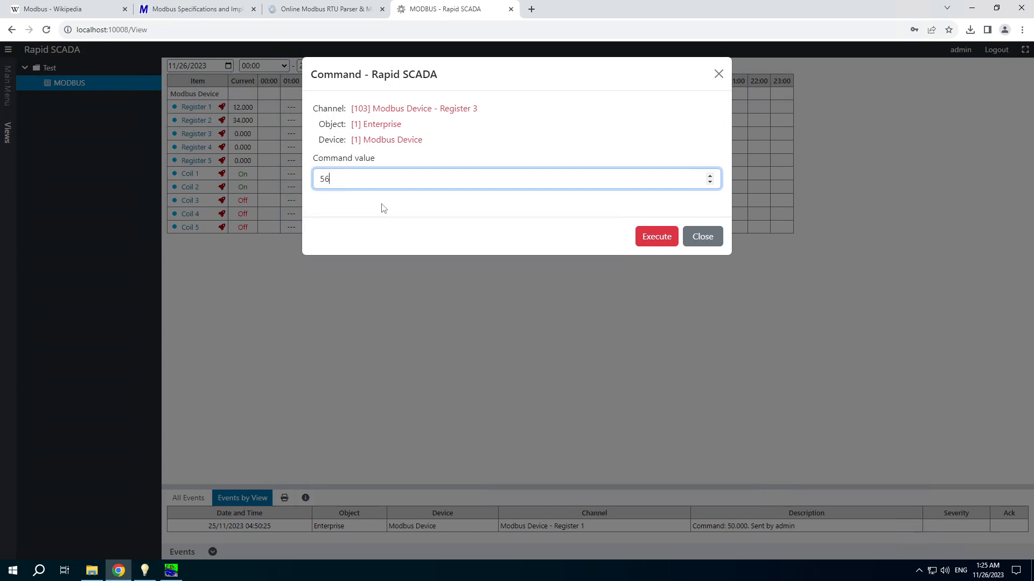
click(656, 237)
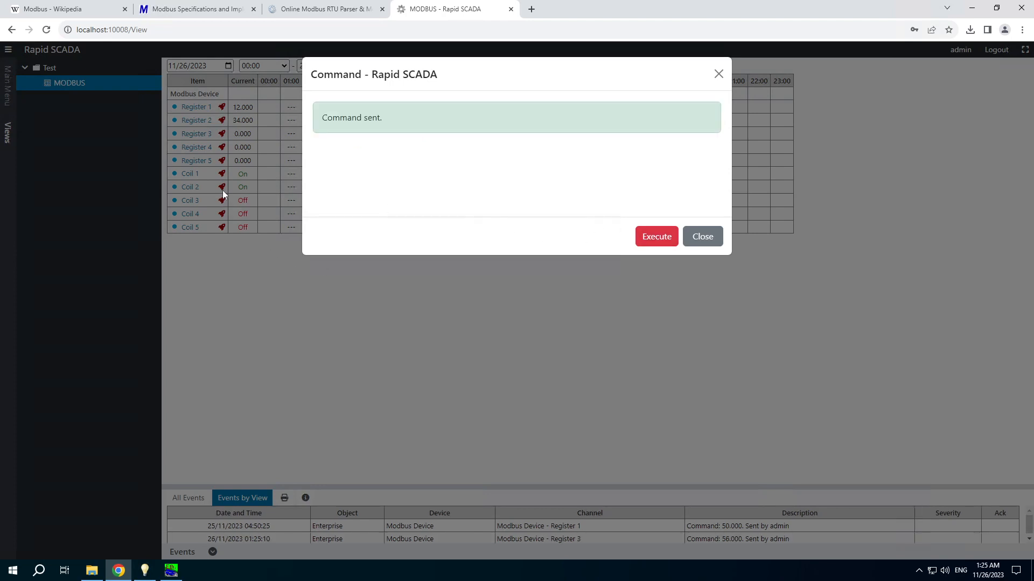
click(703, 236)
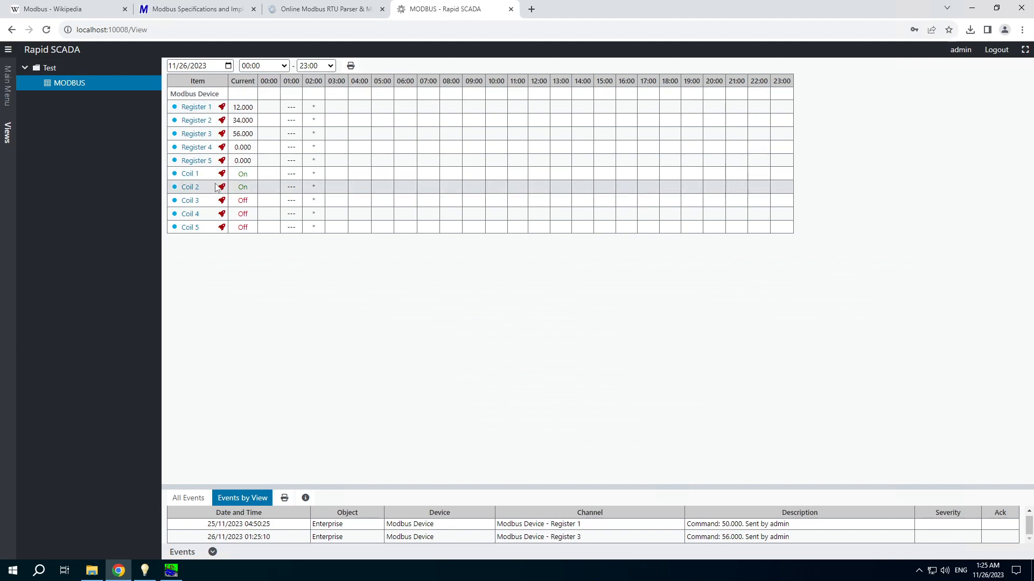
- Send an On command to Coil 4
click(221, 214)
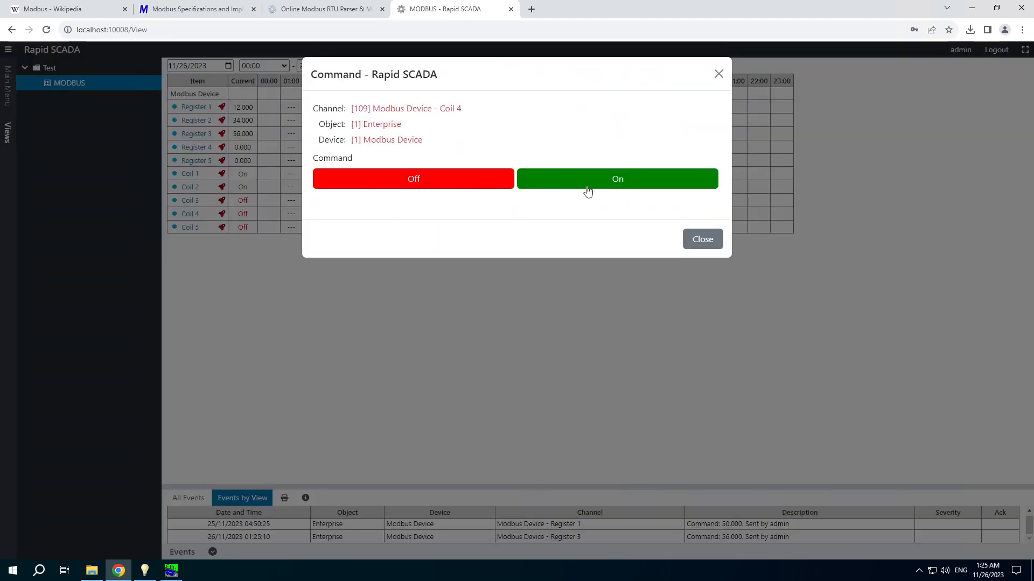
click(617, 178)
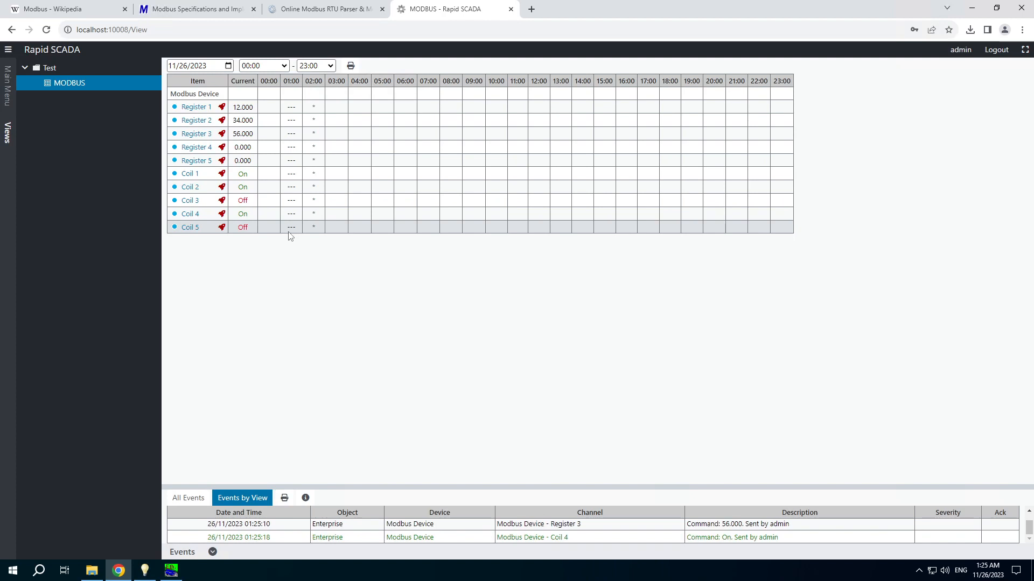